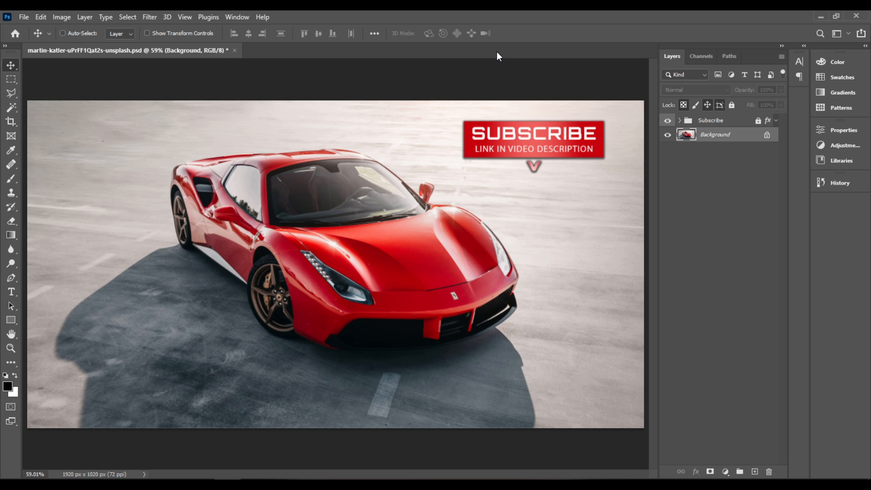
- Create a new empty layer named 'Graphics' above the car photo
{"action": "left_click", "coordinate": [83, 16]}
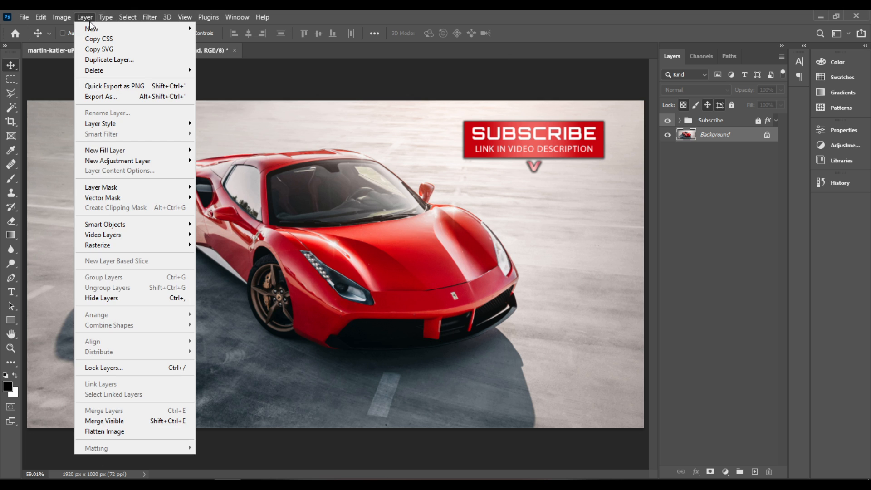
{"action": "left_click", "coordinate": [91, 29]}
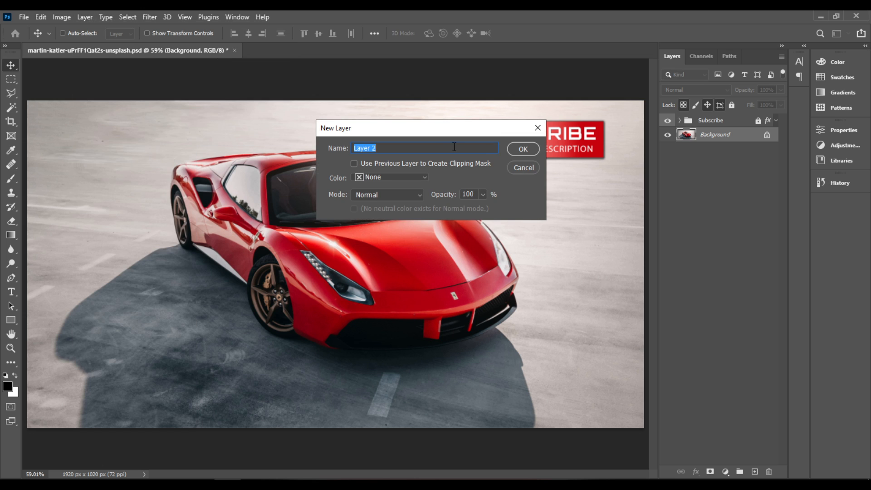
{"action": "type", "text": "G"}
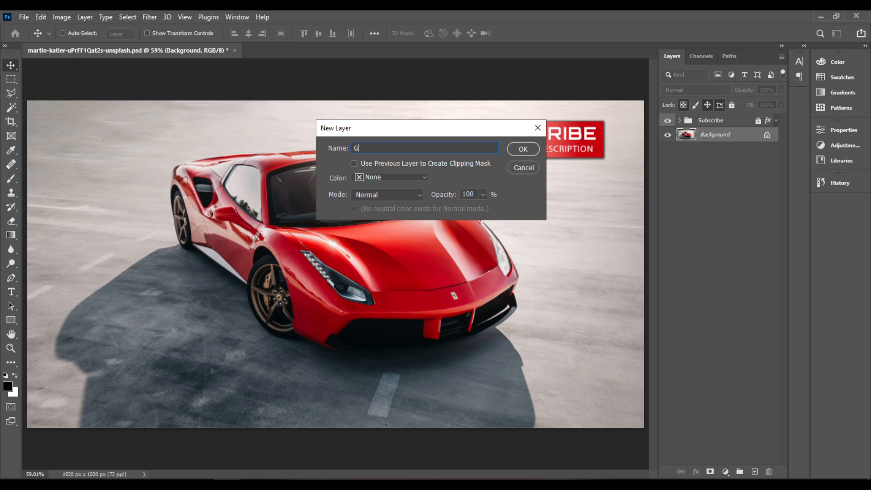
{"action": "type", "text": "raphic"}
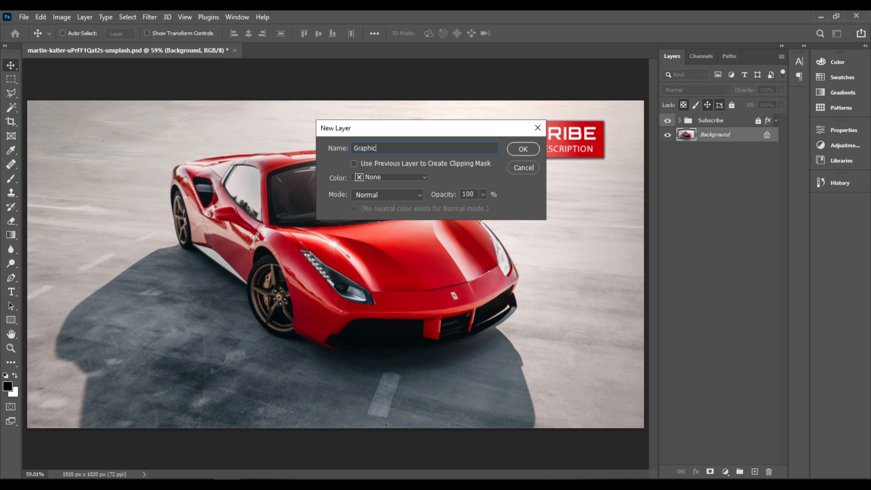
{"action": "type", "text": "s"}
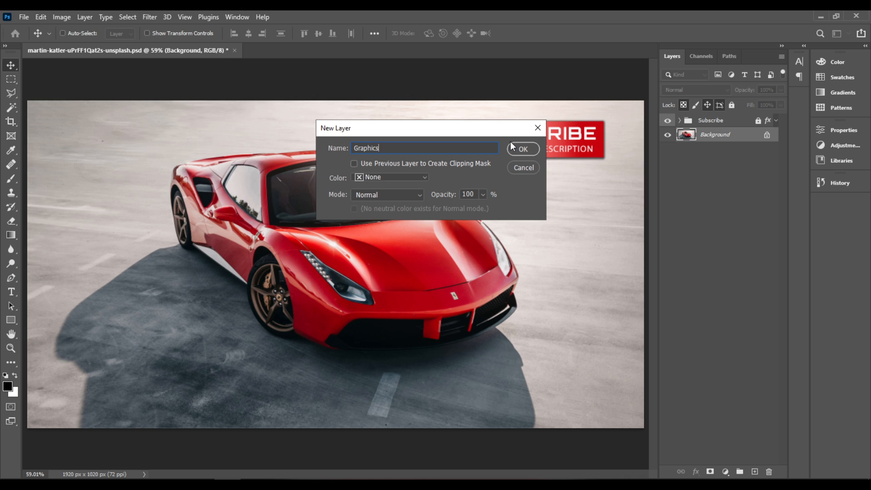
{"action": "left_click", "coordinate": [525, 149]}
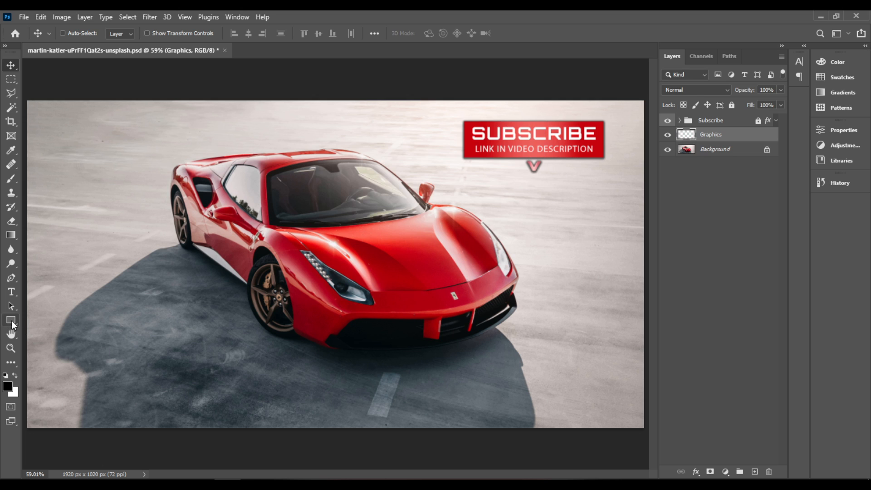
{"action": "mouse_move", "coordinate": [10, 319]}
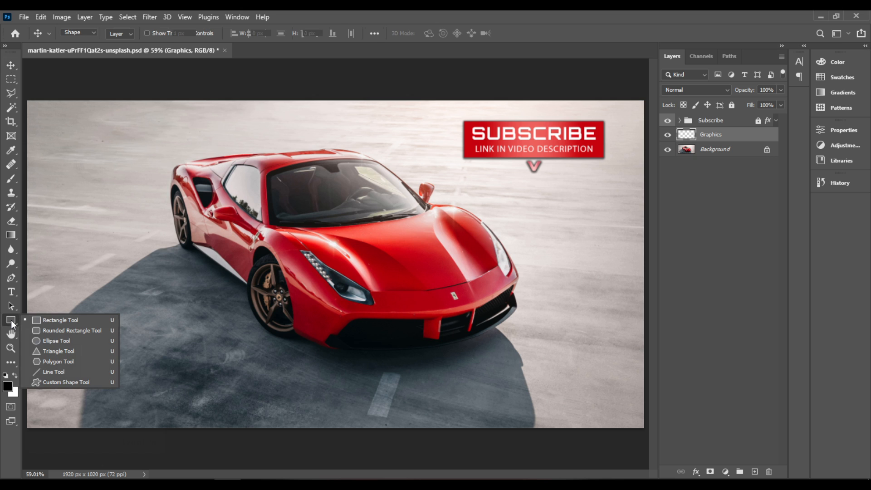
- Select the Custom Shape Tool with a black fill and no stroke
{"action": "left_click", "coordinate": [60, 319]}
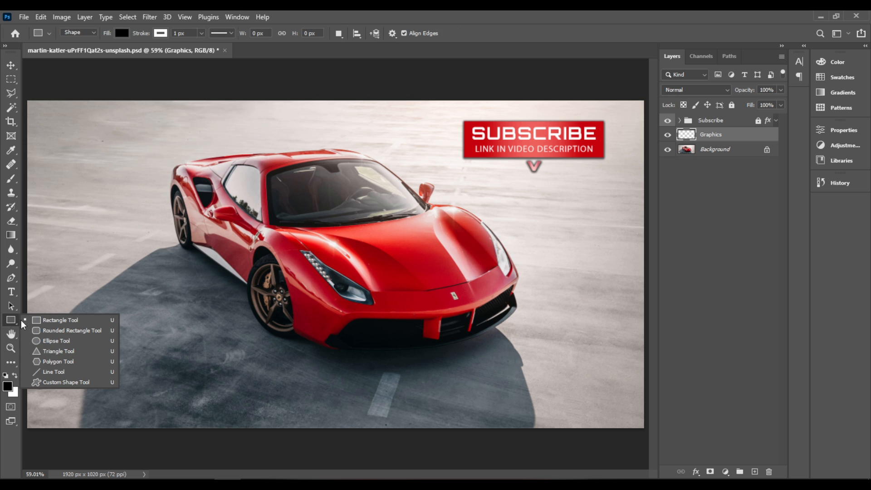
{"action": "mouse_move", "coordinate": [89, 382]}
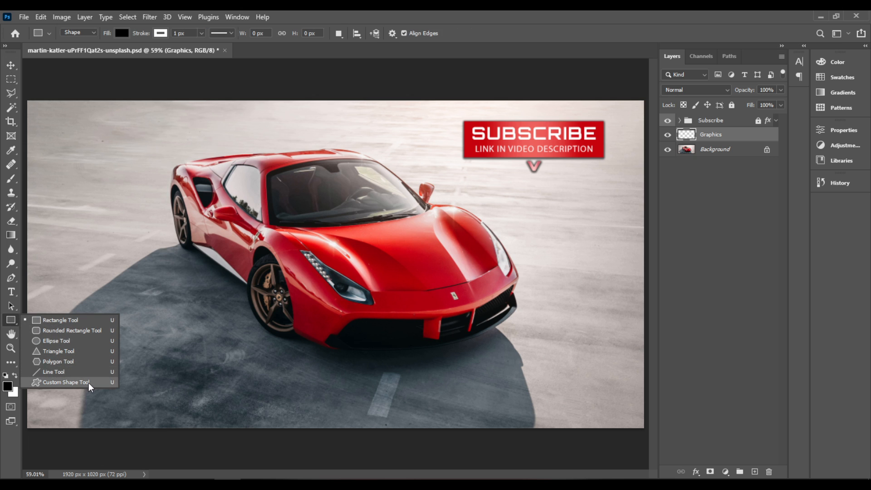
{"action": "mouse_move", "coordinate": [103, 388]}
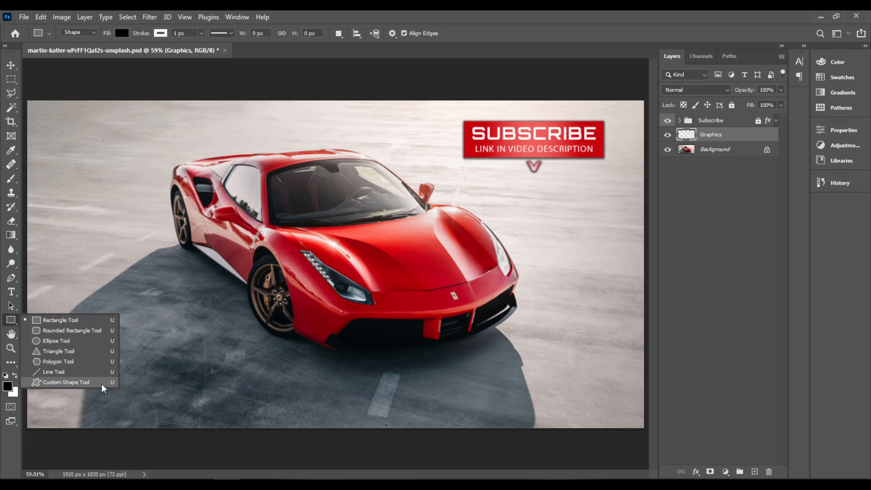
{"action": "mouse_move", "coordinate": [58, 334]}
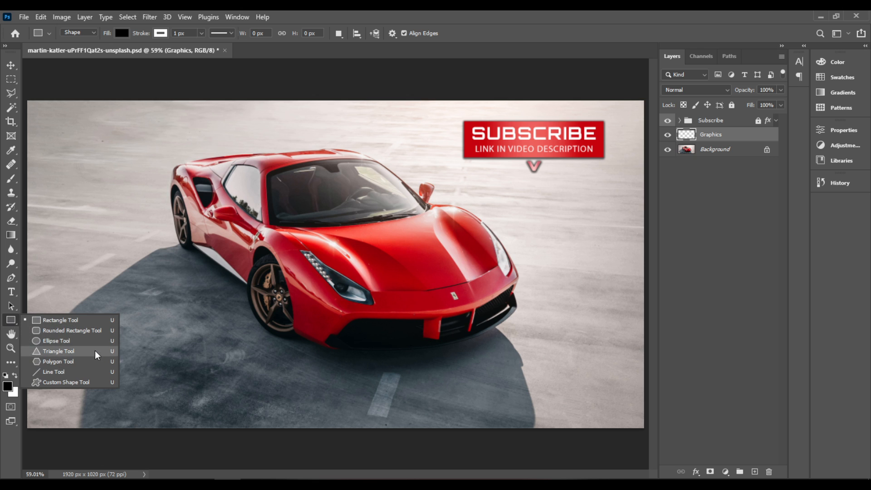
{"action": "mouse_move", "coordinate": [100, 386]}
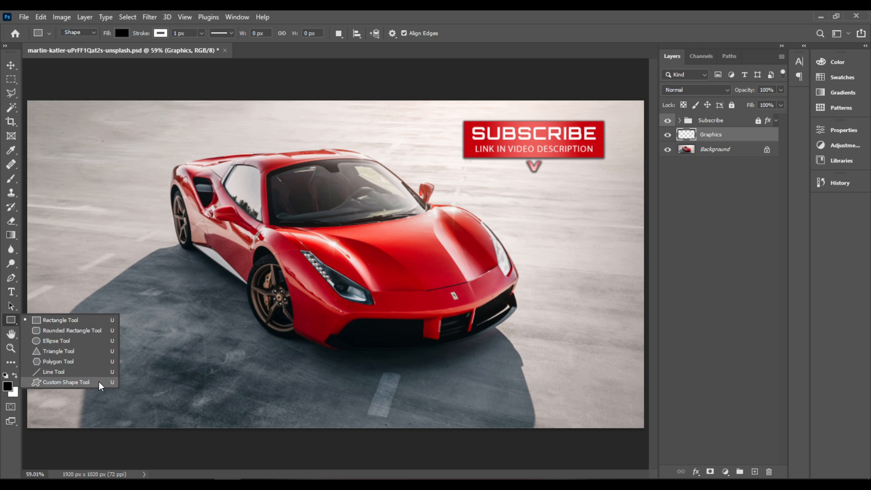
{"action": "left_click", "coordinate": [66, 382]}
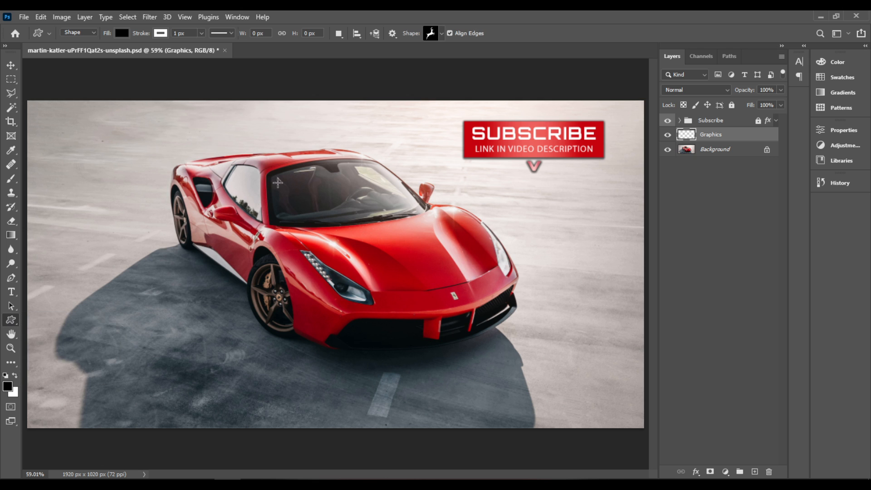
{"action": "mouse_move", "coordinate": [385, 73]}
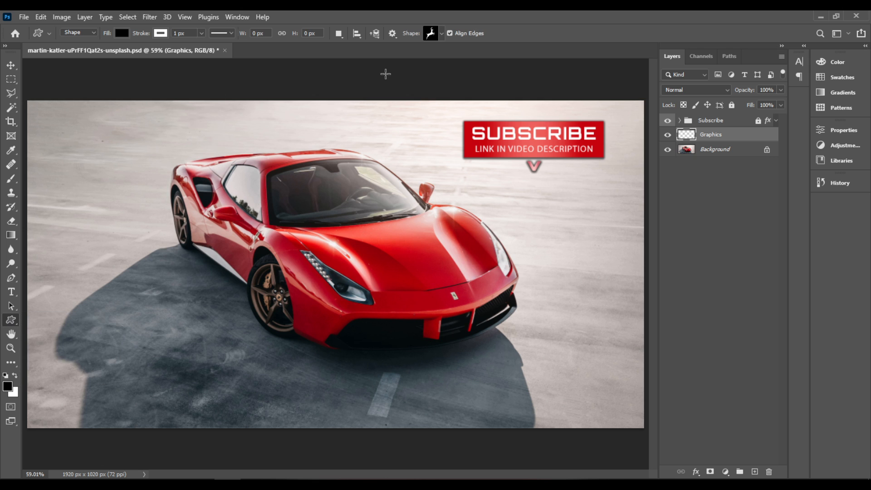
{"action": "mouse_move", "coordinate": [163, 39]}
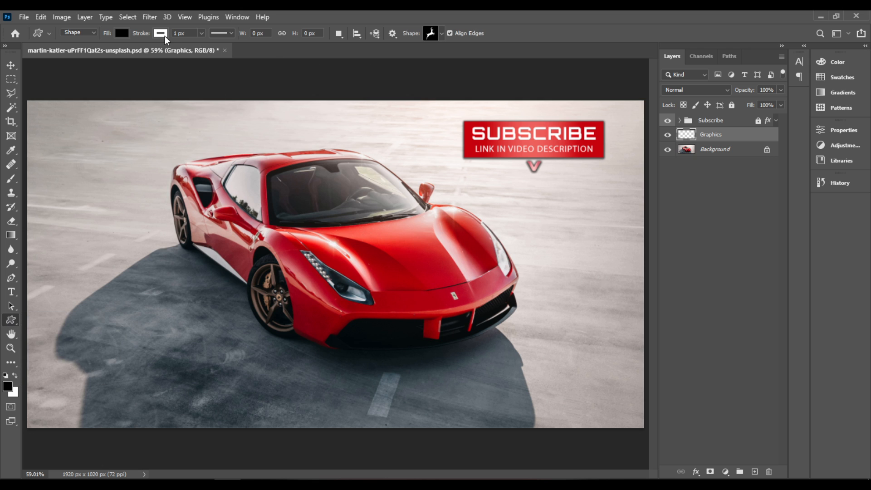
{"action": "left_click", "coordinate": [158, 32]}
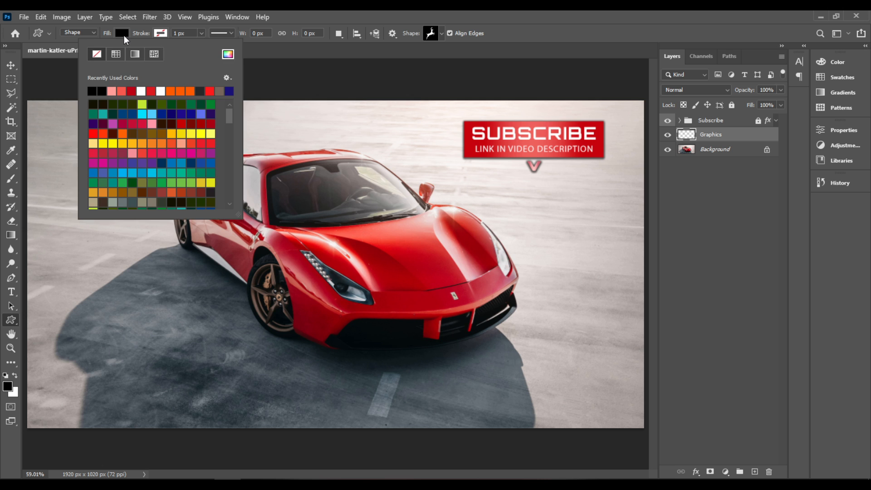
{"action": "left_click", "coordinate": [227, 55]}
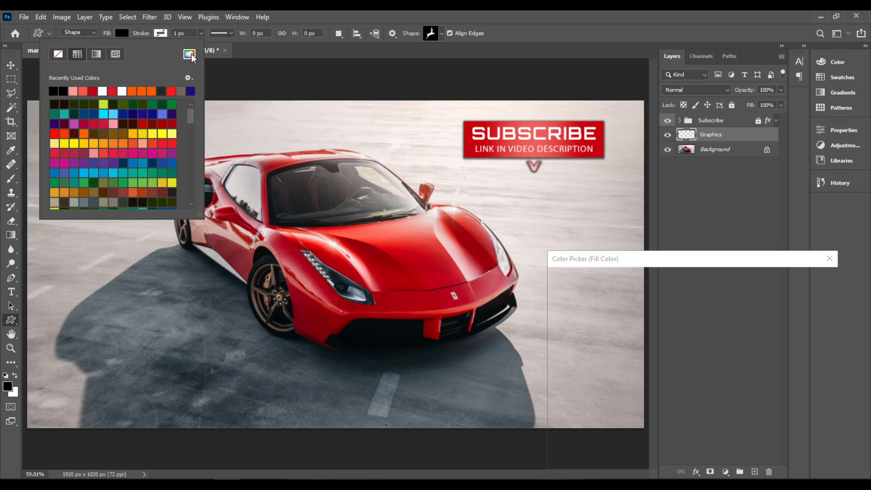
{"action": "left_click", "coordinate": [187, 54]}
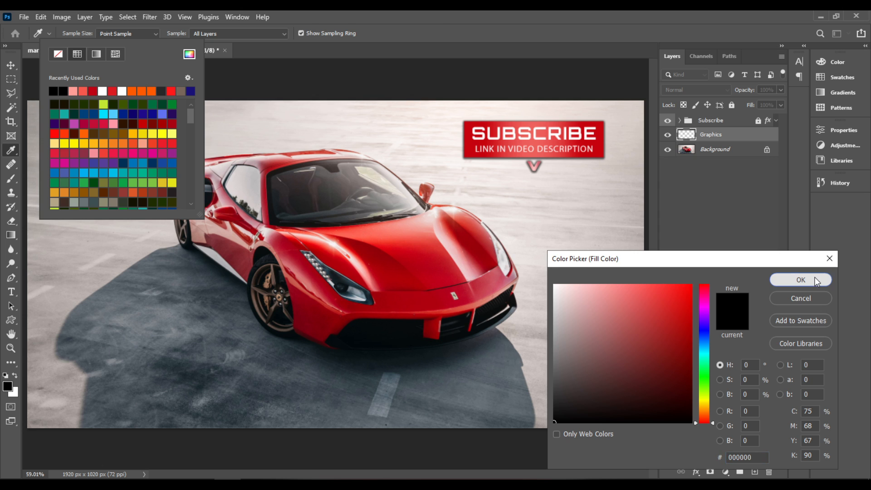
{"action": "left_click", "coordinate": [800, 280]}
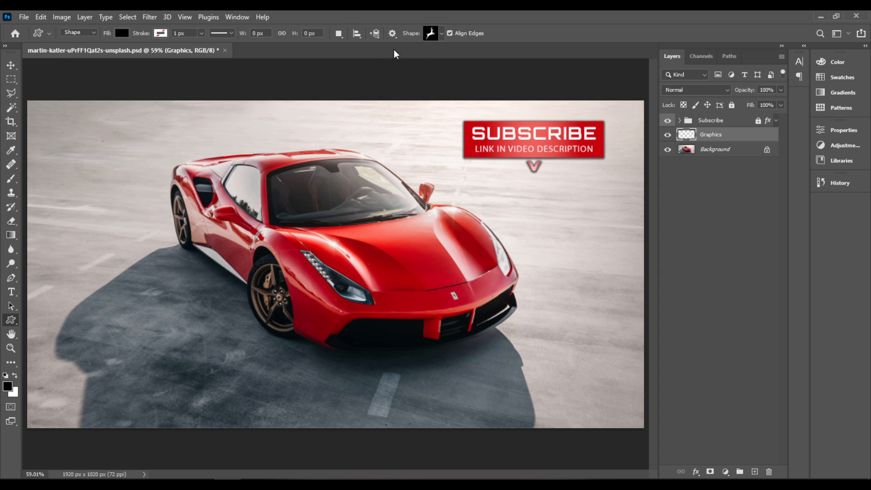
{"action": "mouse_move", "coordinate": [445, 40]}
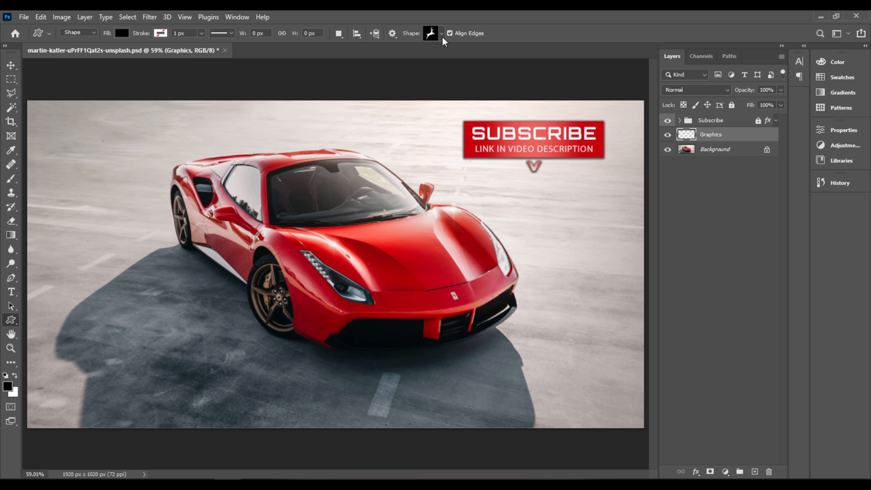
- Pick the deer from the Wild Animals shapes and draw it over the car's hood
{"action": "left_click", "coordinate": [445, 32]}
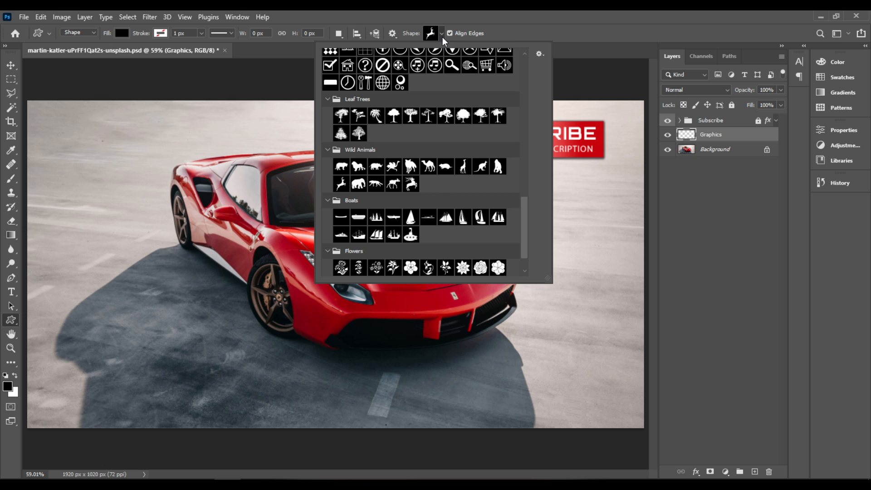
{"action": "mouse_move", "coordinate": [325, 152]}
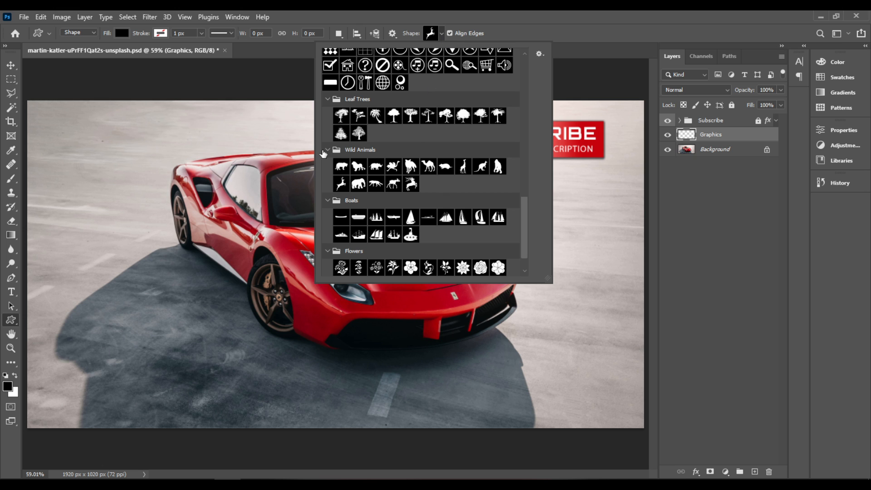
{"action": "mouse_move", "coordinate": [339, 153]}
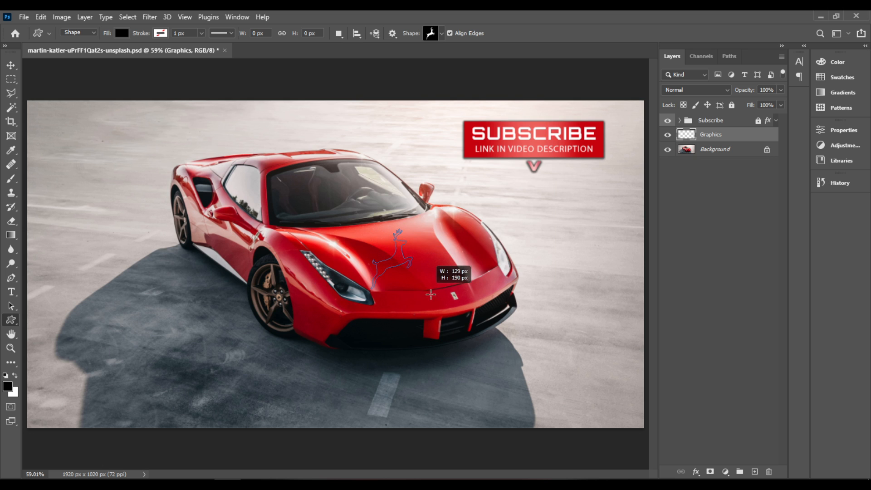
{"action": "left_click_drag", "start_coordinate": [430, 294], "coordinate": [534, 367]}
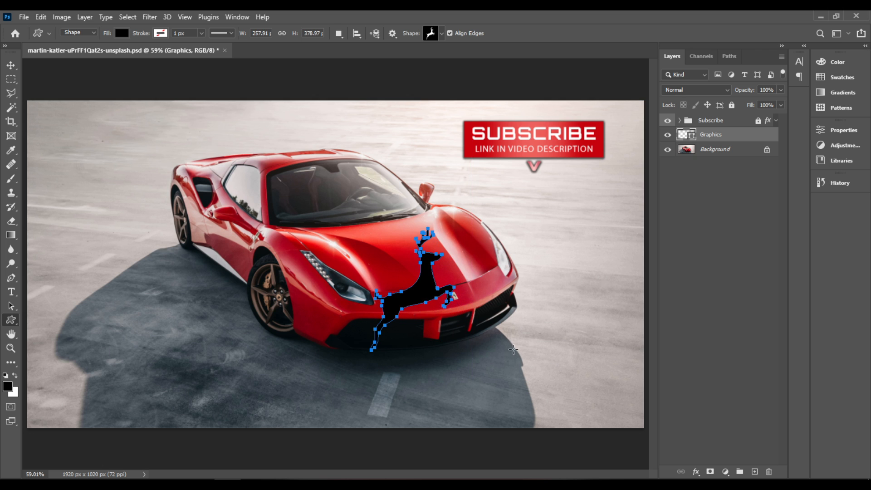
{"action": "mouse_move", "coordinate": [724, 98]}
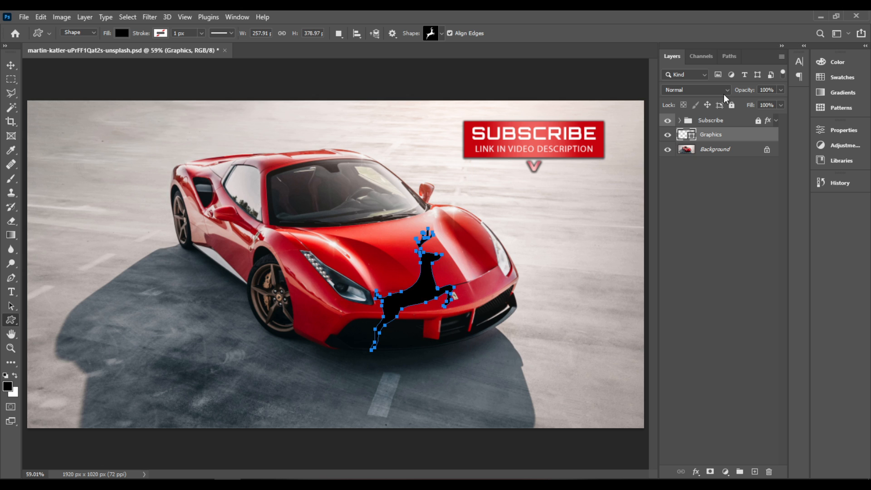
{"action": "mouse_move", "coordinate": [719, 93]}
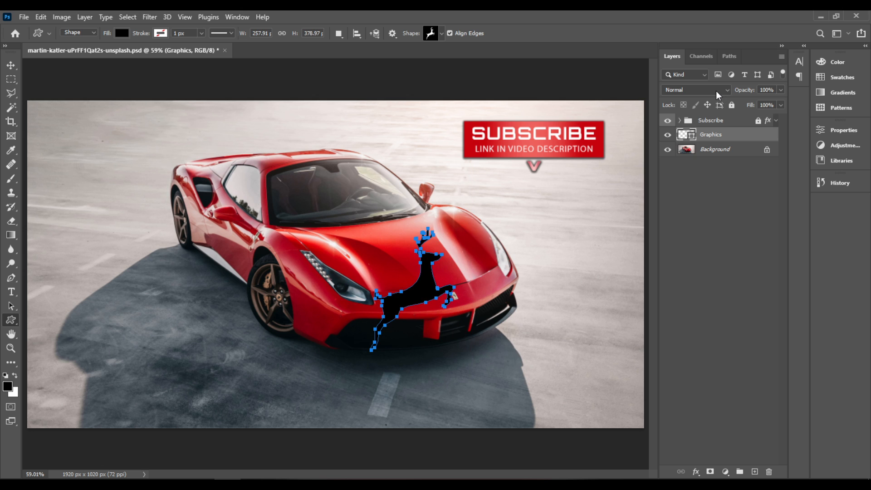
- Set the Graphics layer's blend mode to Overlay so the deer blends into the red paint
{"action": "left_click", "coordinate": [695, 89]}
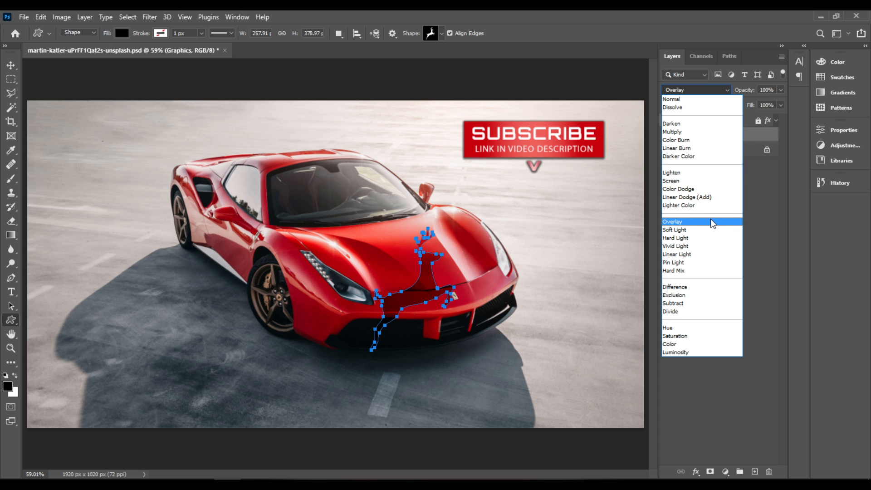
{"action": "left_click", "coordinate": [672, 221]}
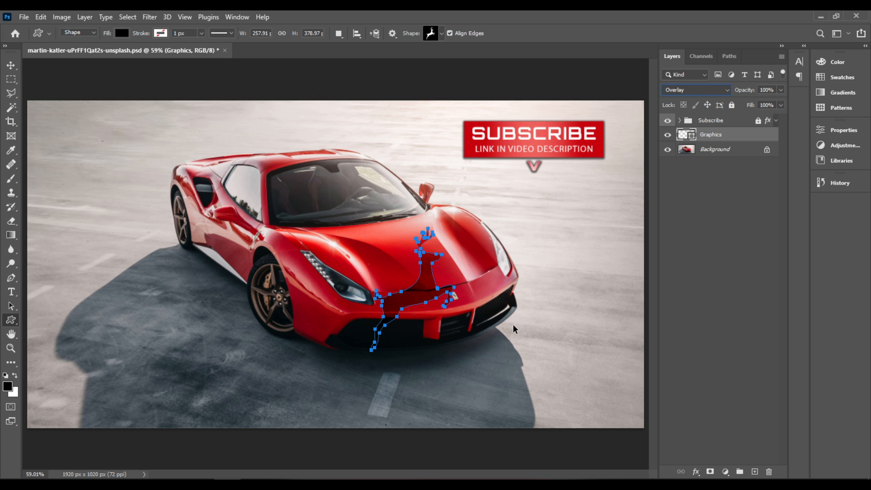
- Duplicate the deer layer with Ctrl+J and flip the copy horizontally via Free Transform Path
{"action": "key", "text": "Ctrl+J"}
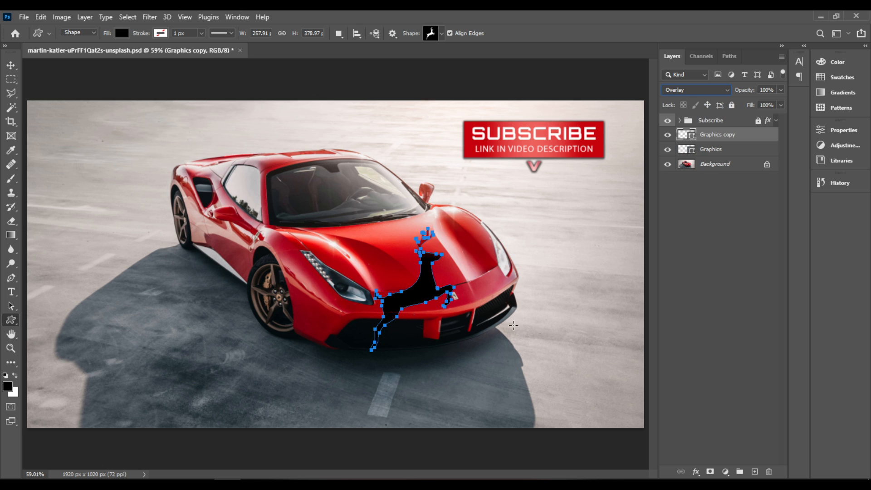
{"action": "mouse_move", "coordinate": [514, 341]}
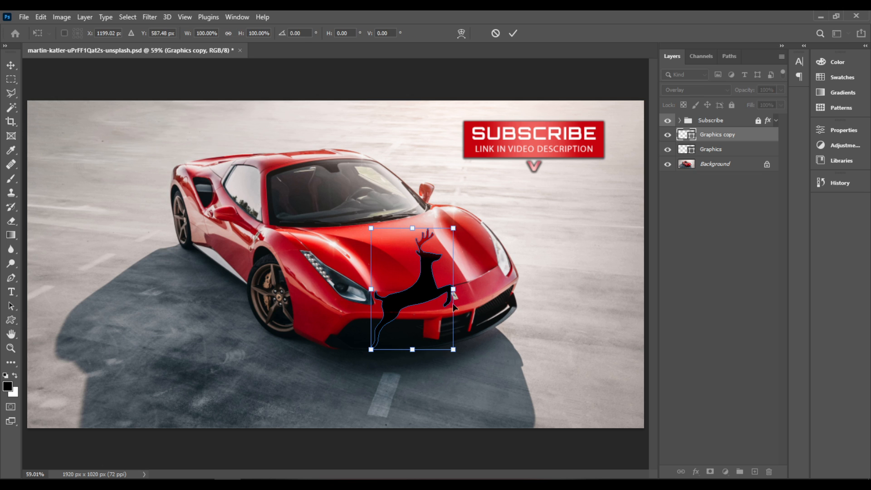
{"action": "mouse_move", "coordinate": [426, 299]}
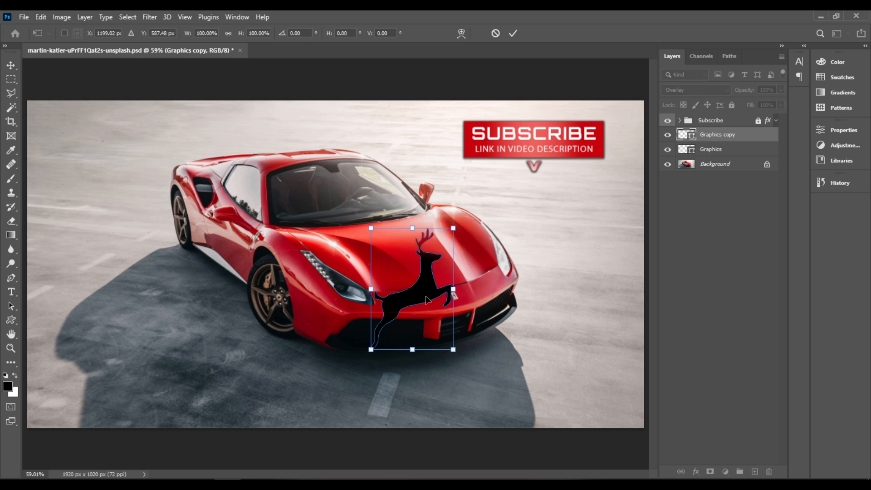
{"action": "left_click", "coordinate": [40, 17]}
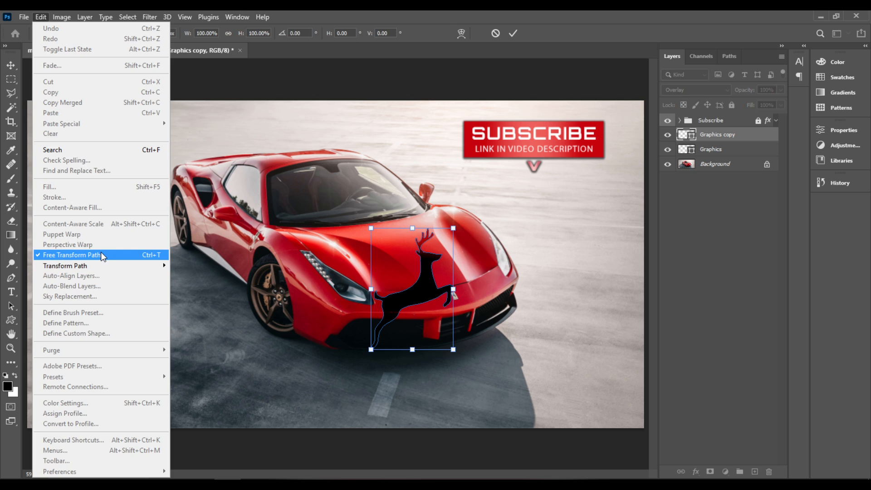
{"action": "left_click", "coordinate": [70, 254]}
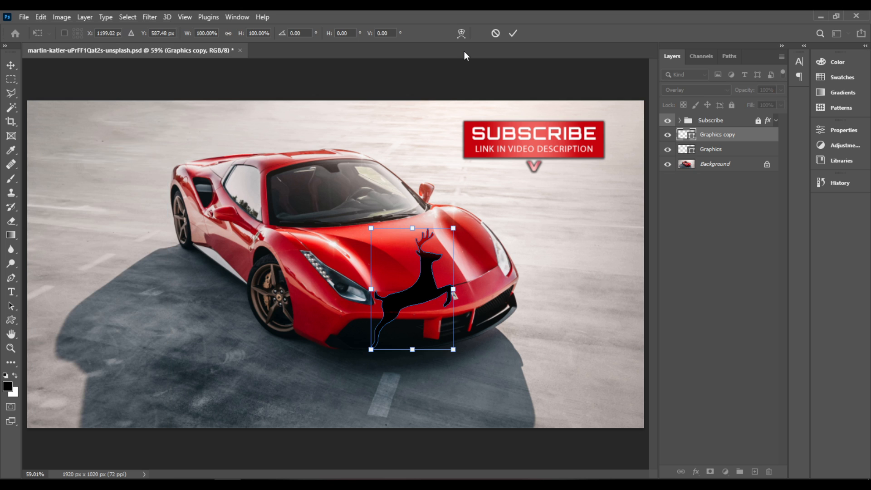
{"action": "right_click", "coordinate": [425, 292]}
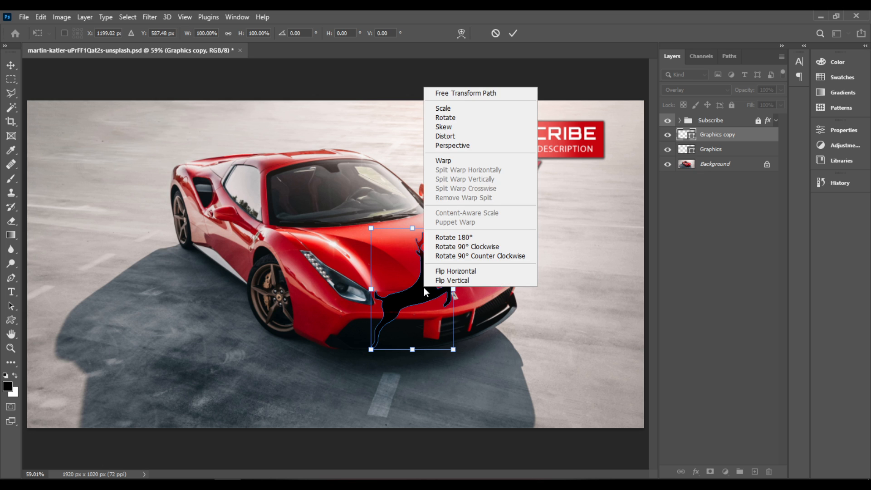
{"action": "mouse_move", "coordinate": [481, 270]}
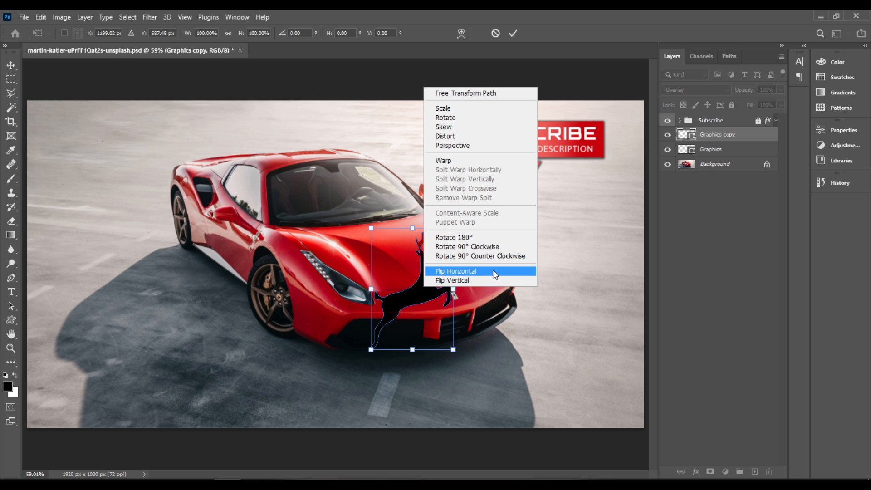
{"action": "left_click", "coordinate": [456, 271]}
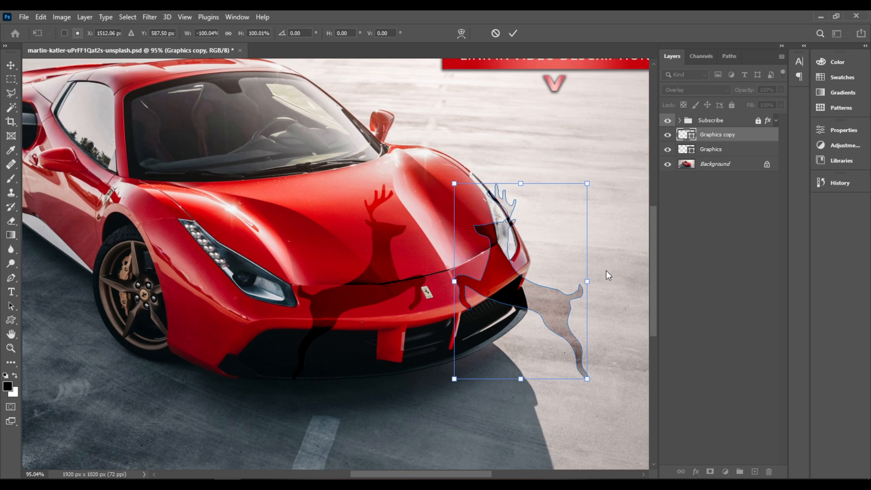
{"action": "mouse_move", "coordinate": [572, 85]}
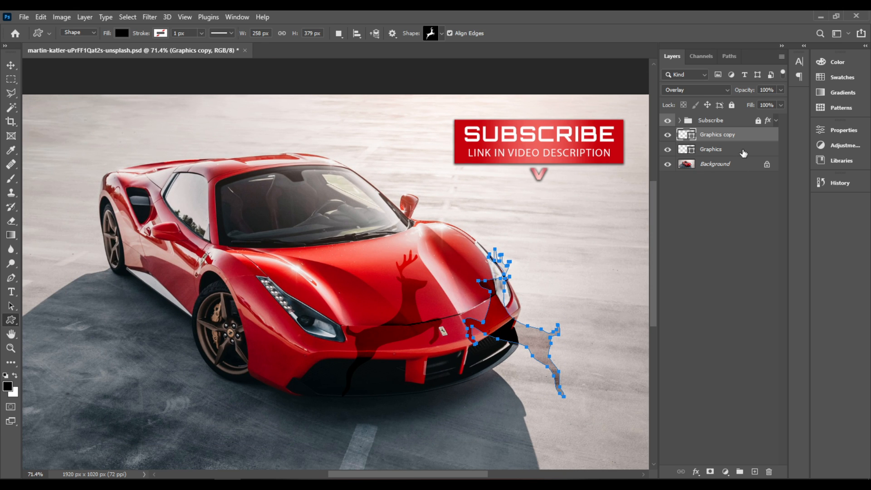
{"action": "mouse_move", "coordinate": [737, 154]}
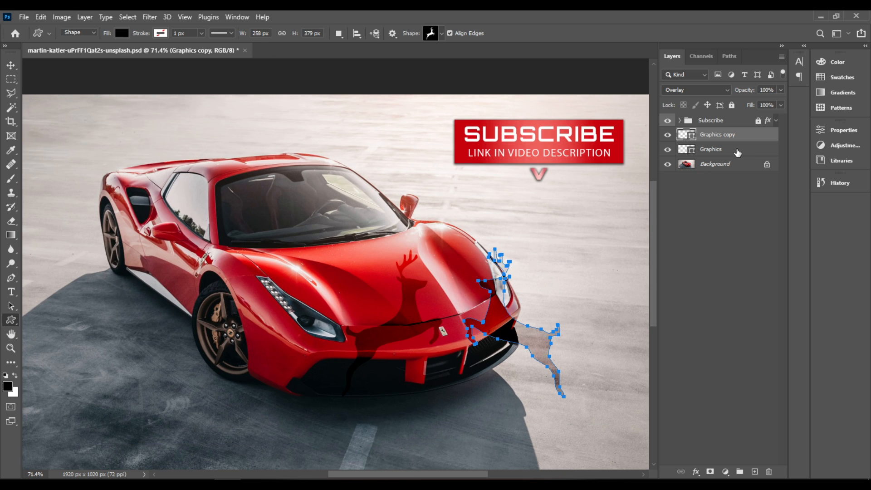
- Group the Graphics and Graphics copy layers into Group 2 and expand it
{"action": "left_click", "coordinate": [729, 149]}
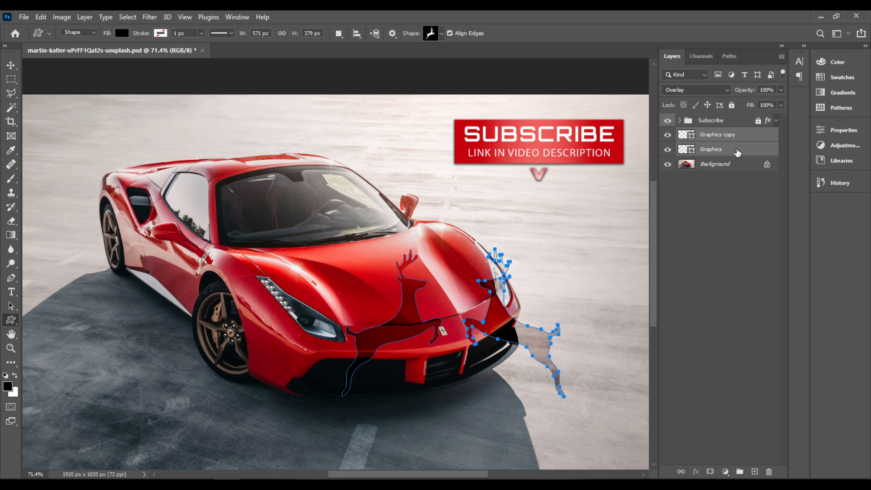
{"action": "mouse_move", "coordinate": [732, 191]}
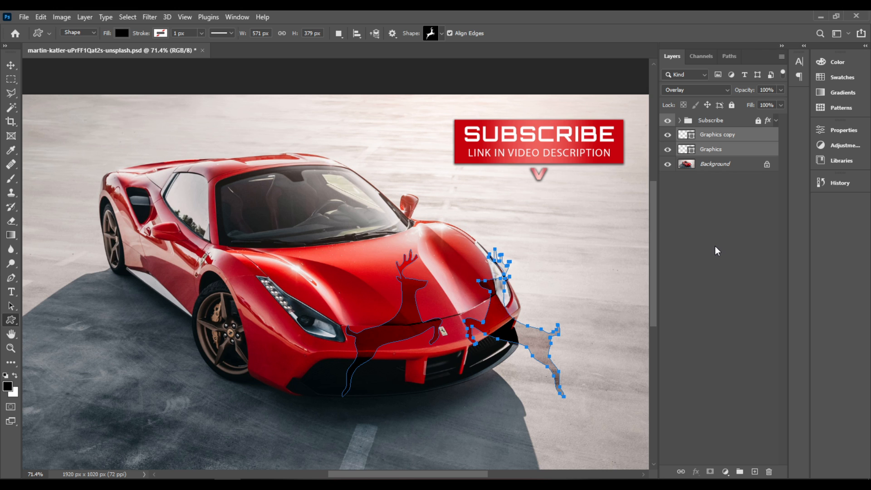
{"action": "mouse_move", "coordinate": [715, 234]}
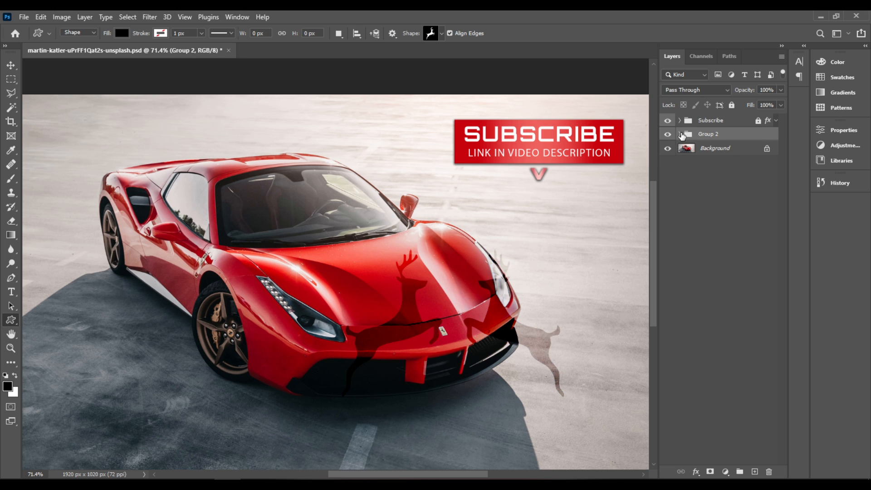
{"action": "left_click", "coordinate": [681, 134]}
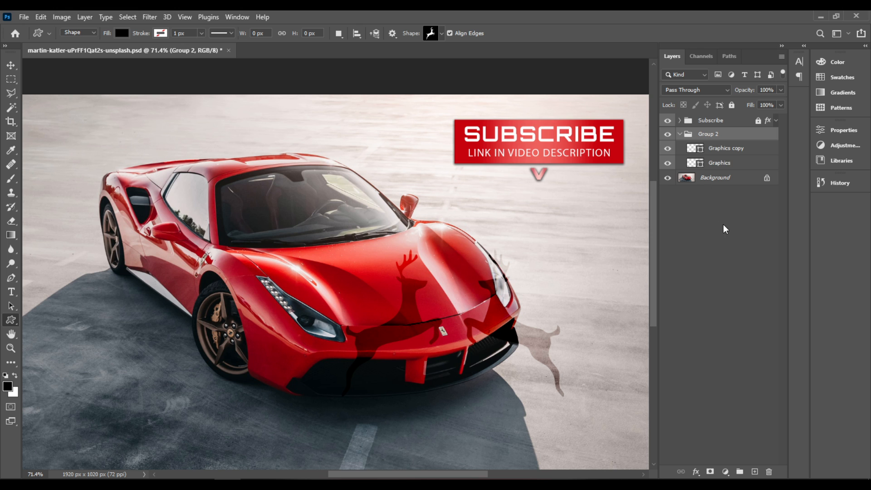
{"action": "mouse_move", "coordinate": [729, 240]}
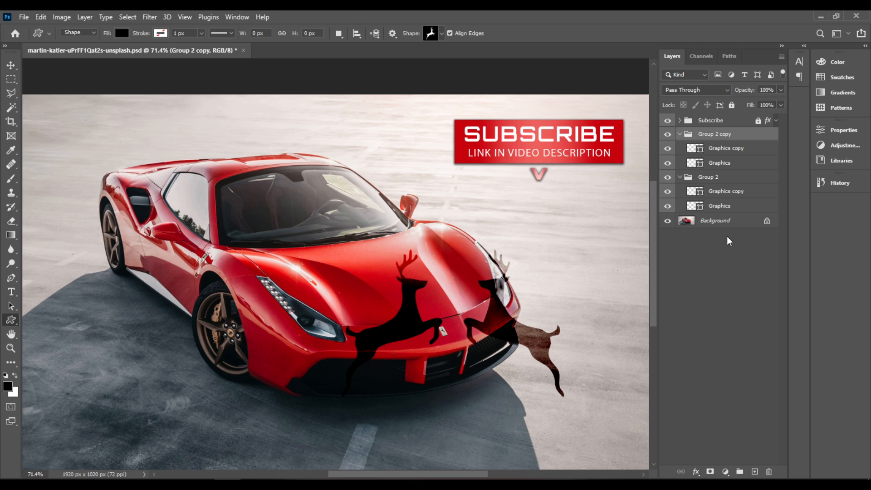
{"action": "mouse_move", "coordinate": [722, 160]}
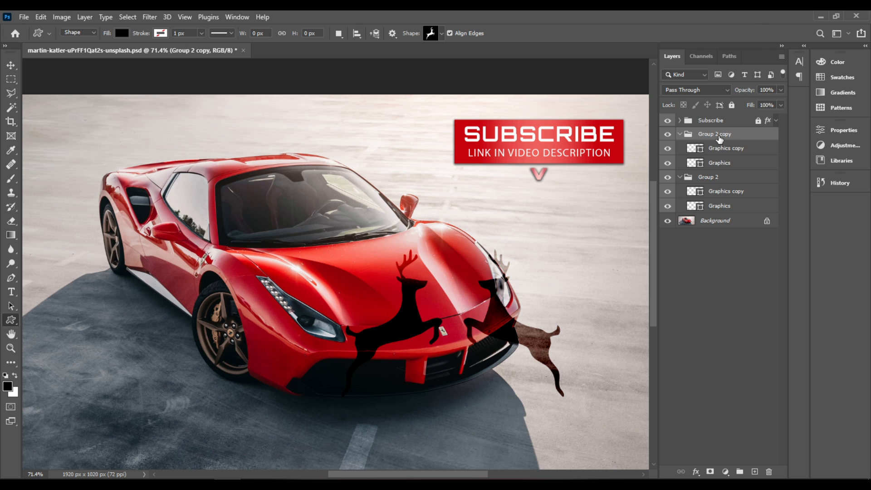
{"action": "mouse_move", "coordinate": [736, 135]}
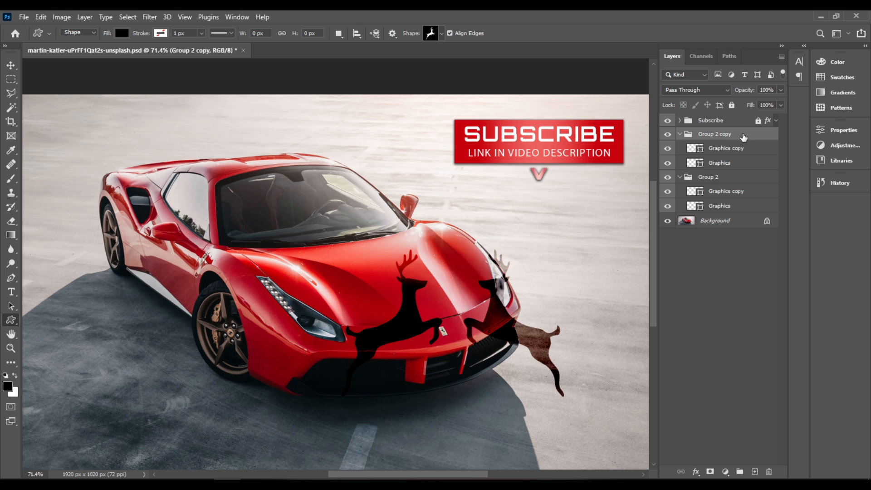
{"action": "mouse_move", "coordinate": [779, 122]}
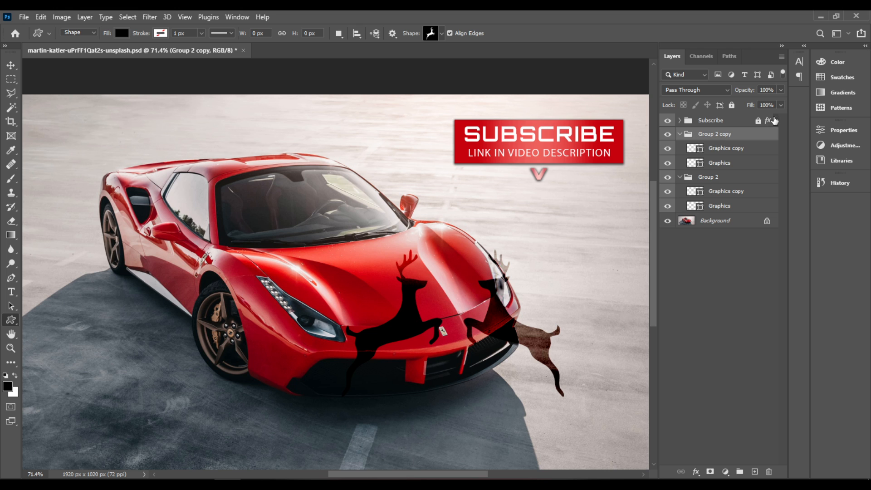
- Lower the duplicated Group 2 copy's opacity to 50% to soften the deer
{"action": "left_click_drag", "start_coordinate": [779, 105], "coordinate": [769, 105]}
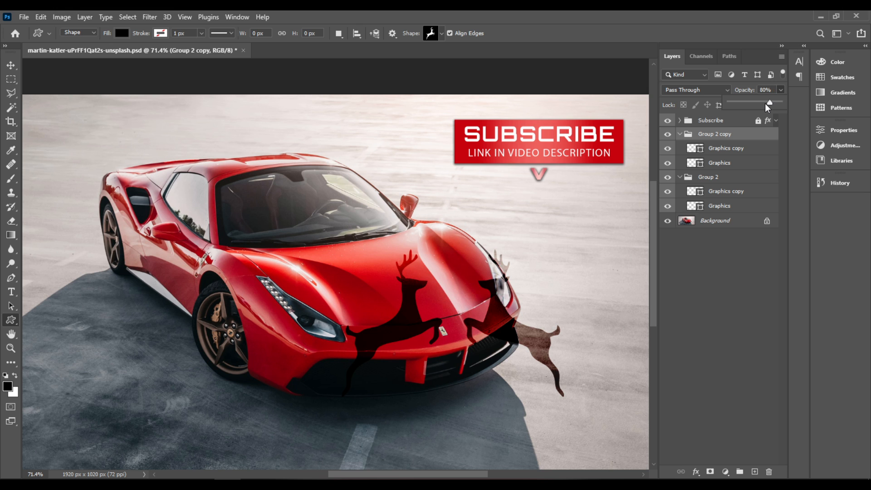
{"action": "left_click_drag", "start_coordinate": [769, 103], "coordinate": [756, 103]}
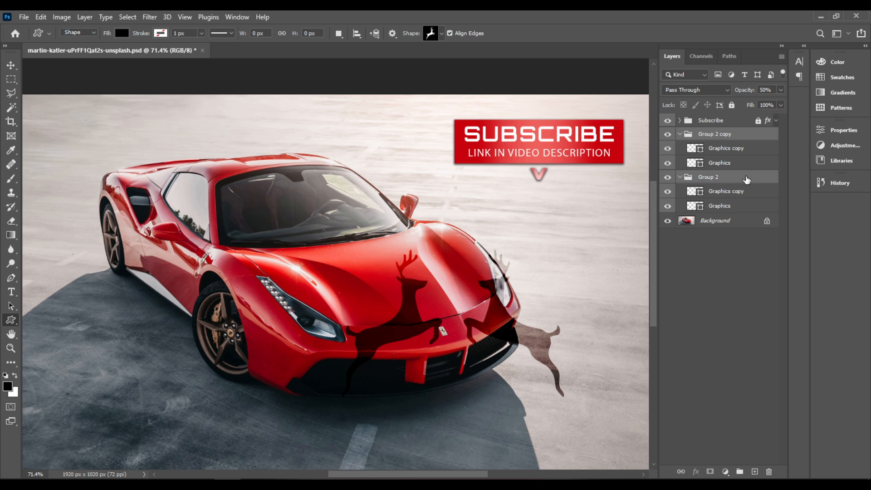
{"action": "mouse_move", "coordinate": [737, 179]}
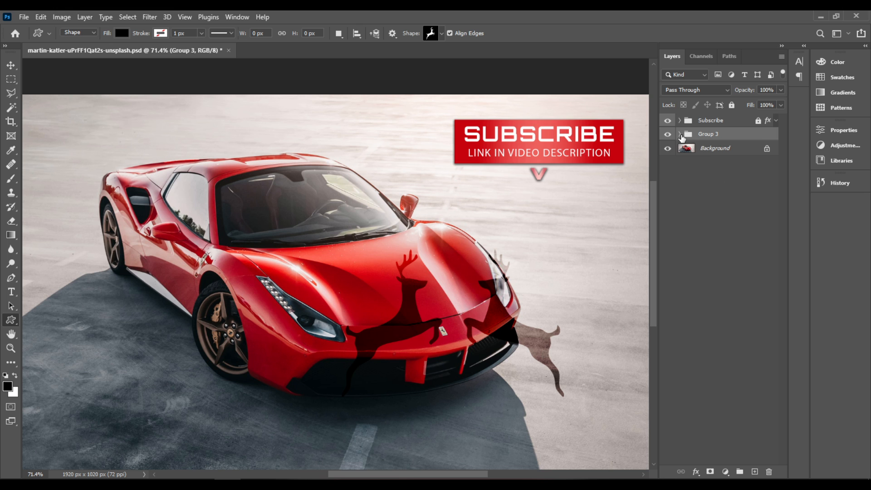
- Nest Group 2 and Group 2 copy into Group 3, expanding then collapsing it
{"action": "left_click", "coordinate": [679, 133]}
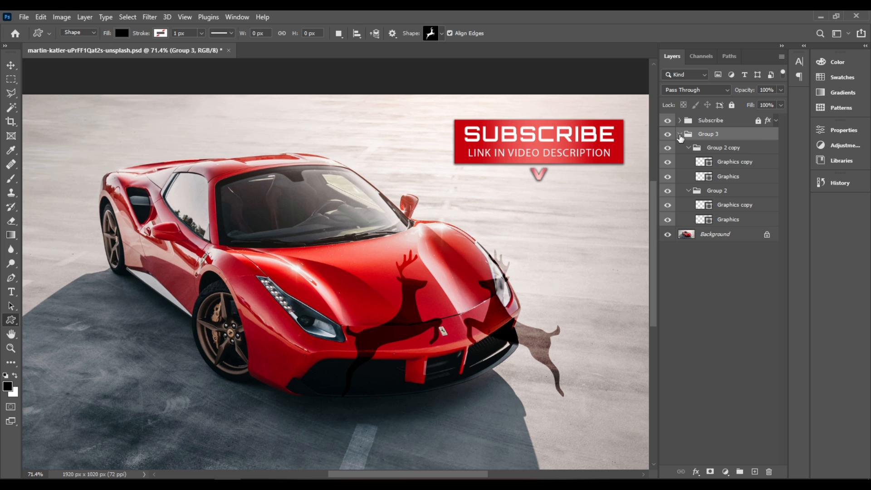
{"action": "left_click", "coordinate": [679, 133]}
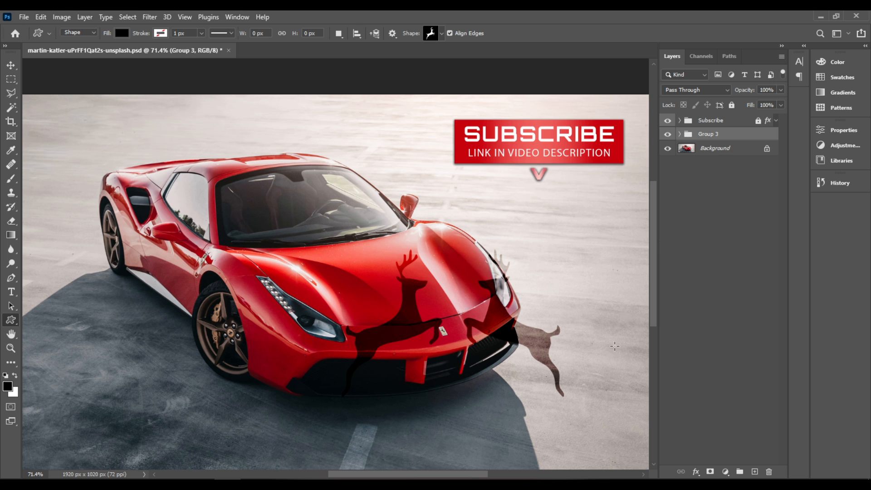
{"action": "mouse_move", "coordinate": [530, 347]}
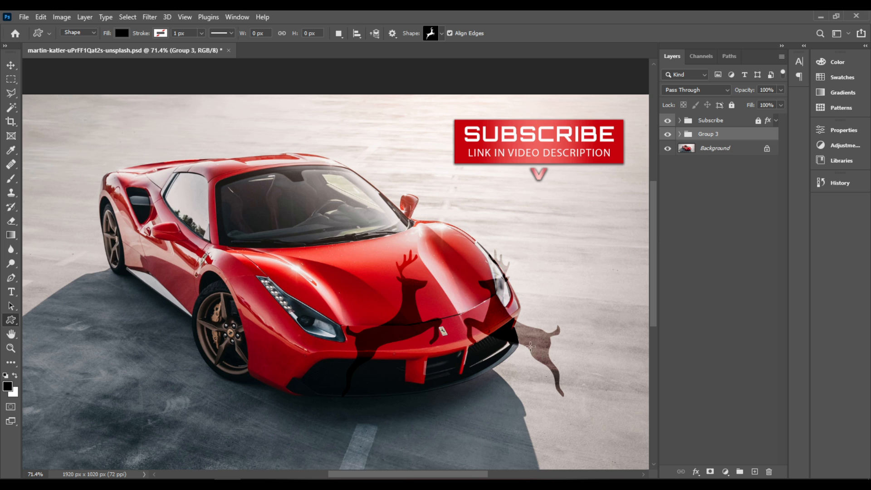
{"action": "mouse_move", "coordinate": [553, 282]}
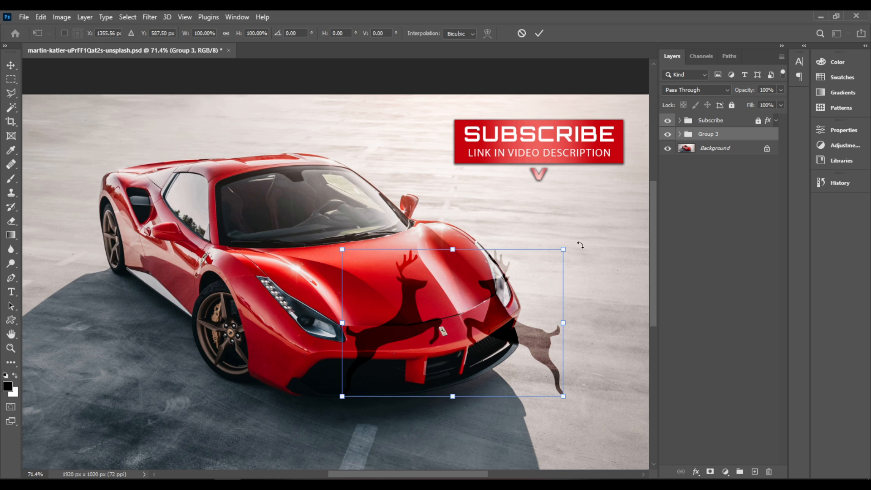
{"action": "mouse_move", "coordinate": [572, 246]}
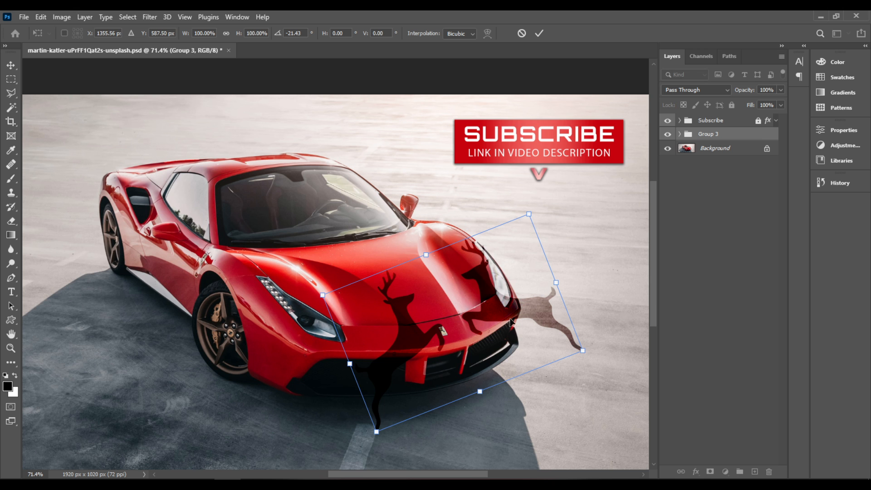
- Rotate Group 3 about -22° and drag the silhouettes up onto the hood
{"action": "left_click_drag", "start_coordinate": [510, 322], "coordinate": [450, 278]}
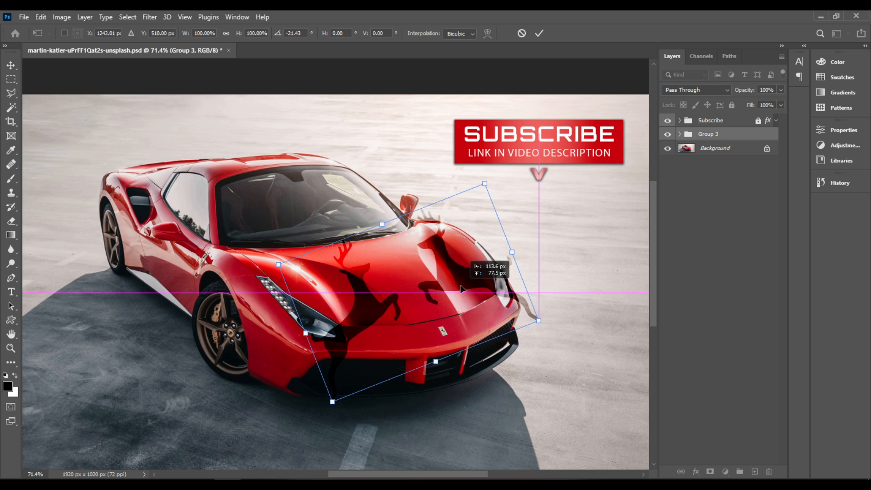
{"action": "left_click_drag", "start_coordinate": [461, 288], "coordinate": [449, 278]}
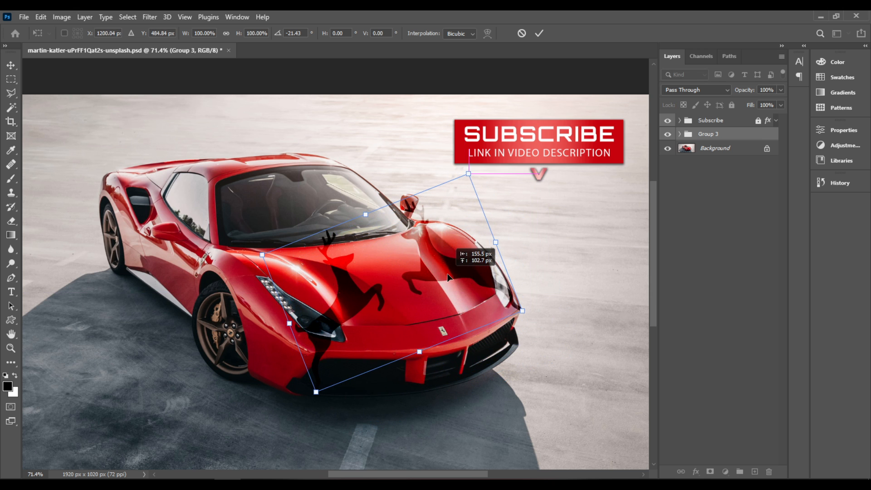
{"action": "left_click_drag", "start_coordinate": [449, 277], "coordinate": [450, 288]}
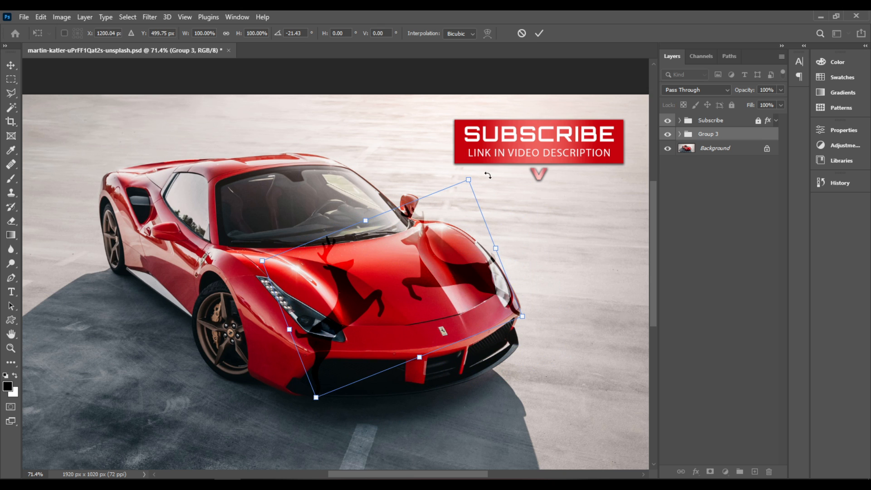
{"action": "left_click_drag", "start_coordinate": [487, 175], "coordinate": [485, 177]}
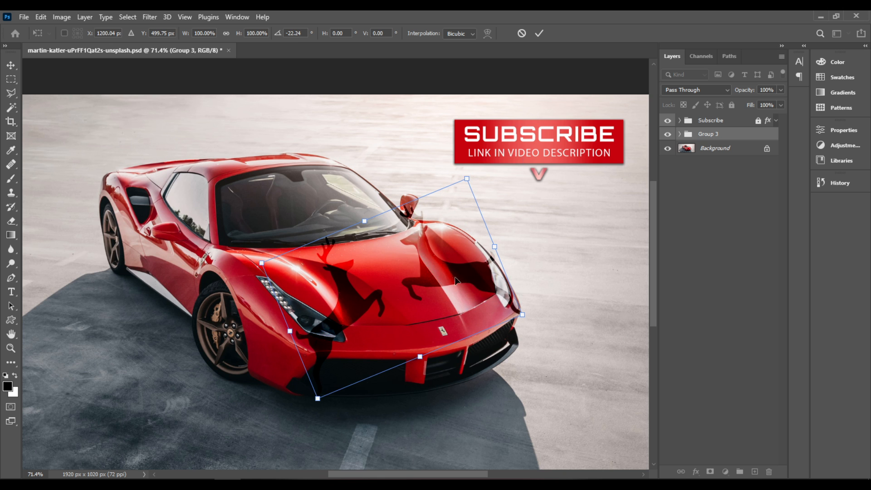
{"action": "left_click_drag", "start_coordinate": [455, 280], "coordinate": [475, 273]}
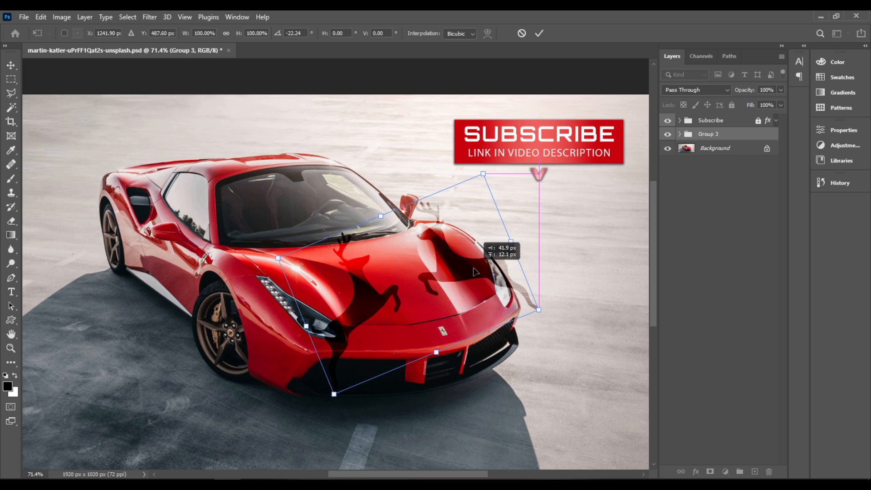
{"action": "left_click_drag", "start_coordinate": [474, 272], "coordinate": [464, 294]}
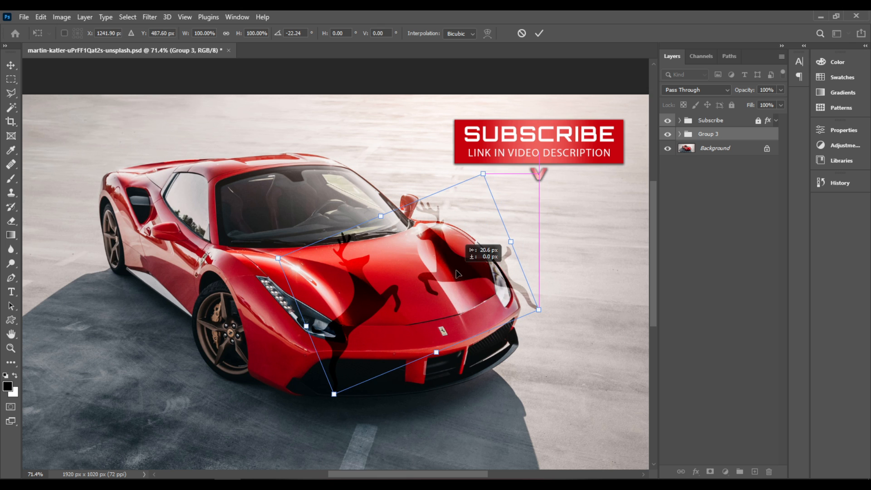
- Switch the transform to Warp and pull the decal's left side onto the hood and headlight edge
{"action": "right_click", "coordinate": [459, 274]}
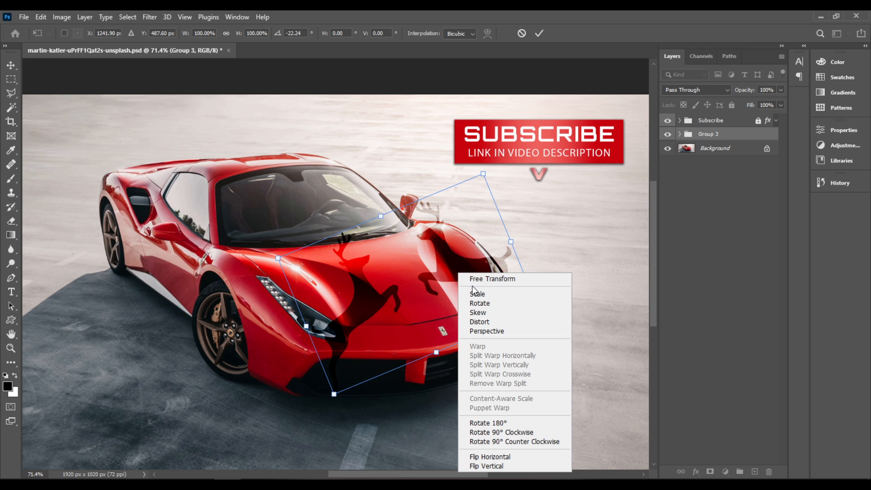
{"action": "mouse_move", "coordinate": [502, 327]}
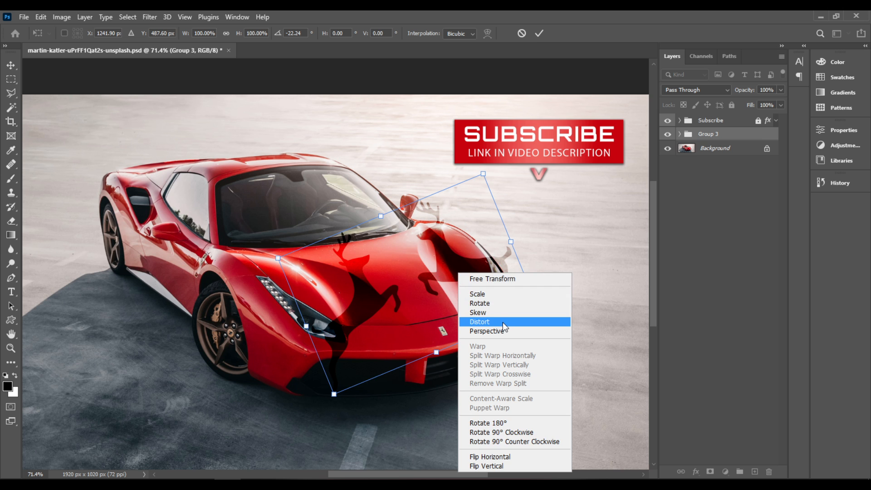
{"action": "left_click", "coordinate": [479, 321]}
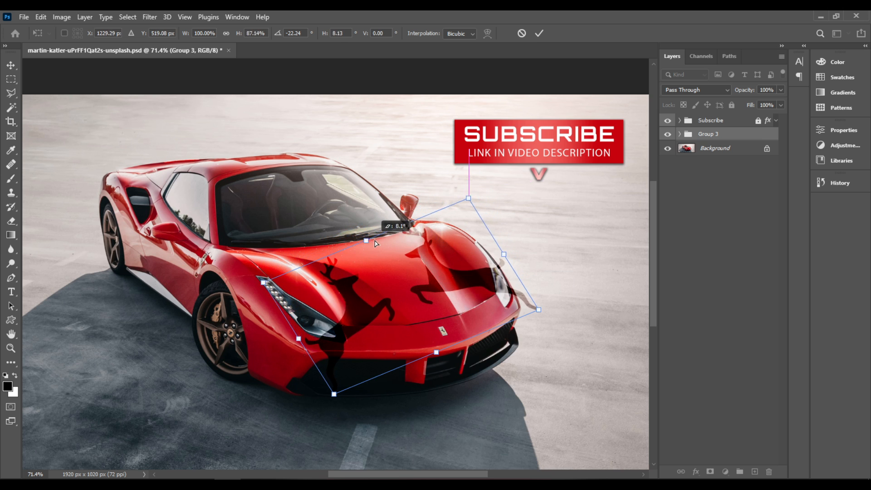
{"action": "left_click_drag", "start_coordinate": [365, 241], "coordinate": [377, 241]}
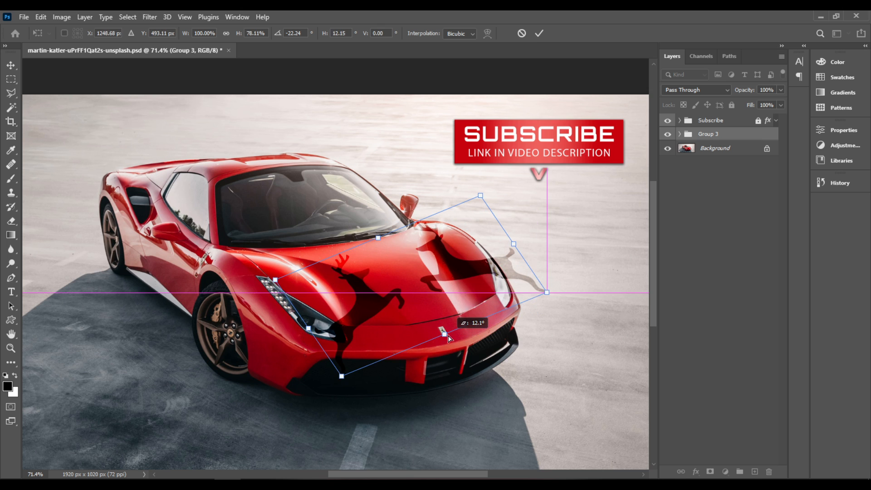
{"action": "mouse_move", "coordinate": [445, 337]}
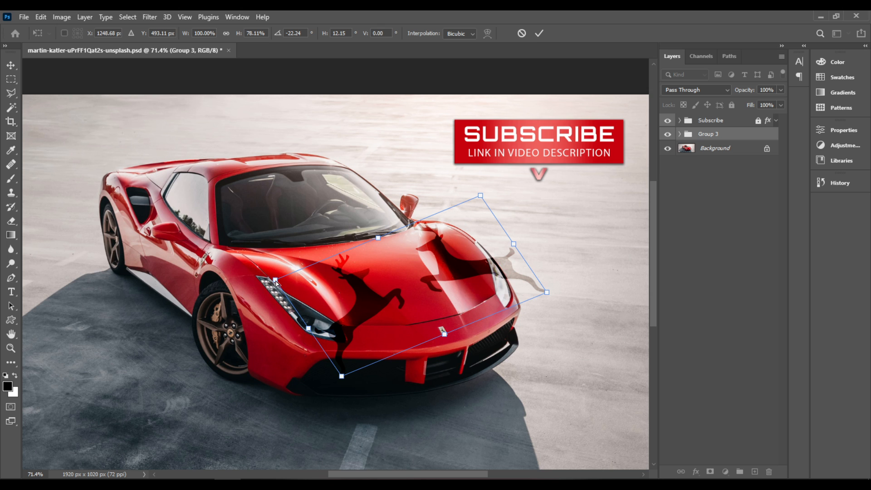
{"action": "left_click_drag", "start_coordinate": [275, 280], "coordinate": [272, 277]}
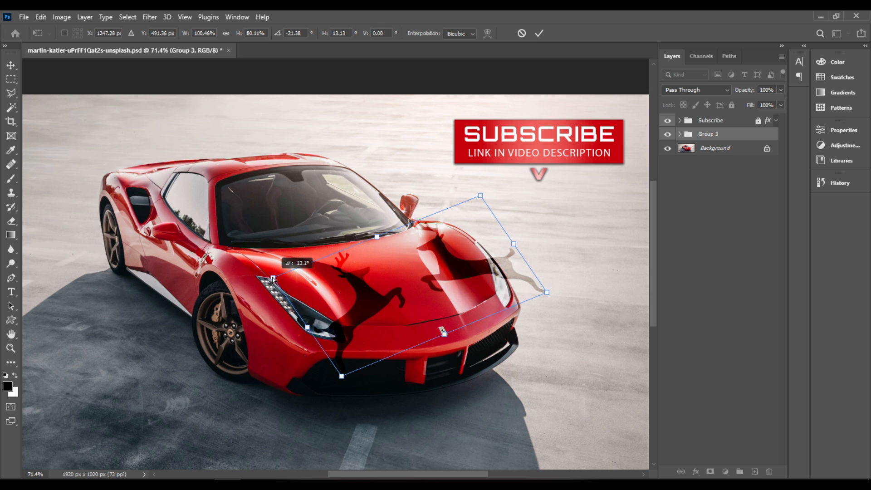
{"action": "left_click_drag", "start_coordinate": [272, 277], "coordinate": [269, 270]}
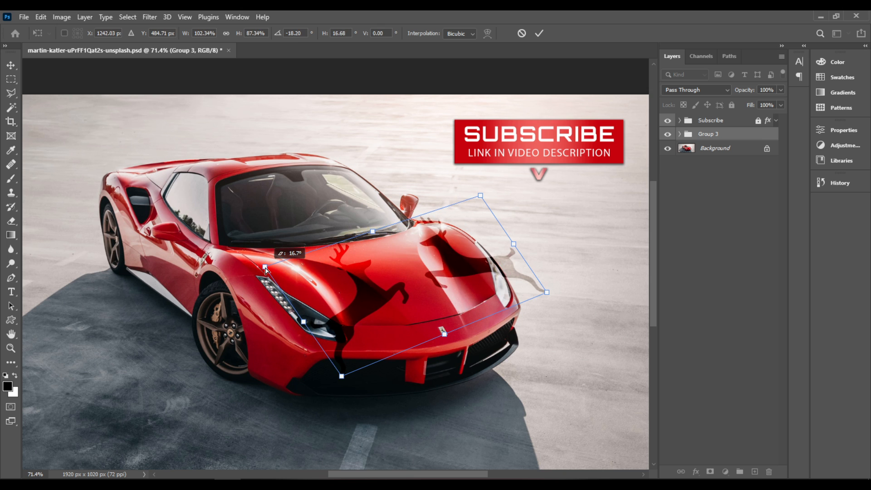
{"action": "mouse_move", "coordinate": [504, 209]}
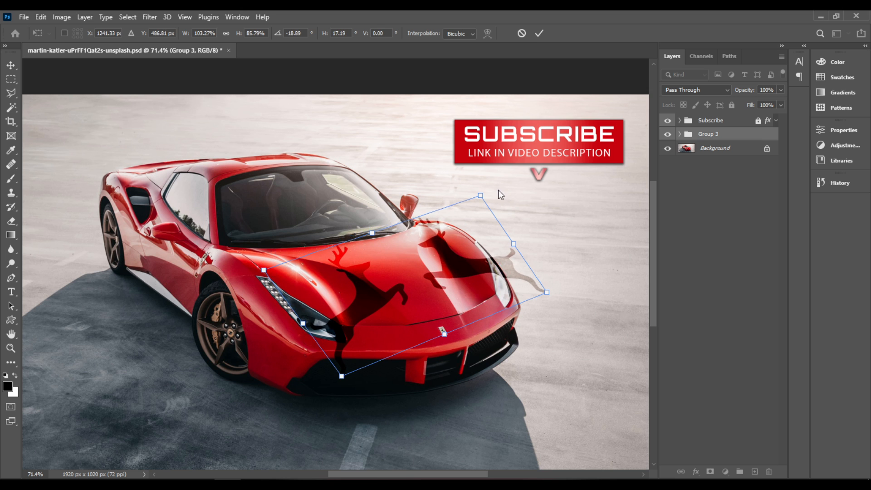
- Lower the decal's top corner onto the hood and pull its right corner onto the headlight edge
{"action": "left_click_drag", "start_coordinate": [498, 191], "coordinate": [482, 208]}
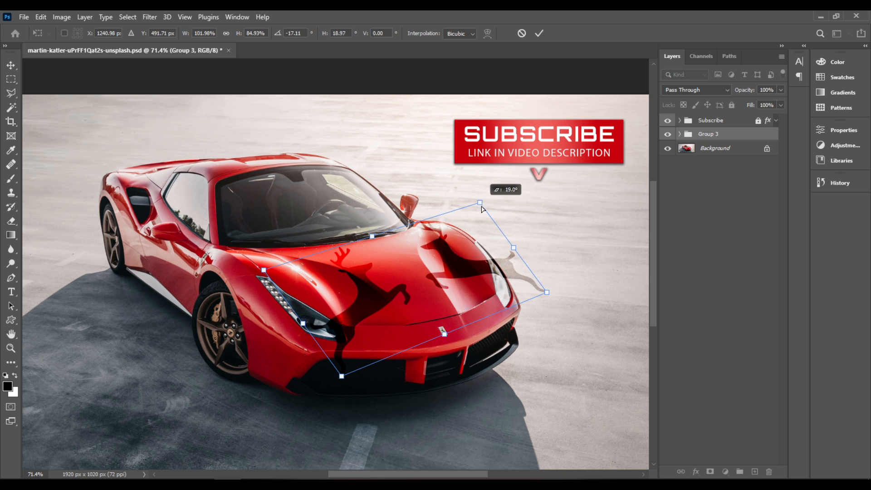
{"action": "left_click_drag", "start_coordinate": [480, 204], "coordinate": [469, 216]}
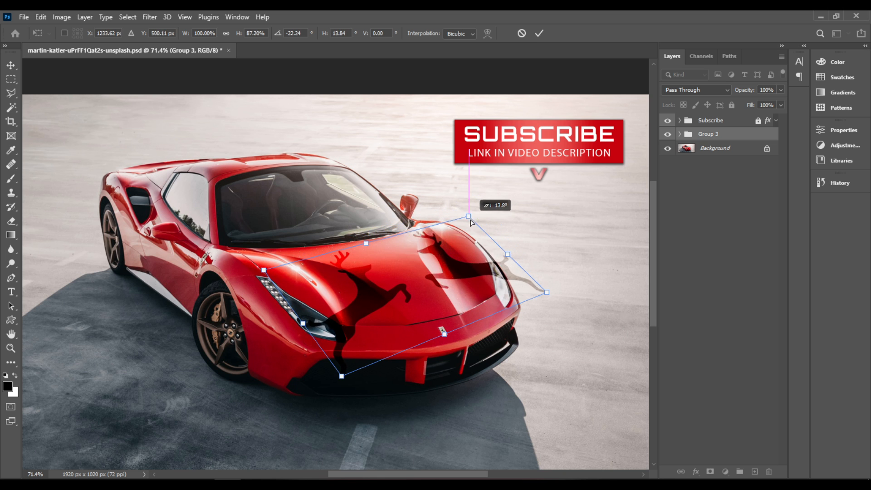
{"action": "left_click_drag", "start_coordinate": [468, 216], "coordinate": [457, 228]}
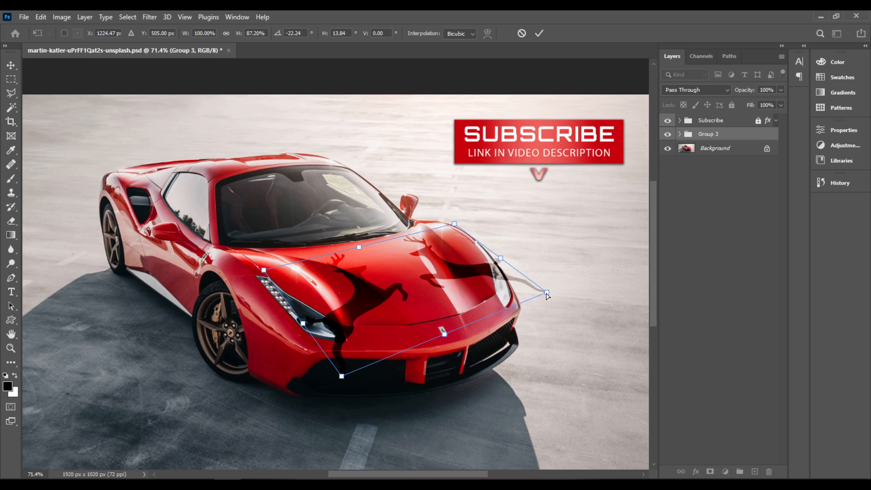
{"action": "left_click_drag", "start_coordinate": [546, 295], "coordinate": [524, 296]}
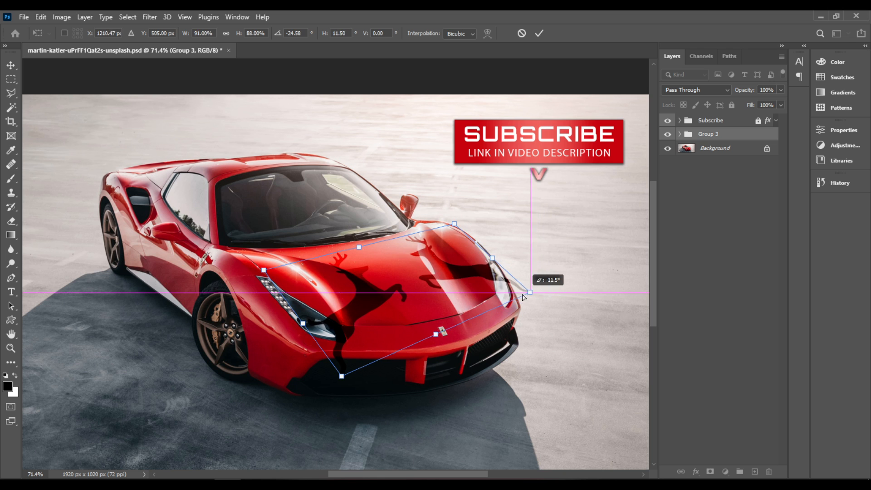
{"action": "left_click_drag", "start_coordinate": [529, 293], "coordinate": [499, 294]}
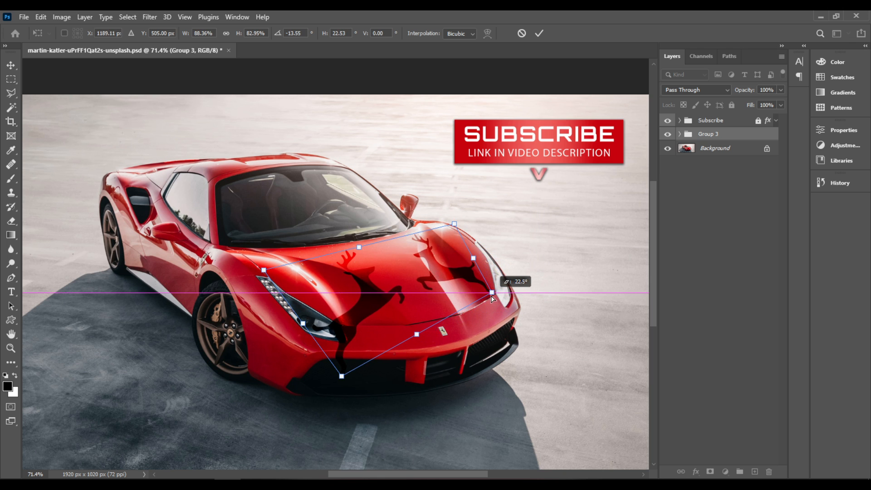
{"action": "mouse_move", "coordinate": [491, 294]}
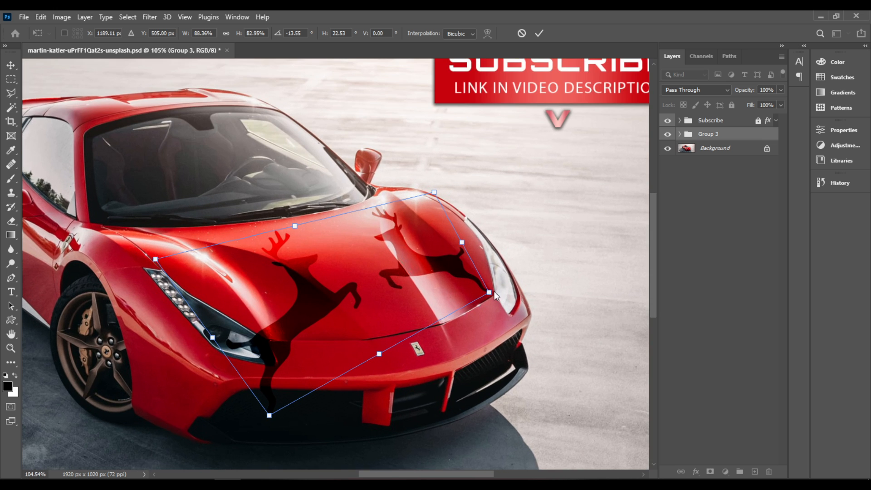
{"action": "mouse_move", "coordinate": [510, 318]}
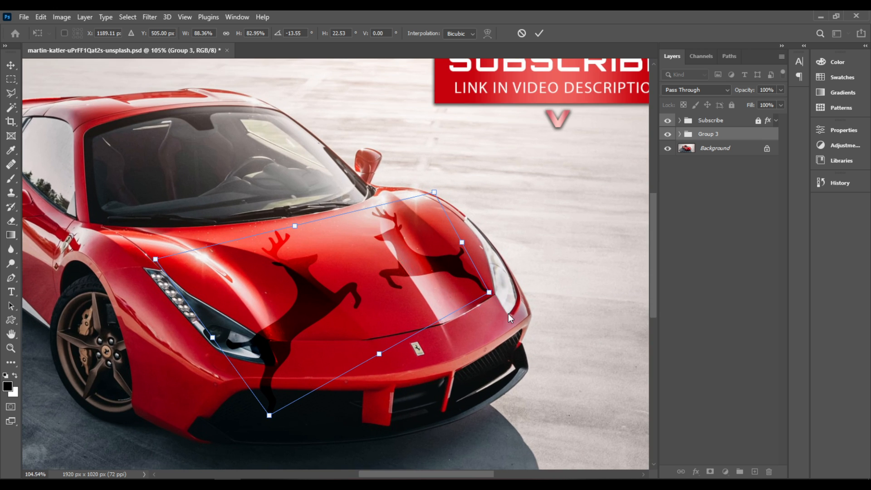
- Pull the decal's bottom corner off the bumper, reshape its lower edge and lift the left corner up the hood
{"action": "left_click_drag", "start_coordinate": [267, 414], "coordinate": [266, 405]}
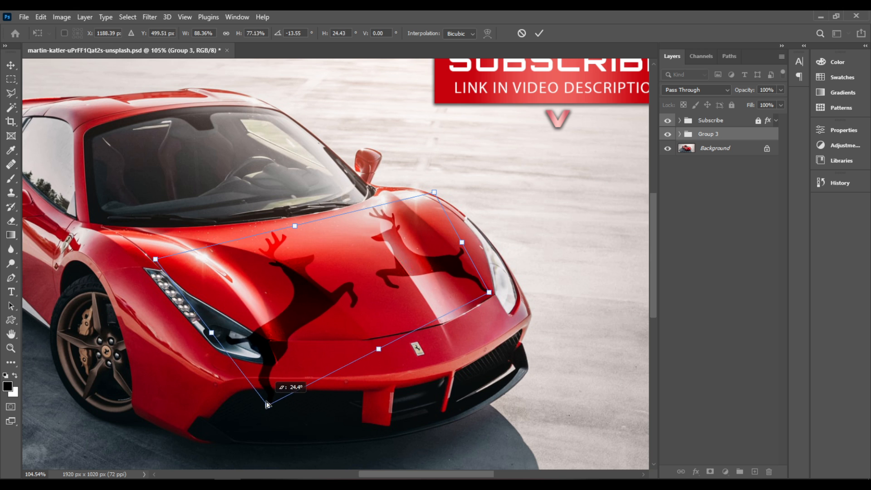
{"action": "left_click_drag", "start_coordinate": [267, 405], "coordinate": [275, 357]}
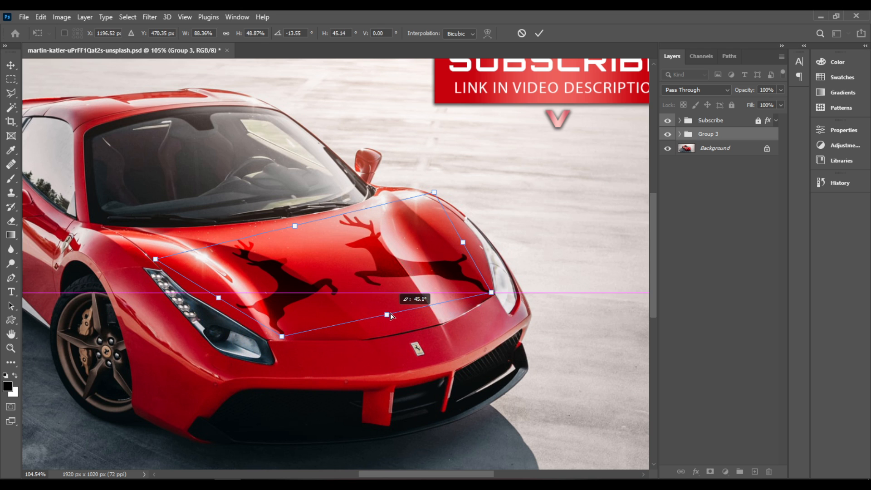
{"action": "left_click_drag", "start_coordinate": [389, 315], "coordinate": [405, 315]}
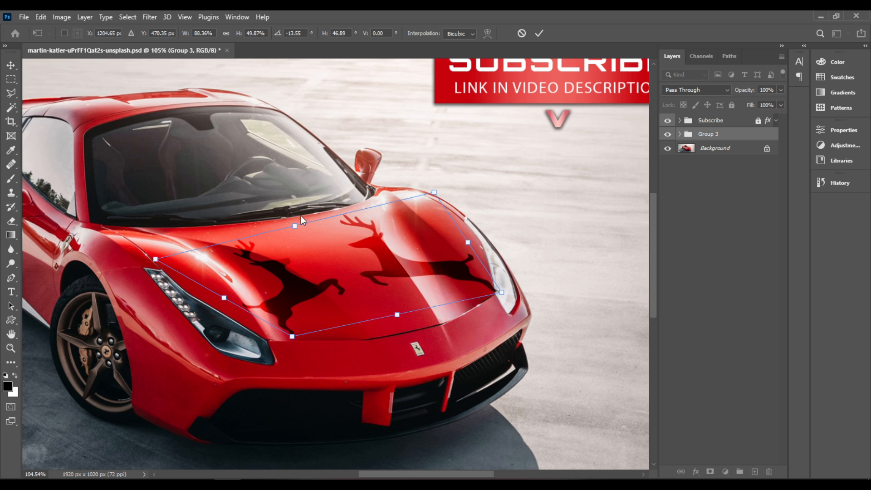
{"action": "mouse_move", "coordinate": [299, 239]}
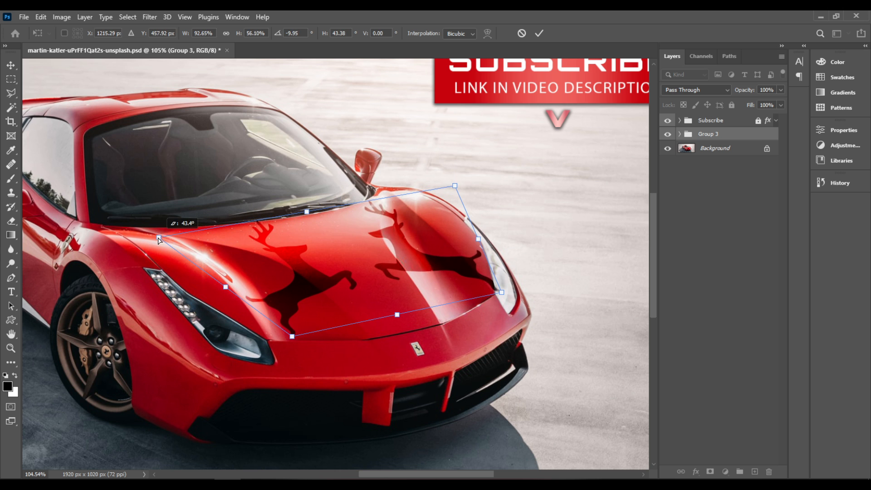
{"action": "left_click_drag", "start_coordinate": [159, 240], "coordinate": [150, 236]}
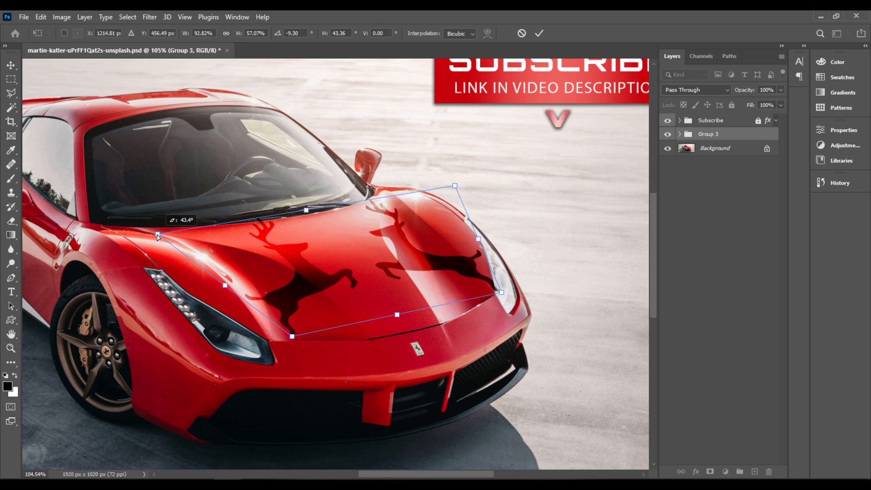
{"action": "mouse_move", "coordinate": [194, 225]}
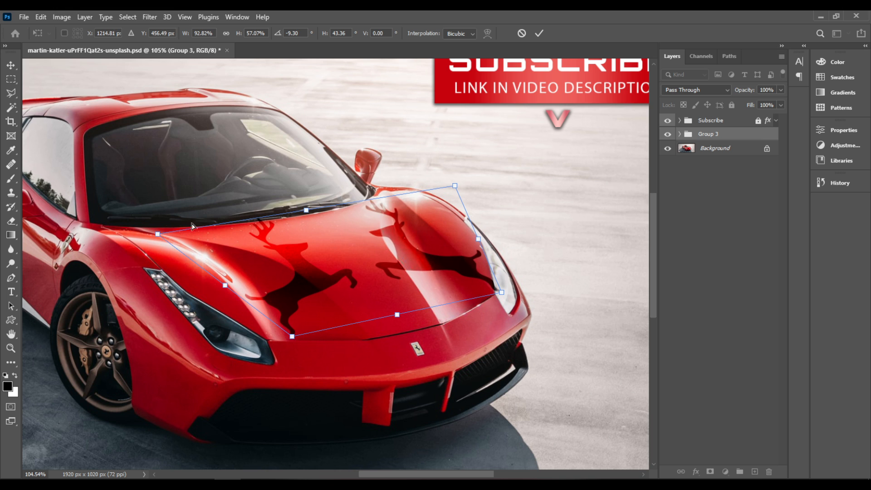
{"action": "mouse_move", "coordinate": [456, 185]}
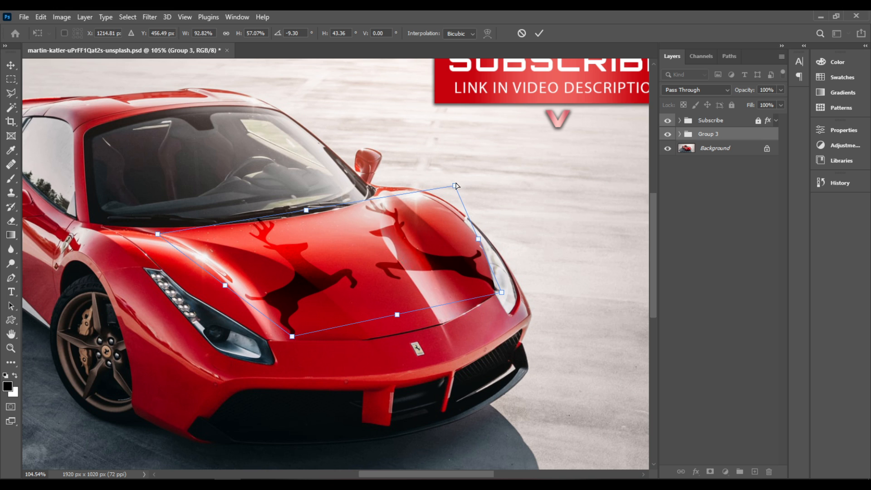
{"action": "mouse_move", "coordinate": [456, 189]}
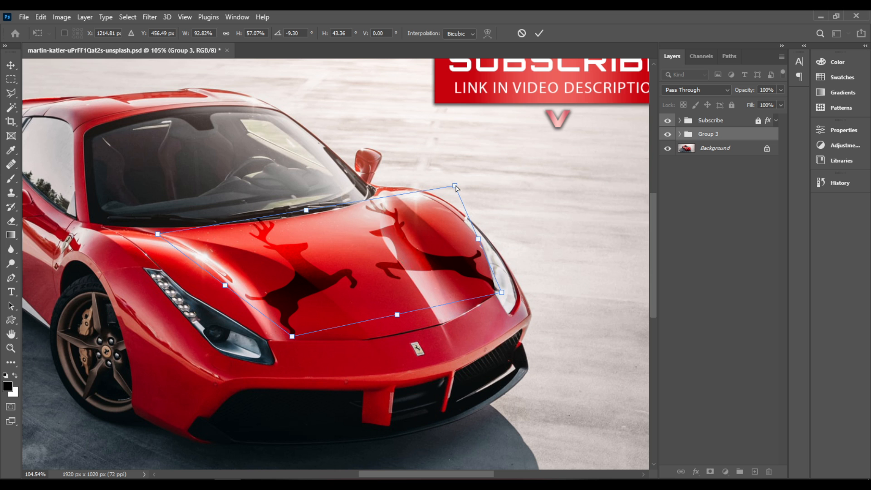
- Pull the decal's top corner toward the windscreen and nudge the right corner inward
{"action": "left_click_drag", "start_coordinate": [456, 187], "coordinate": [433, 194]}
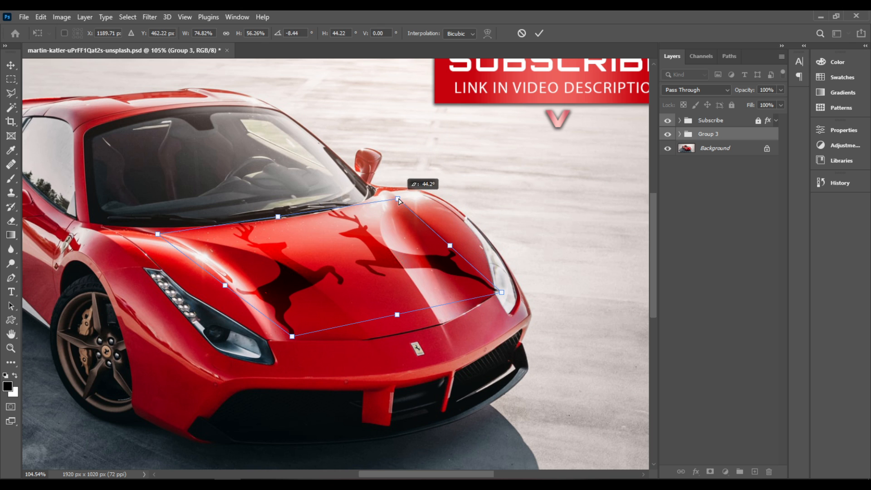
{"action": "mouse_move", "coordinate": [500, 296]}
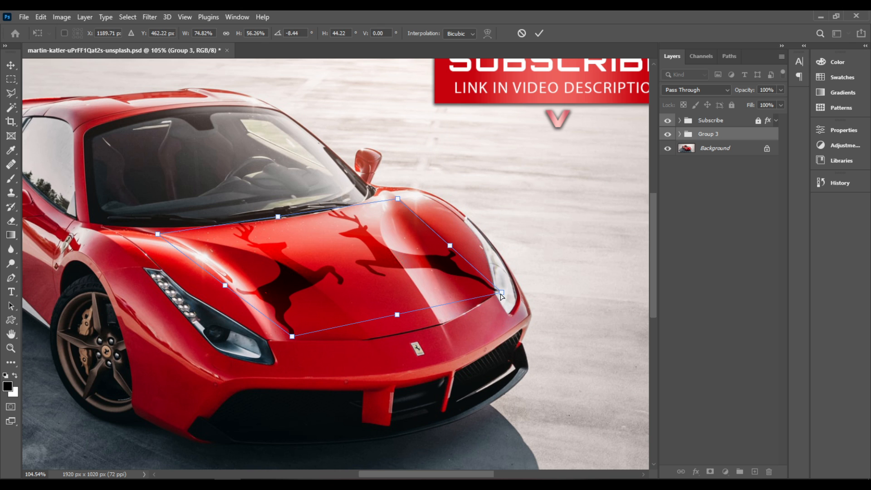
{"action": "left_click_drag", "start_coordinate": [500, 293], "coordinate": [488, 296]}
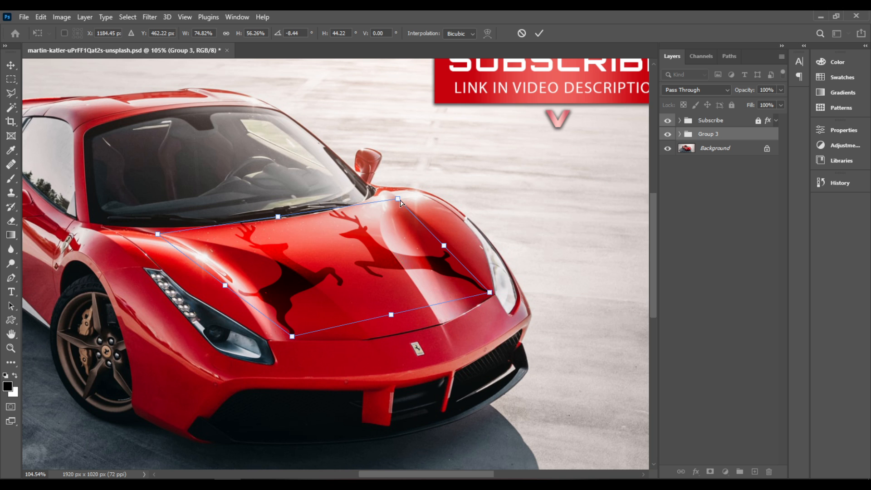
{"action": "left_click_drag", "start_coordinate": [397, 199], "coordinate": [403, 196]}
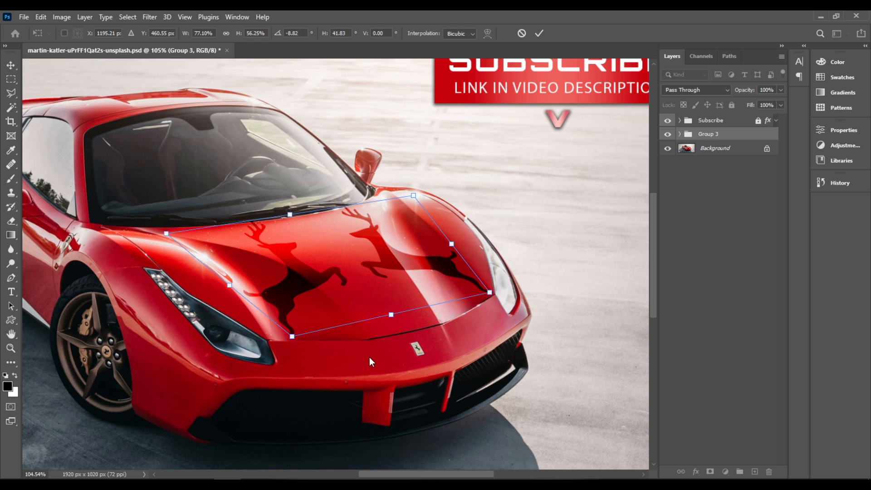
{"action": "mouse_move", "coordinate": [307, 231]}
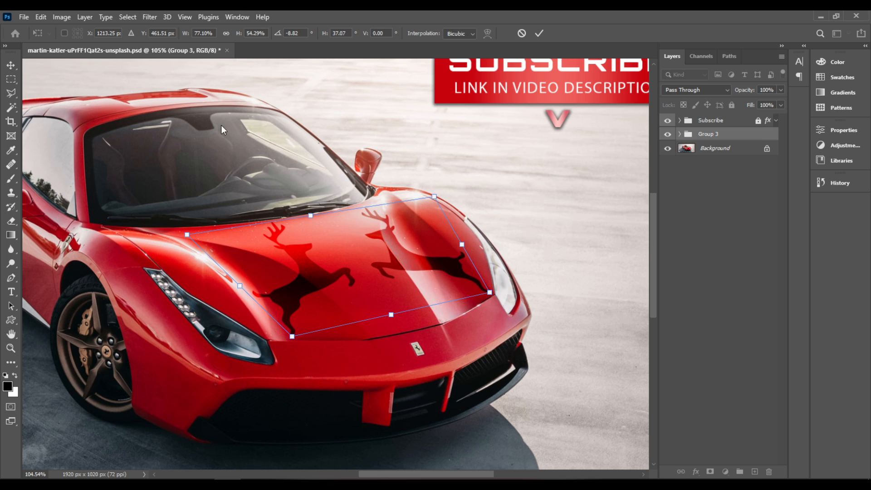
{"action": "mouse_move", "coordinate": [420, 359]}
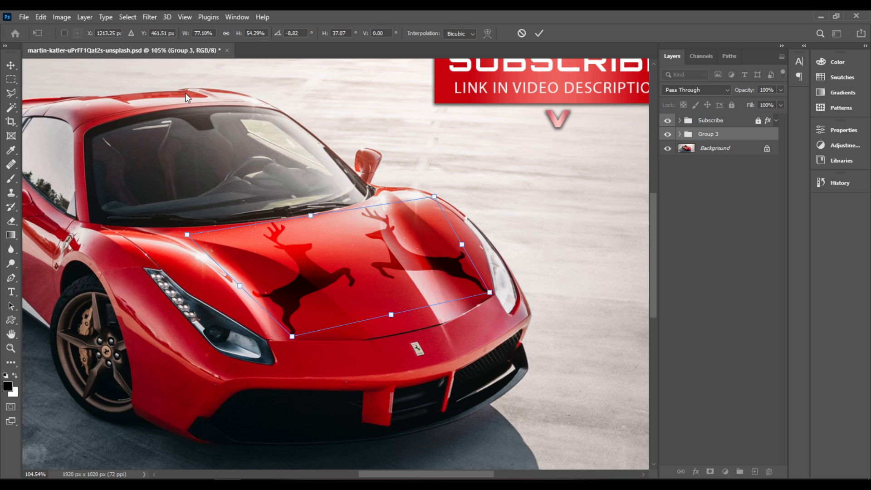
{"action": "mouse_move", "coordinate": [429, 405]}
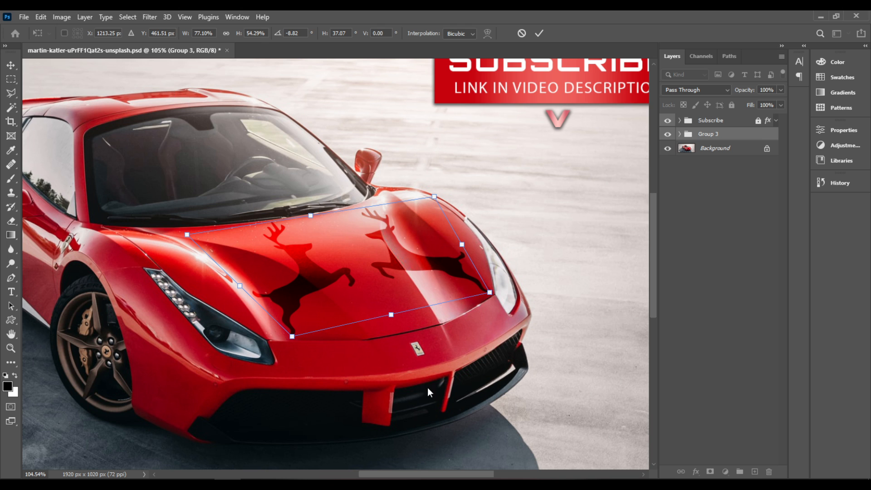
{"action": "mouse_move", "coordinate": [161, 92]}
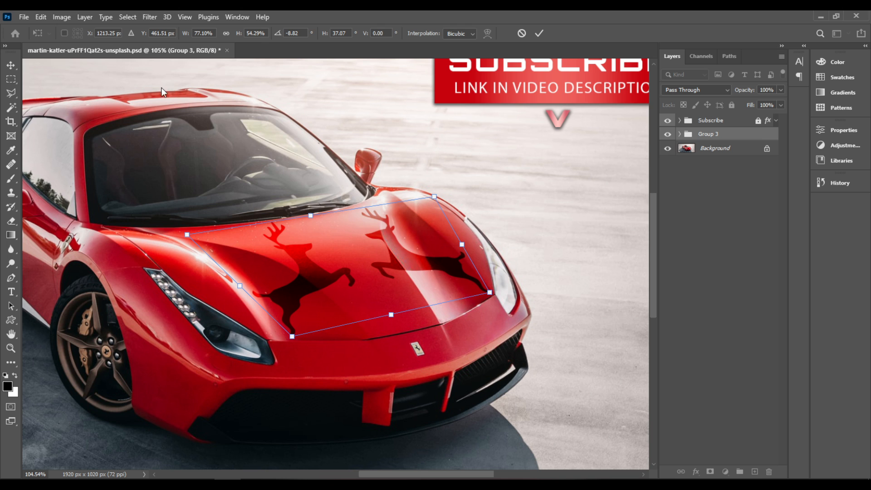
{"action": "mouse_move", "coordinate": [402, 316]}
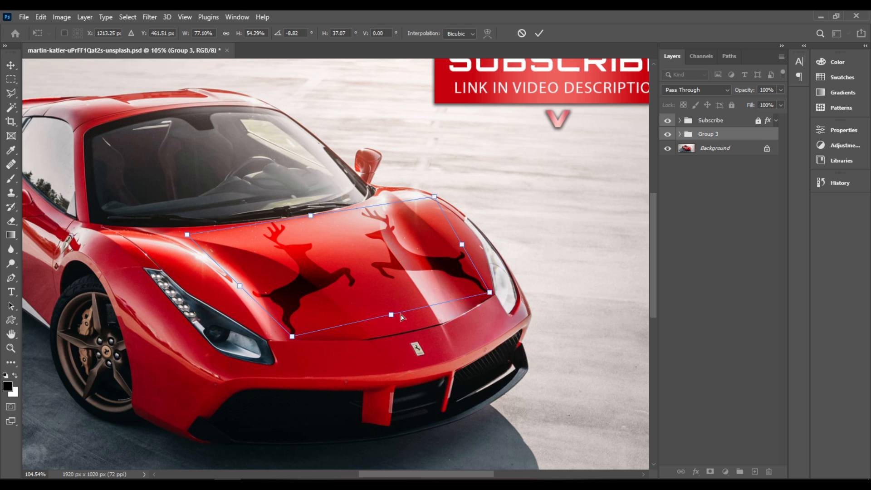
{"action": "mouse_move", "coordinate": [305, 217]}
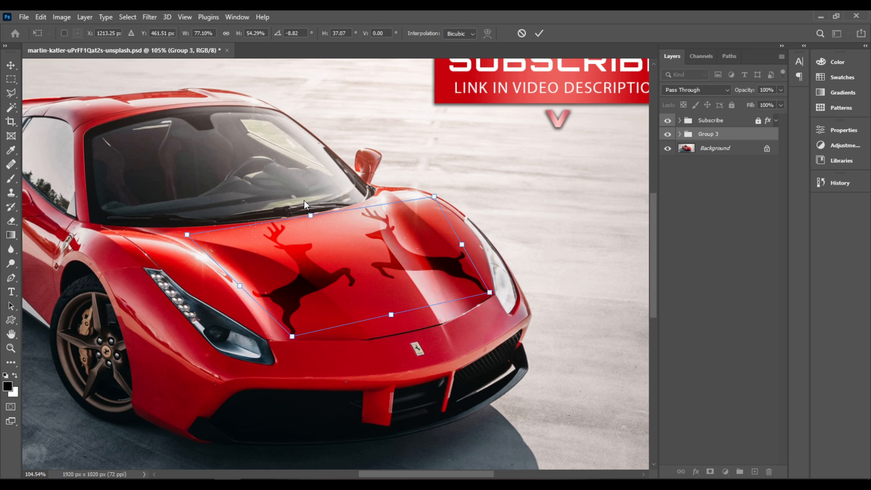
{"action": "mouse_move", "coordinate": [376, 285]}
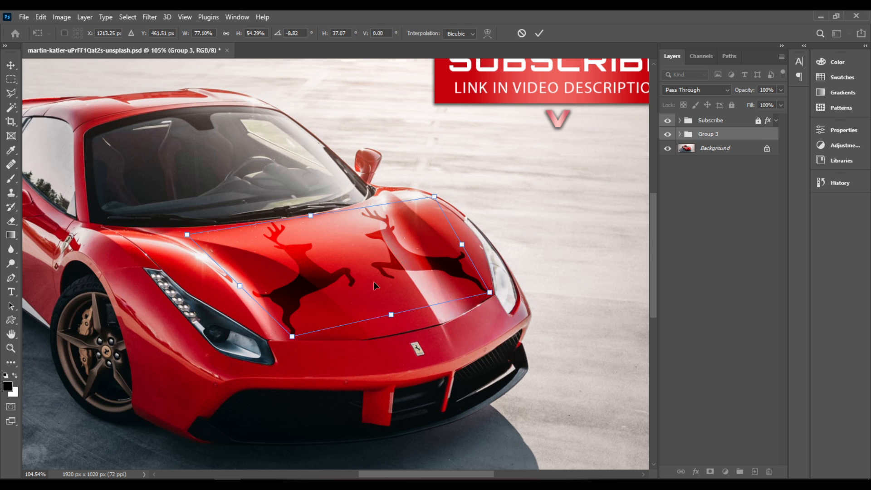
{"action": "mouse_move", "coordinate": [312, 219]}
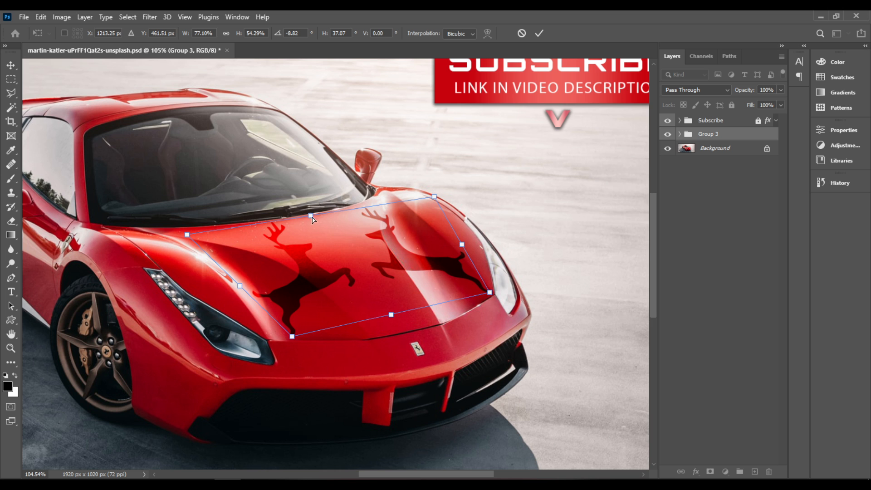
{"action": "left_click_drag", "start_coordinate": [434, 197], "coordinate": [447, 194]}
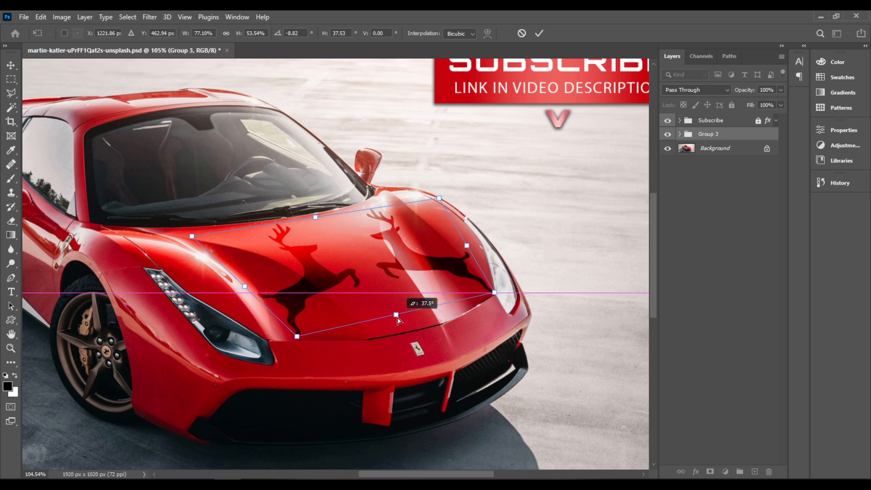
- Bend the silhouettes to the hood's angle and refine the right and top corners into place
{"action": "left_click_drag", "start_coordinate": [398, 320], "coordinate": [403, 324]}
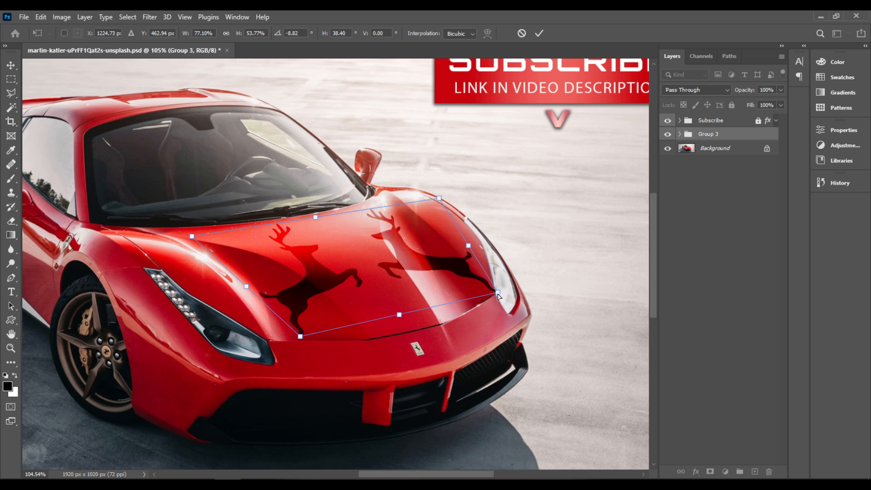
{"action": "left_click_drag", "start_coordinate": [498, 295], "coordinate": [489, 290]}
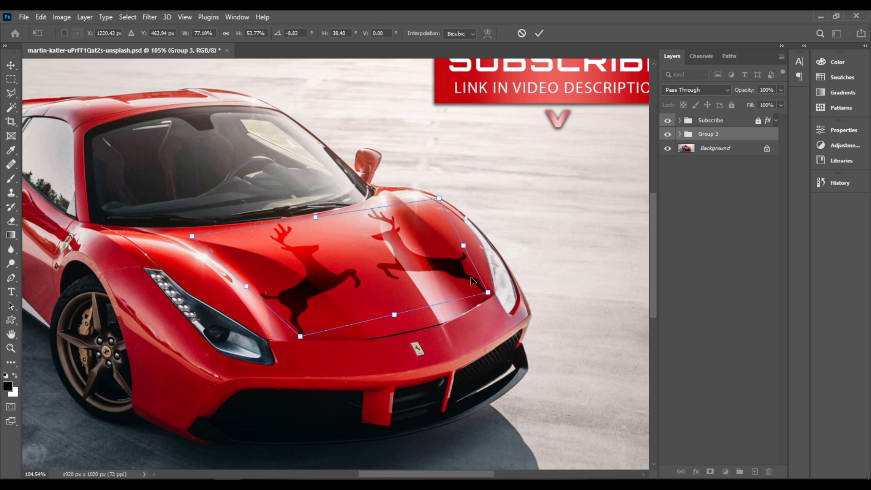
{"action": "left_click_drag", "start_coordinate": [463, 246], "coordinate": [462, 293]}
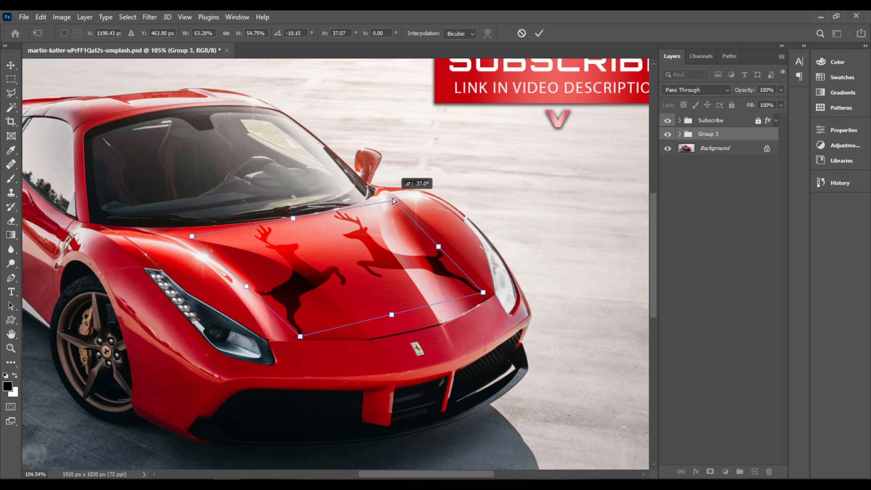
{"action": "left_click_drag", "start_coordinate": [392, 200], "coordinate": [392, 202]}
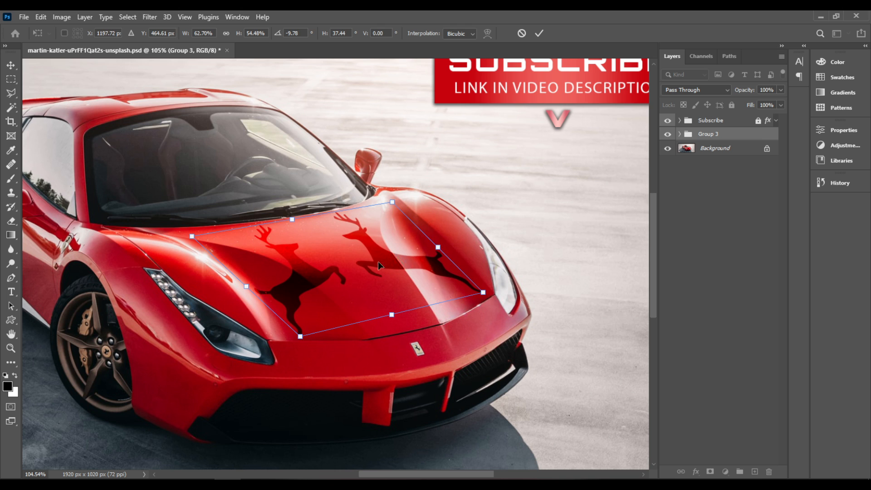
{"action": "mouse_move", "coordinate": [344, 267]}
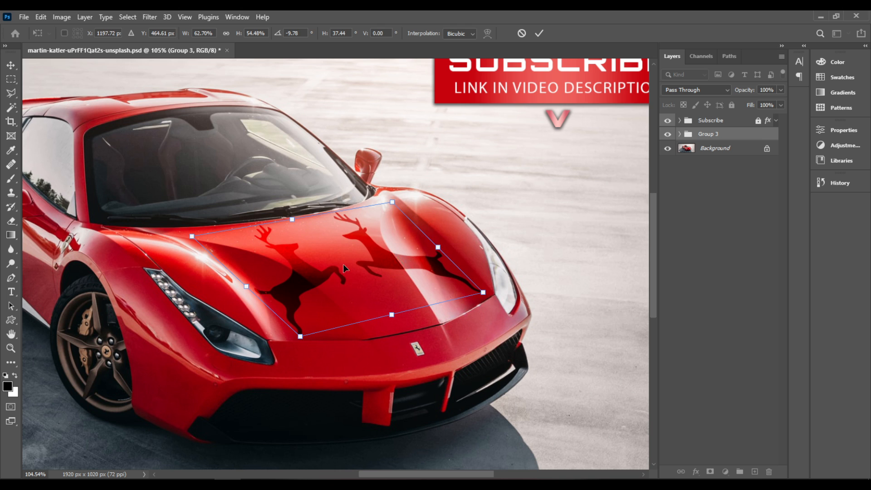
{"action": "right_click", "coordinate": [345, 267]}
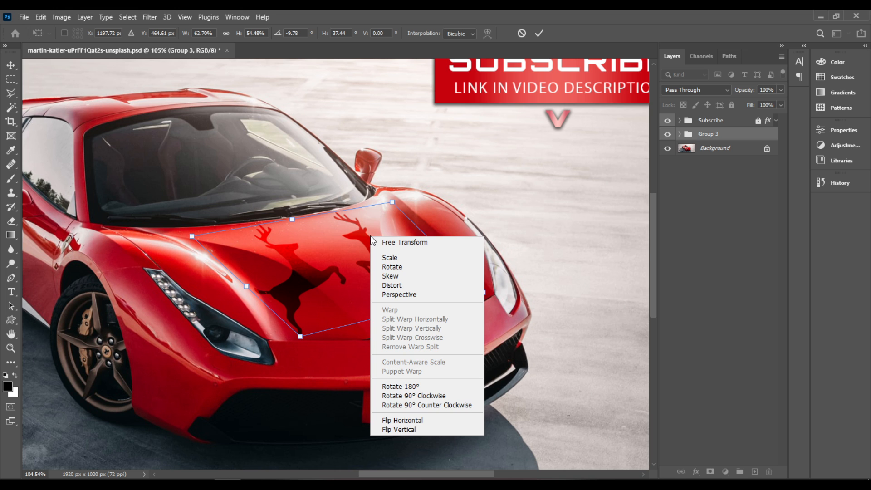
{"action": "mouse_move", "coordinate": [402, 248]}
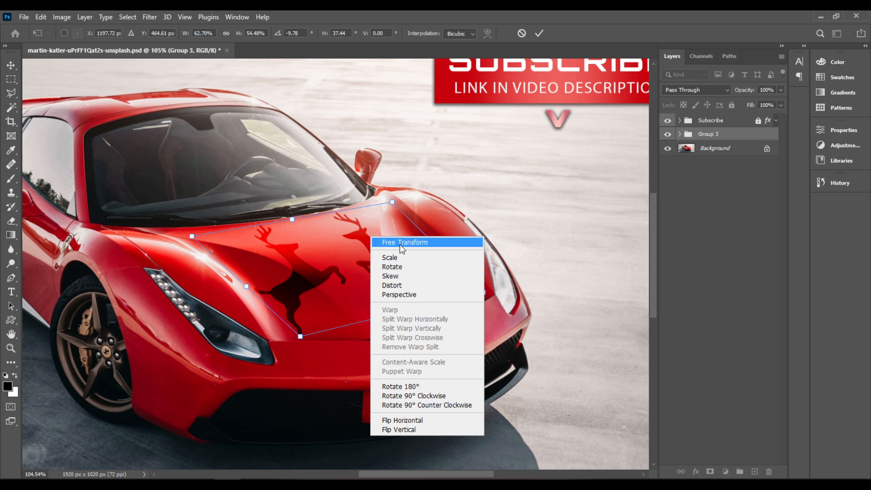
{"action": "mouse_move", "coordinate": [403, 267]}
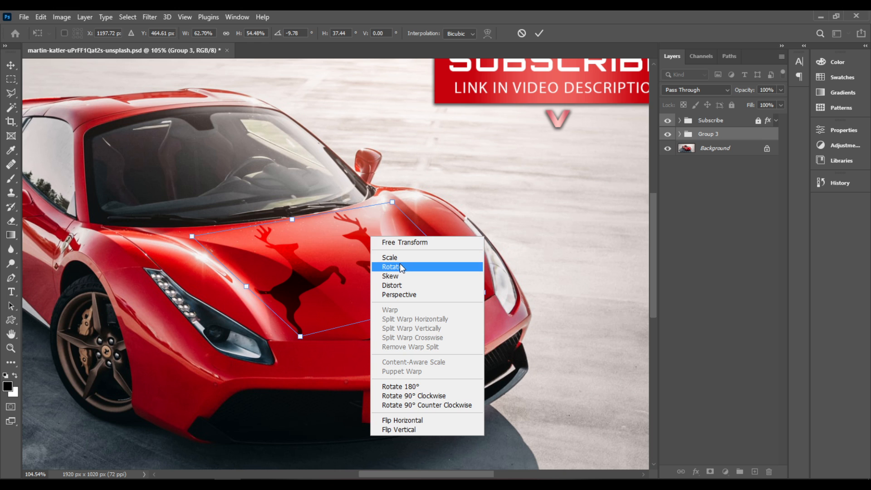
{"action": "mouse_move", "coordinate": [415, 284]}
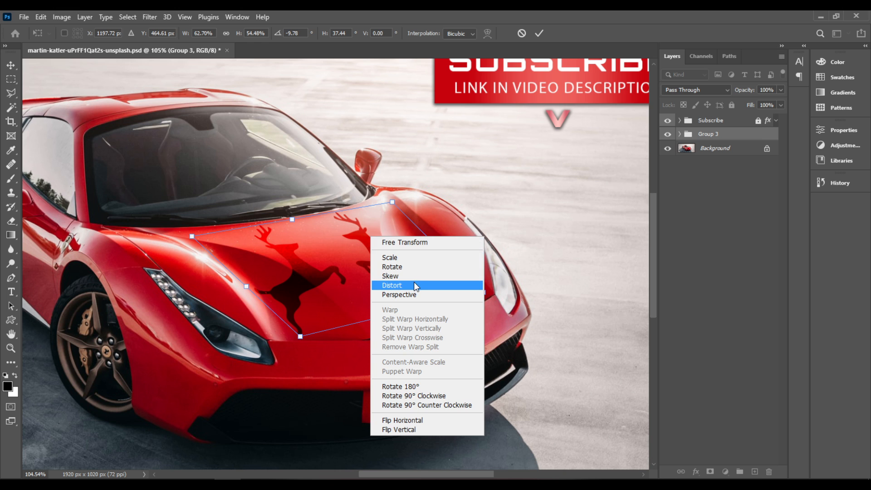
{"action": "mouse_move", "coordinate": [418, 268]}
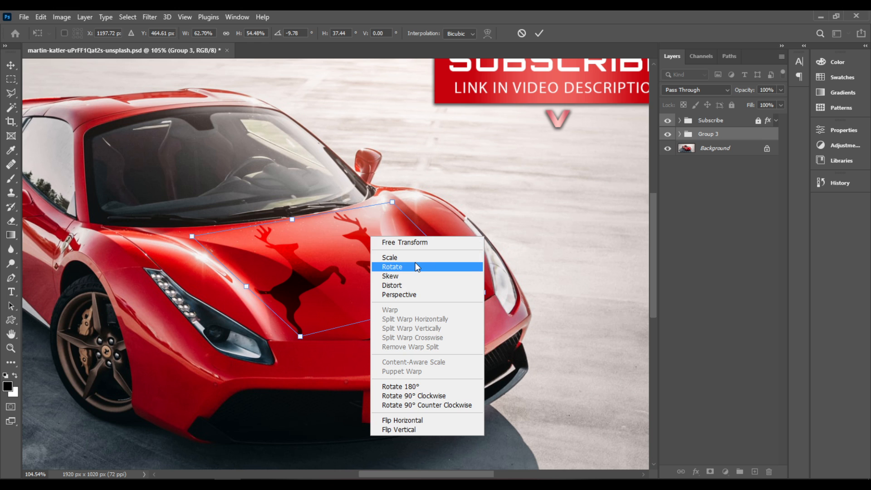
- Pick a transform mode and nudge the deer decal slightly rightward across the hood
{"action": "left_click", "coordinate": [392, 267]}
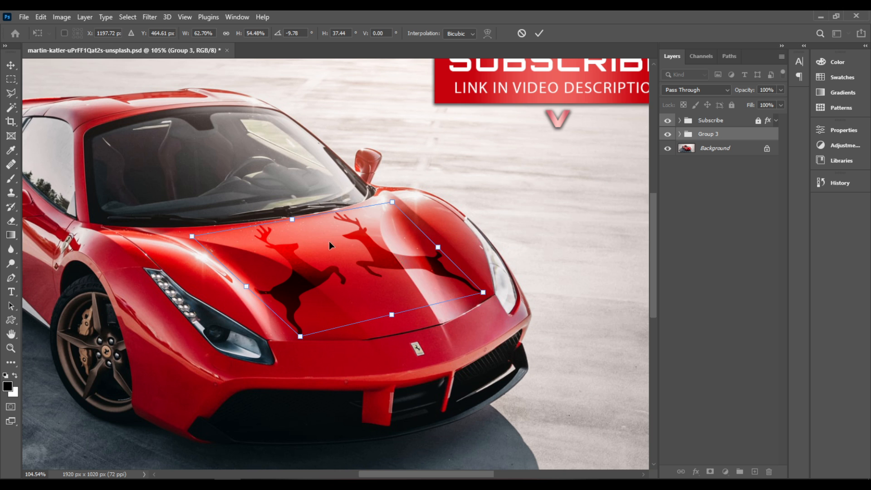
{"action": "left_click_drag", "start_coordinate": [328, 245], "coordinate": [362, 267]}
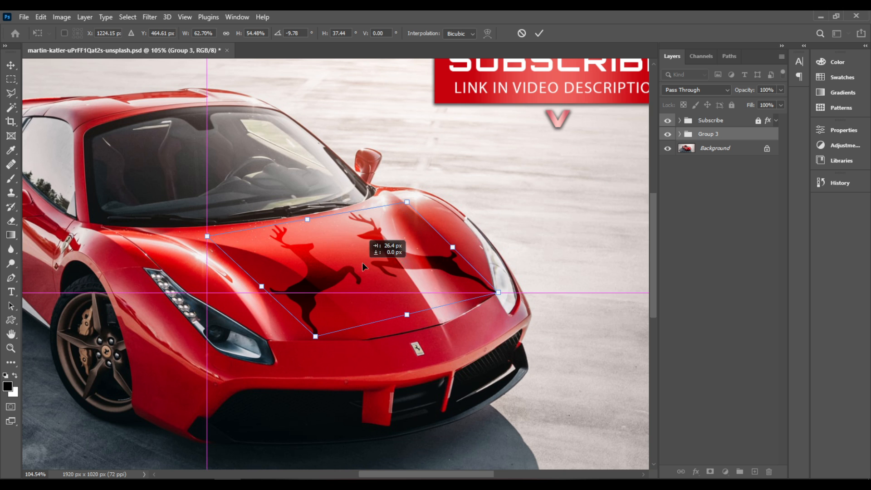
{"action": "left_click_drag", "start_coordinate": [362, 266], "coordinate": [355, 273]}
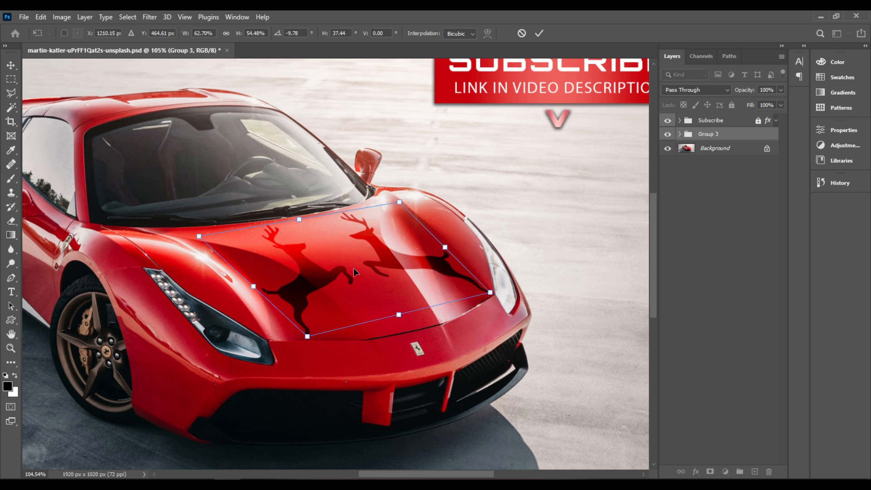
{"action": "left_click_drag", "start_coordinate": [356, 273], "coordinate": [358, 266]}
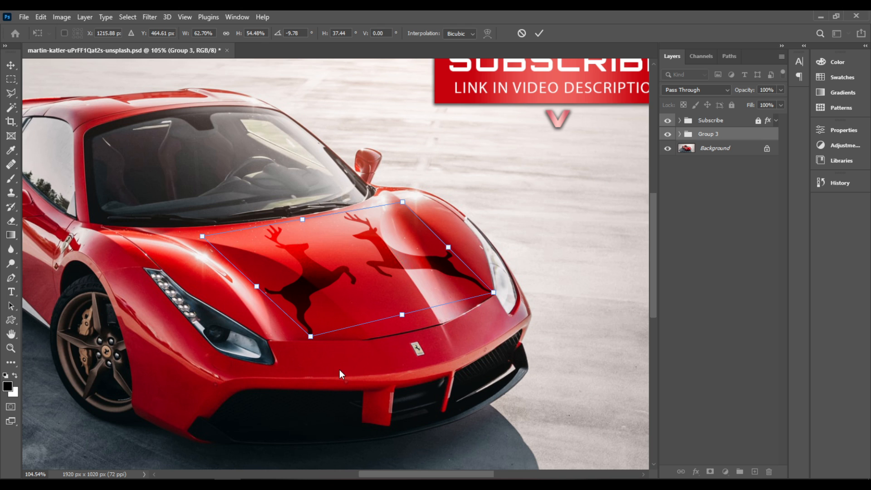
{"action": "mouse_move", "coordinate": [363, 322]}
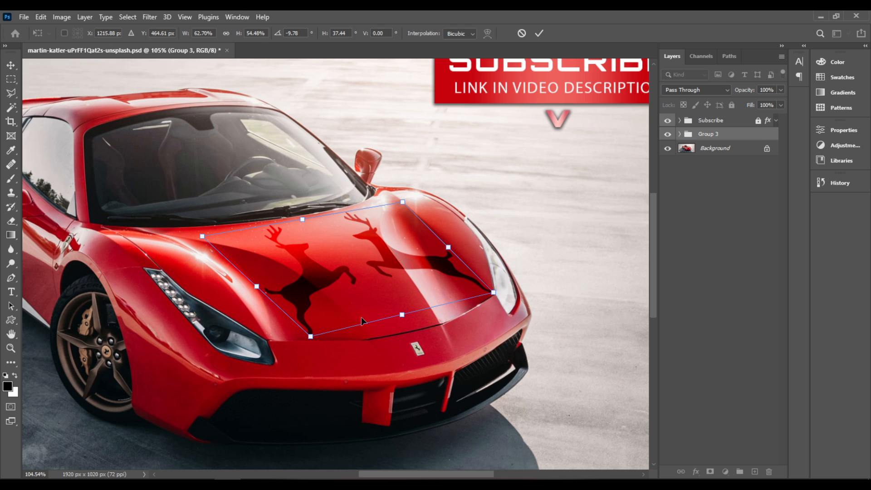
- Rotate the decal slightly to match the hood and scale it down from its corners for a tighter fit
{"action": "right_click", "coordinate": [363, 322]}
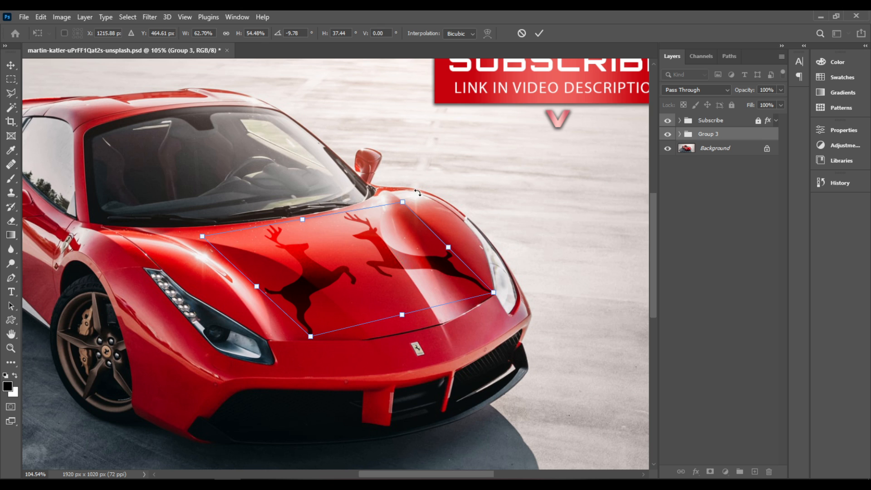
{"action": "left_click_drag", "start_coordinate": [402, 202], "coordinate": [422, 193]}
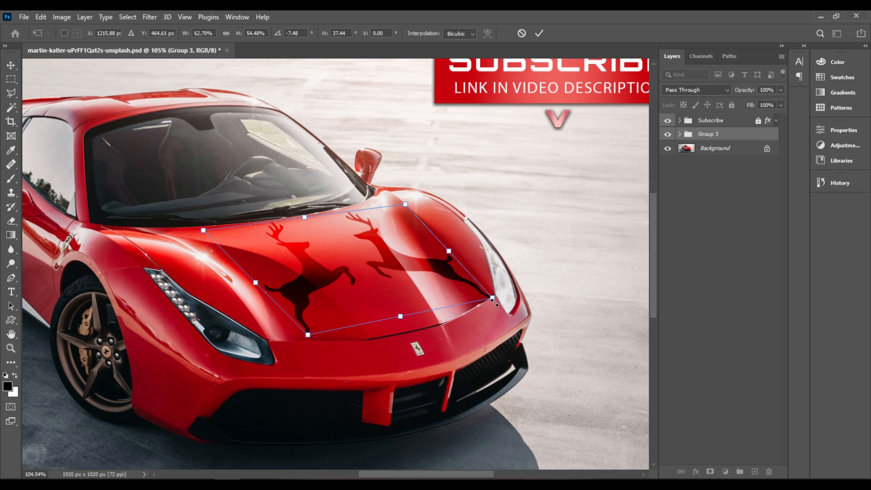
{"action": "left_click_drag", "start_coordinate": [493, 302], "coordinate": [492, 299]}
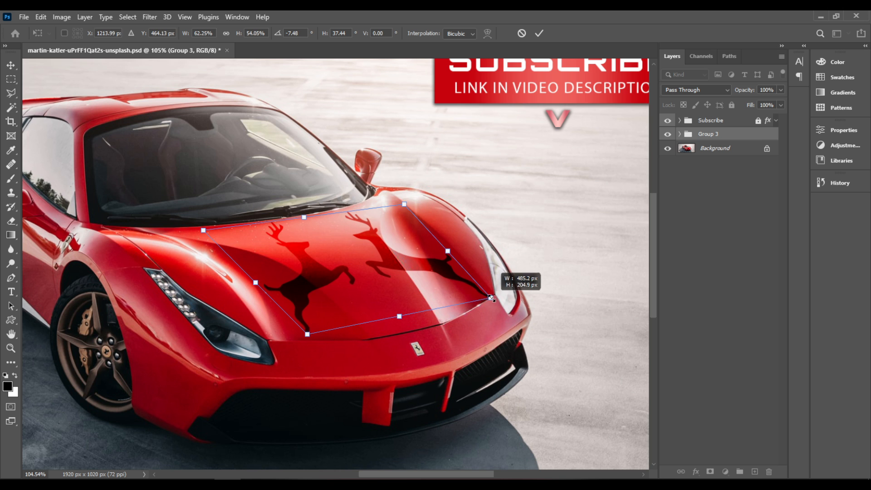
{"action": "left_click_drag", "start_coordinate": [491, 296], "coordinate": [489, 295]}
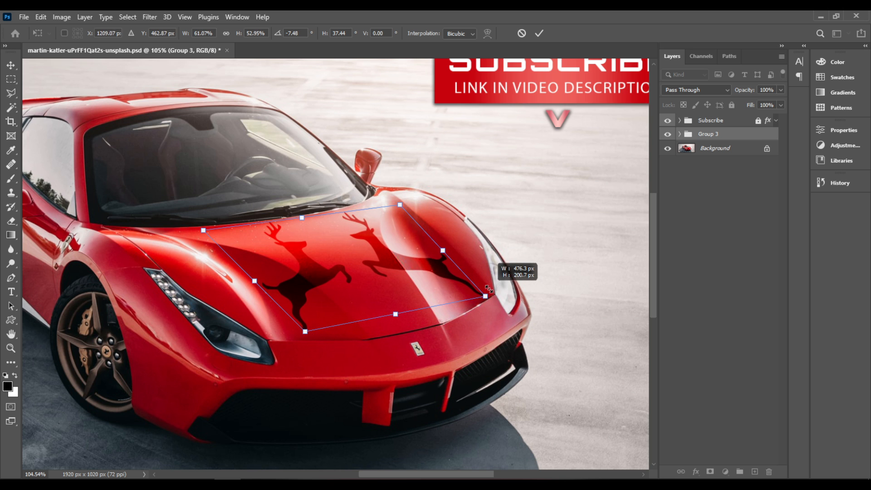
{"action": "left_click_drag", "start_coordinate": [488, 296], "coordinate": [481, 295]}
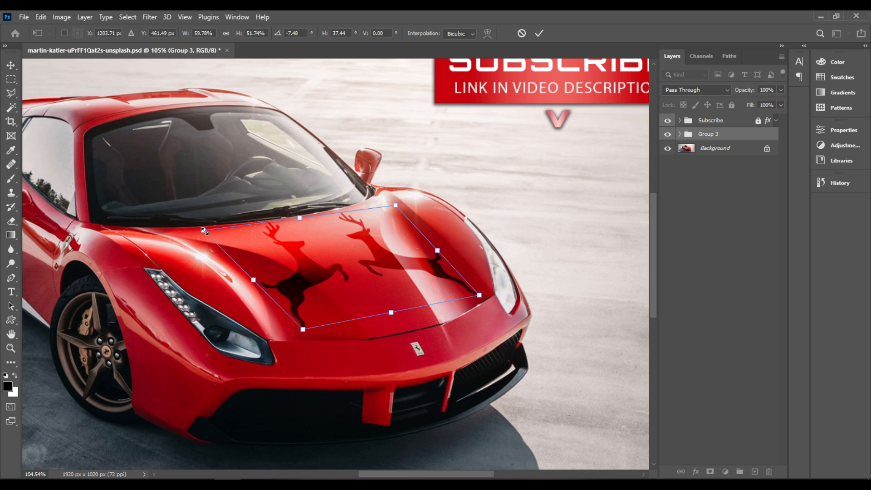
{"action": "left_click_drag", "start_coordinate": [203, 230], "coordinate": [212, 234]}
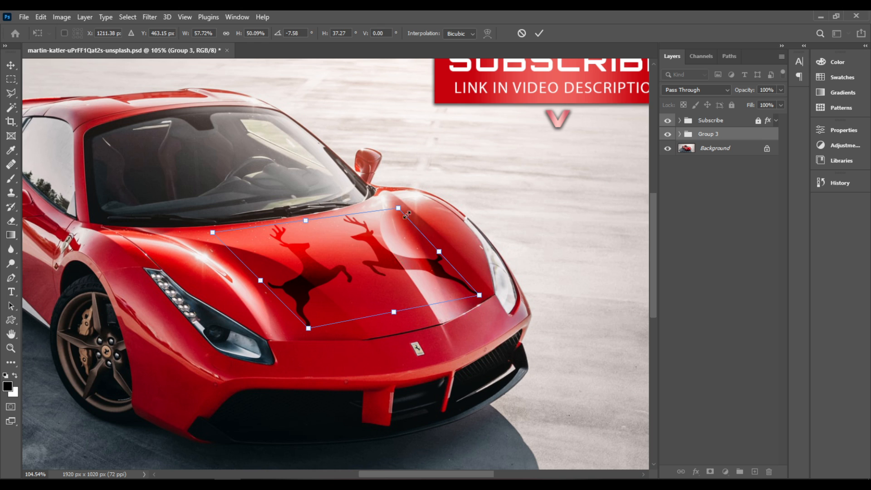
{"action": "mouse_move", "coordinate": [383, 268]}
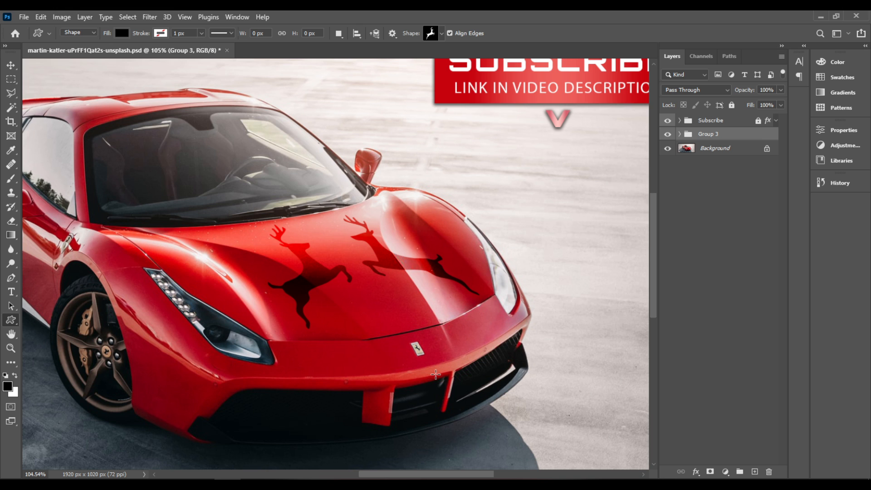
{"action": "mouse_move", "coordinate": [460, 356]}
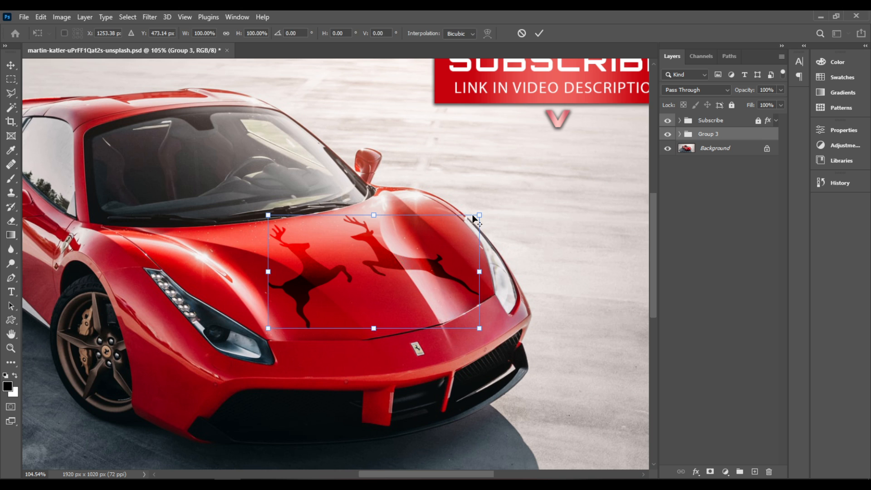
{"action": "left_click_drag", "start_coordinate": [479, 216], "coordinate": [483, 212]}
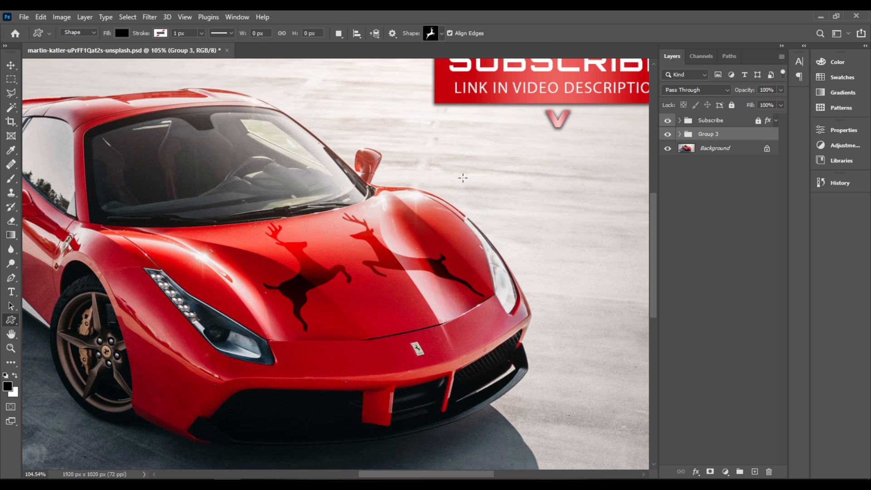
{"action": "mouse_move", "coordinate": [443, 230]}
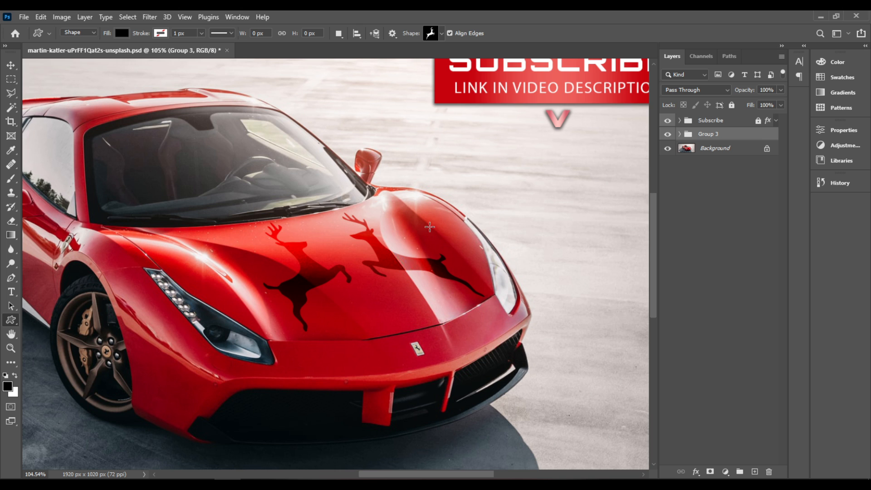
{"action": "mouse_move", "coordinate": [608, 159]}
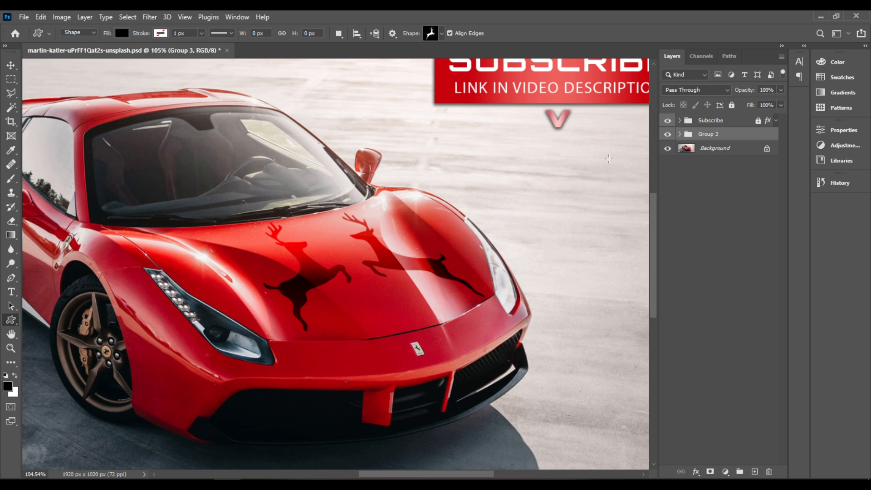
{"action": "mouse_move", "coordinate": [397, 254]}
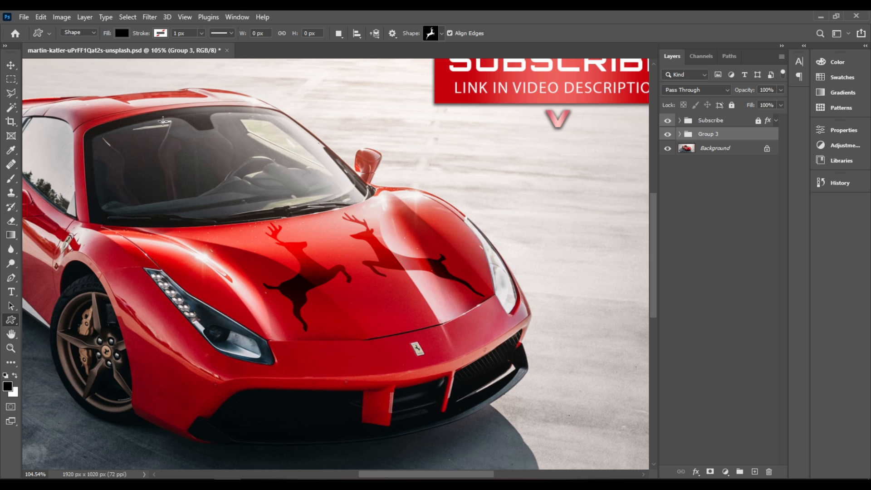
{"action": "mouse_move", "coordinate": [741, 139]}
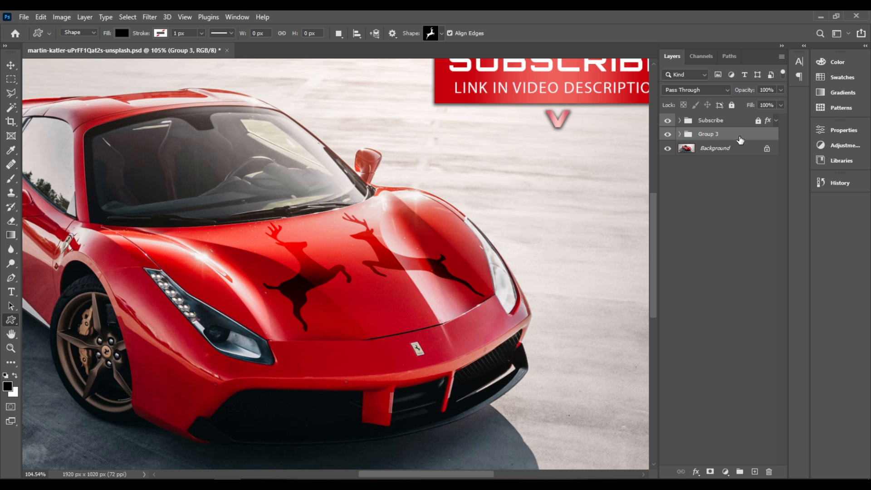
- Convert Group 3 to a smart object and set its blending mode to Overlay
{"action": "right_click", "coordinate": [726, 134]}
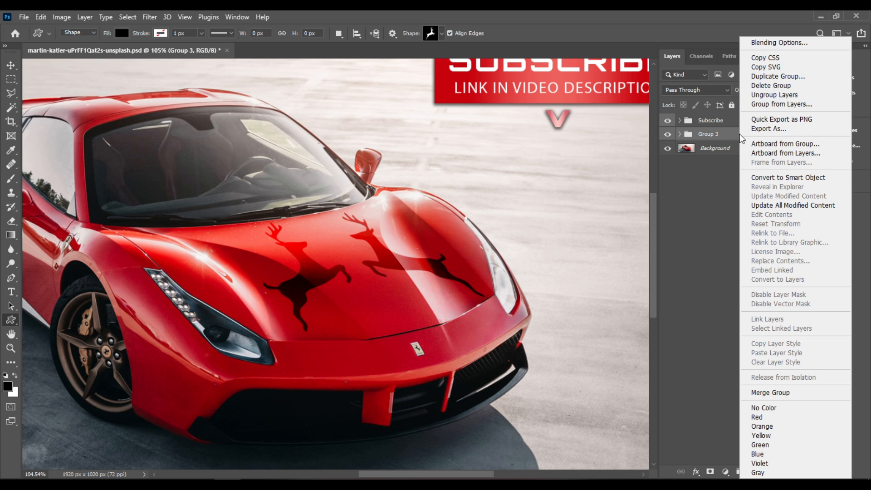
{"action": "mouse_move", "coordinate": [810, 178]}
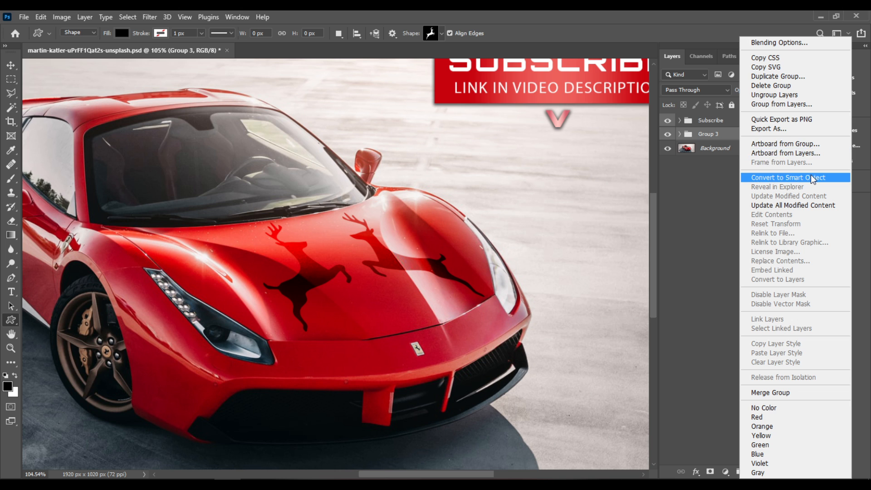
{"action": "left_click", "coordinate": [791, 178]}
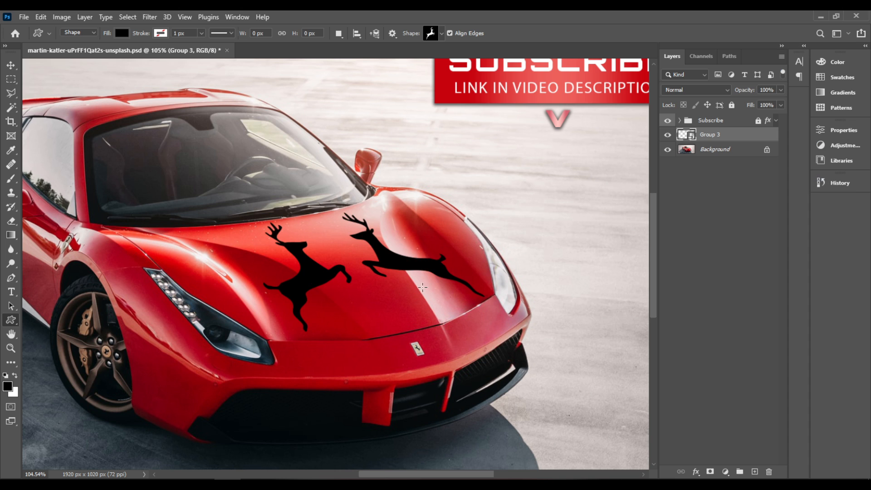
{"action": "left_click", "coordinate": [717, 89]}
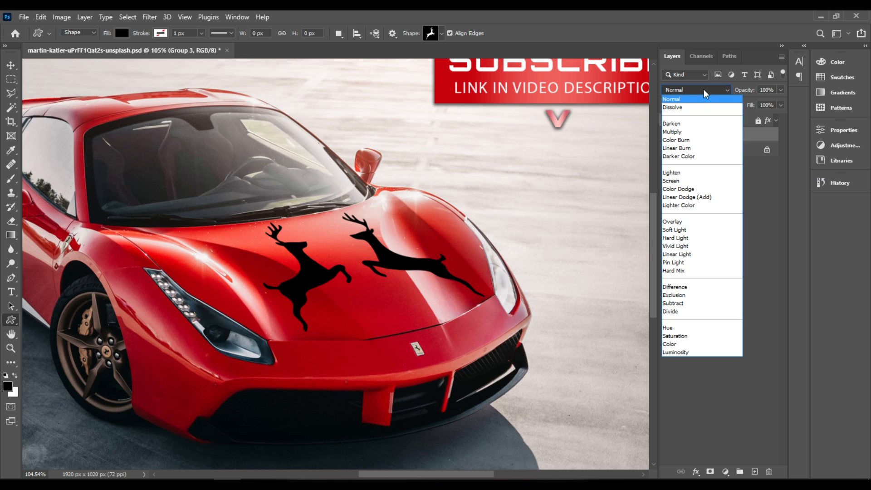
{"action": "left_click", "coordinate": [672, 222]}
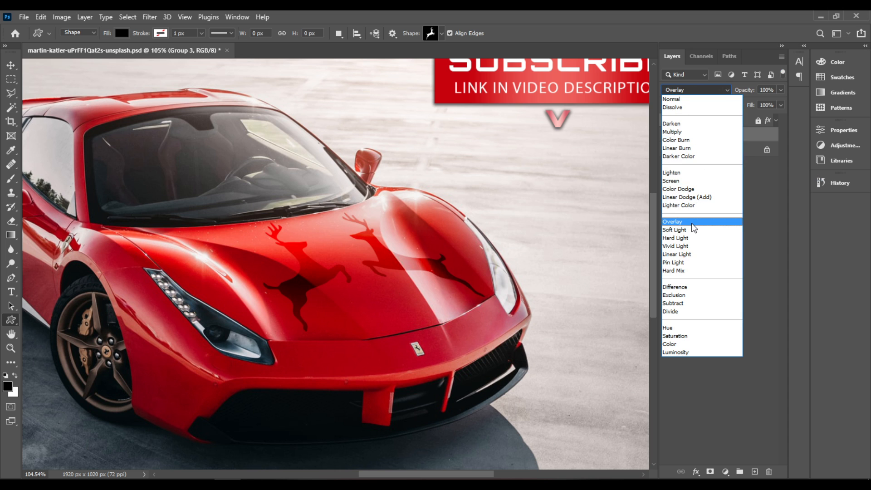
{"action": "left_click", "coordinate": [673, 221]}
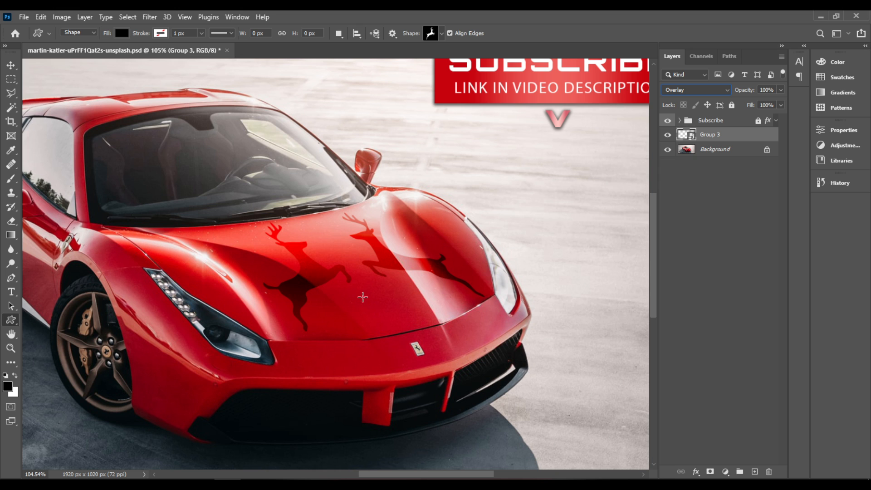
{"action": "mouse_move", "coordinate": [396, 307]}
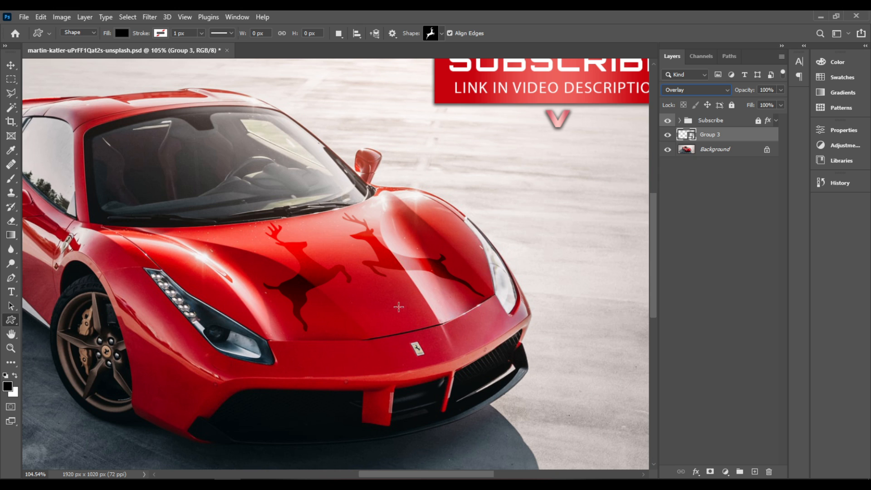
{"action": "mouse_move", "coordinate": [299, 240]}
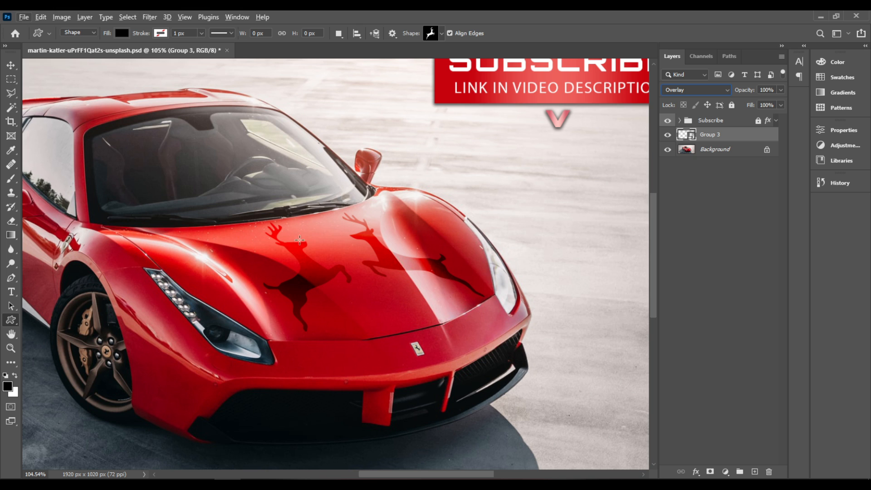
{"action": "mouse_move", "coordinate": [438, 288]}
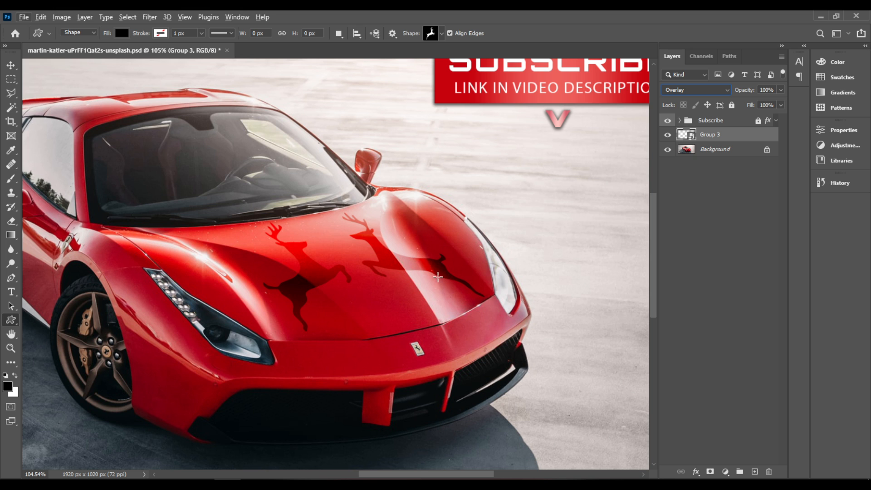
{"action": "mouse_move", "coordinate": [437, 283]}
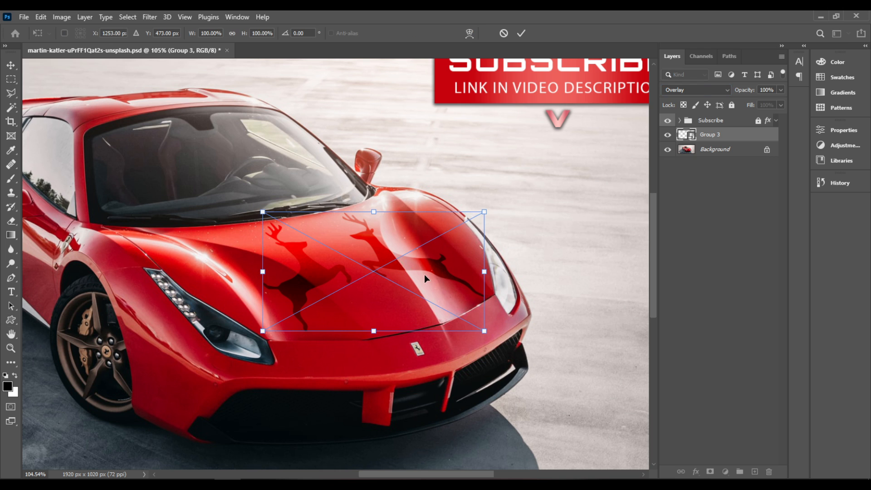
- Switch the decal's transform to Warp so a warp grid overlays it
{"action": "right_click", "coordinate": [426, 279]}
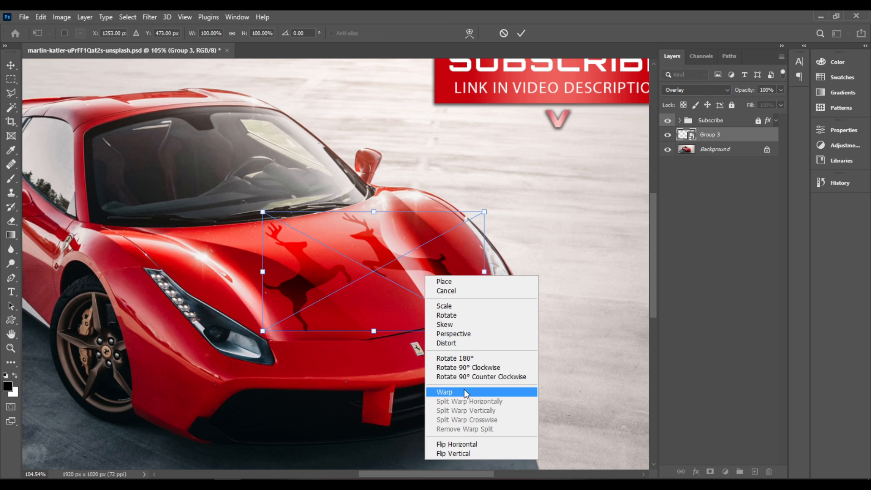
{"action": "mouse_move", "coordinate": [467, 396]}
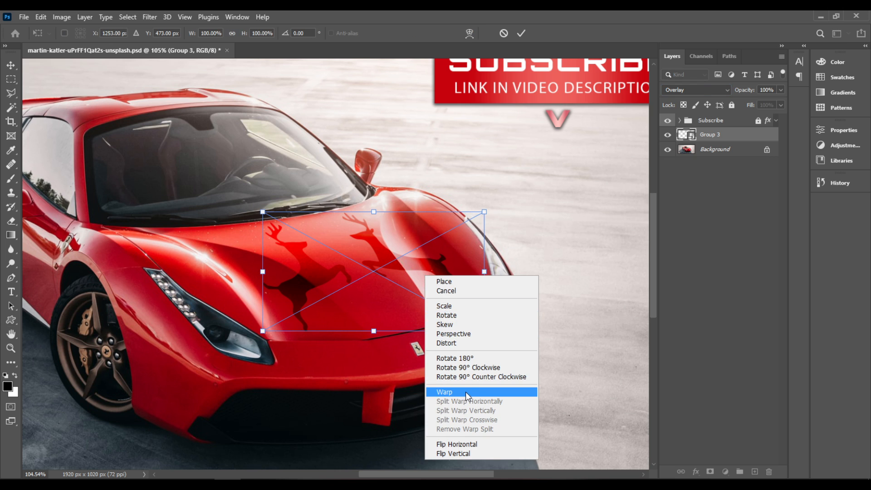
{"action": "left_click", "coordinate": [444, 392]}
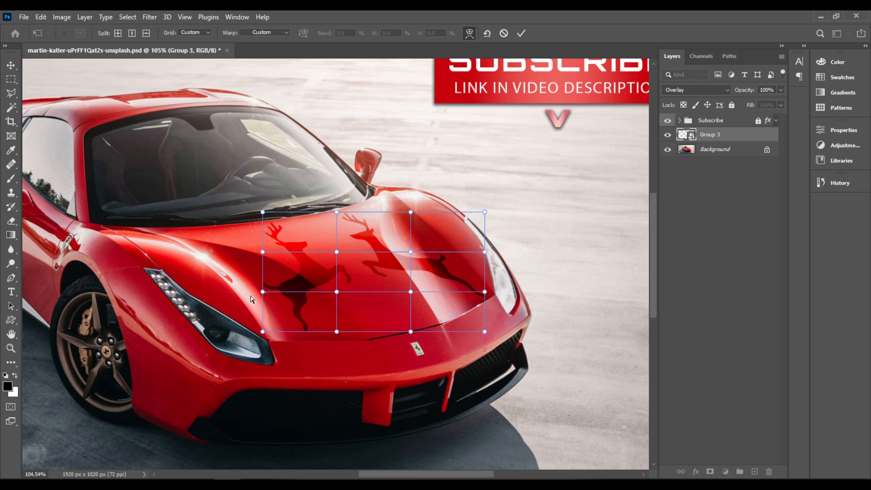
{"action": "mouse_move", "coordinate": [268, 305]}
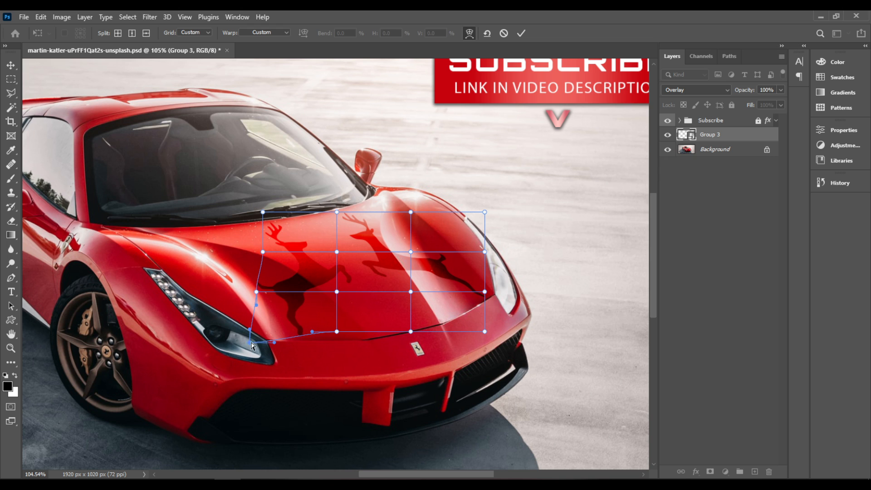
{"action": "mouse_move", "coordinate": [367, 199]}
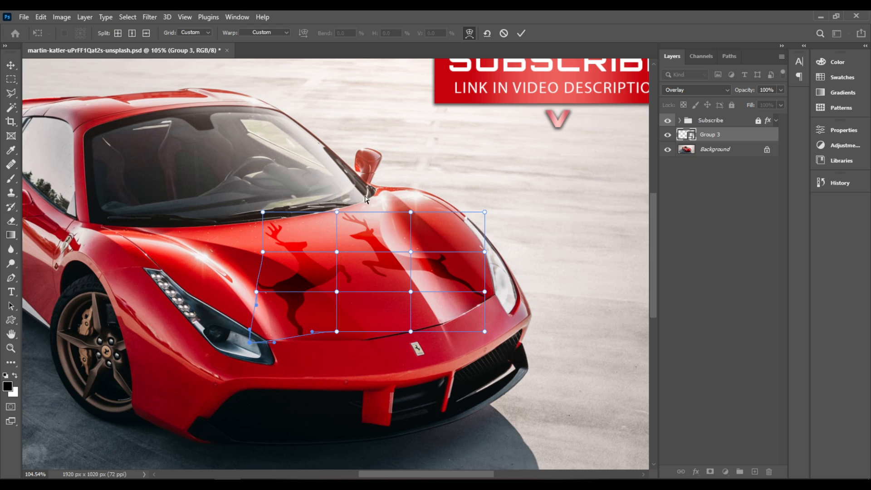
{"action": "mouse_move", "coordinate": [334, 370]}
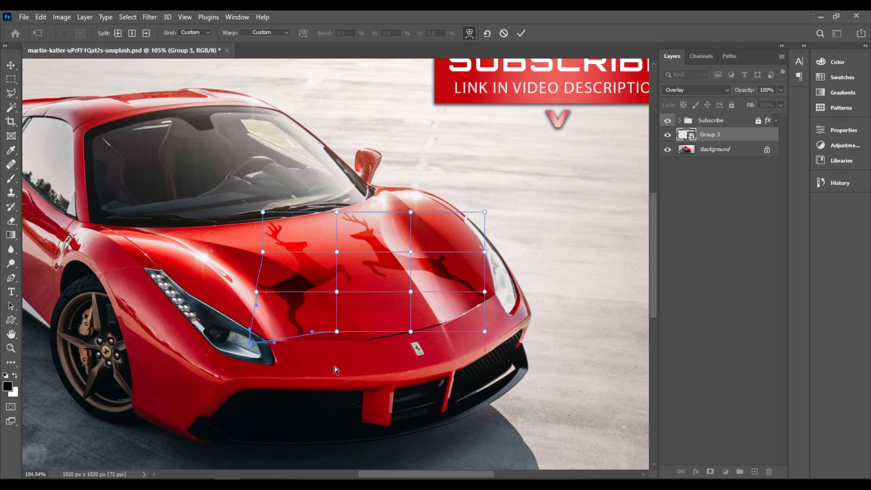
{"action": "mouse_move", "coordinate": [439, 269]}
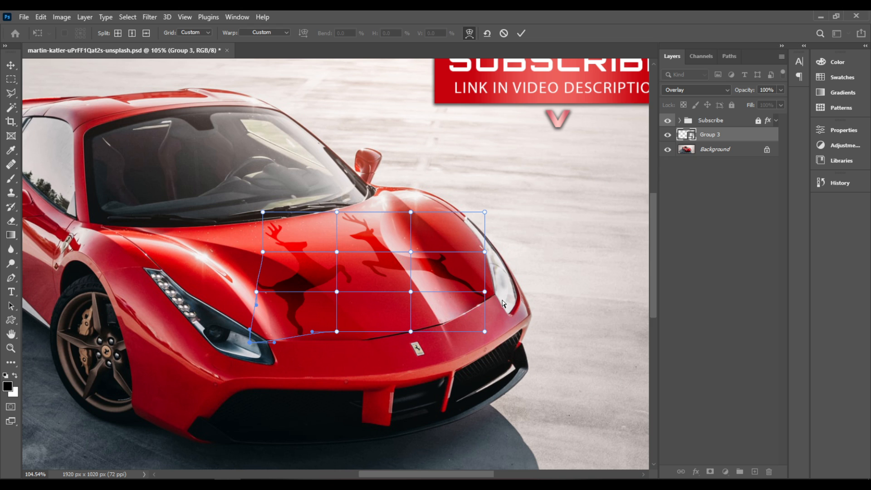
{"action": "mouse_move", "coordinate": [384, 190]}
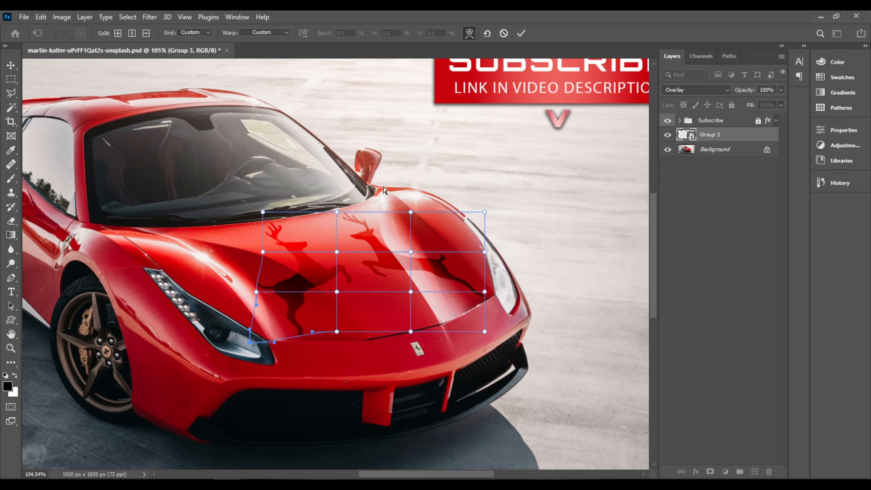
{"action": "mouse_move", "coordinate": [430, 326]}
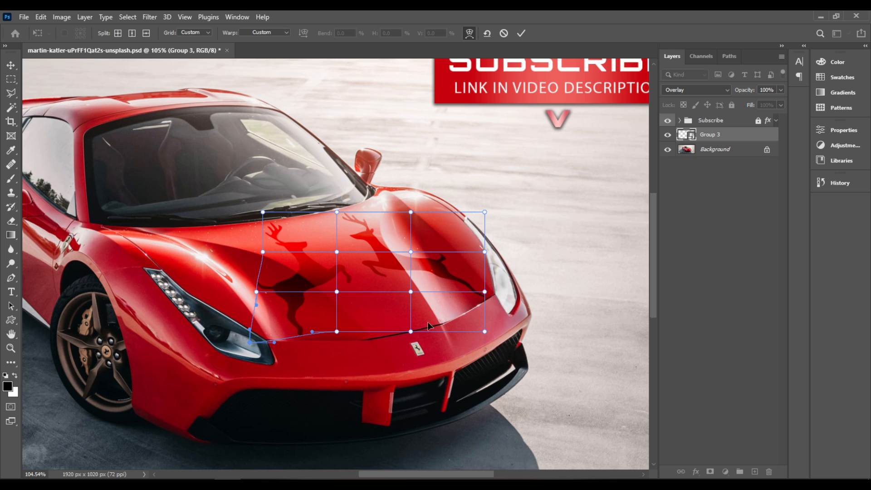
{"action": "mouse_move", "coordinate": [225, 120]}
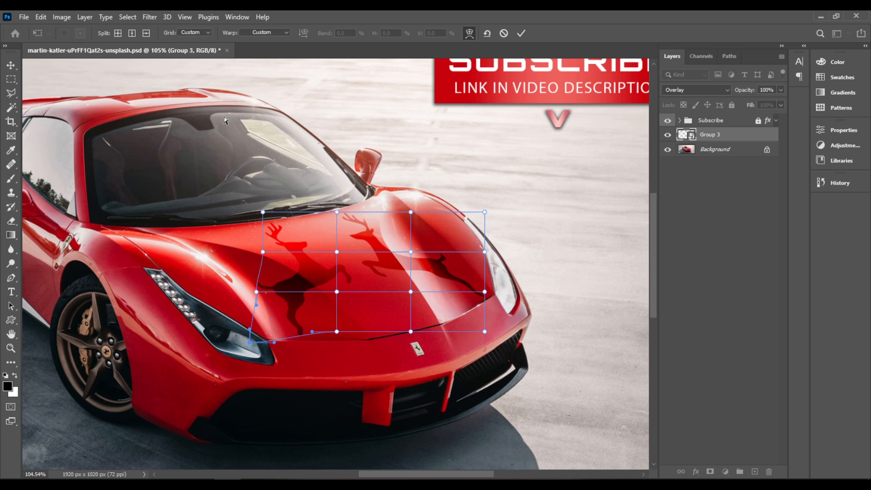
{"action": "mouse_move", "coordinate": [307, 326]}
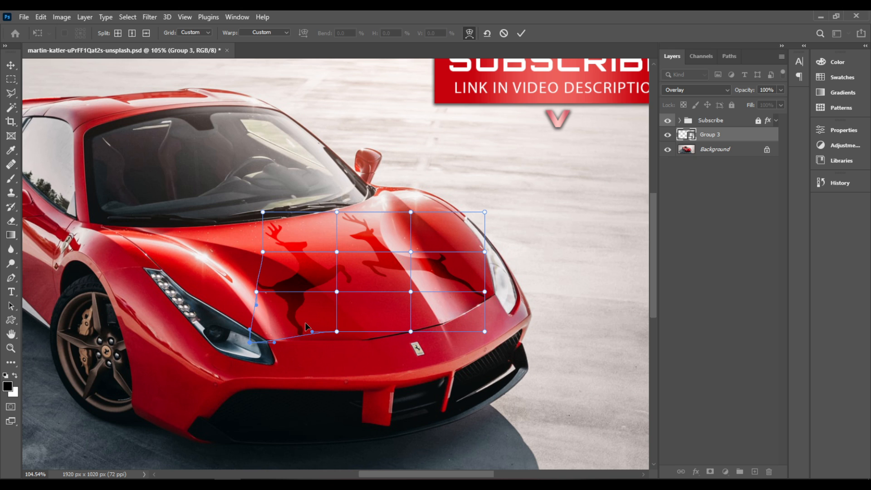
{"action": "mouse_move", "coordinate": [272, 282]}
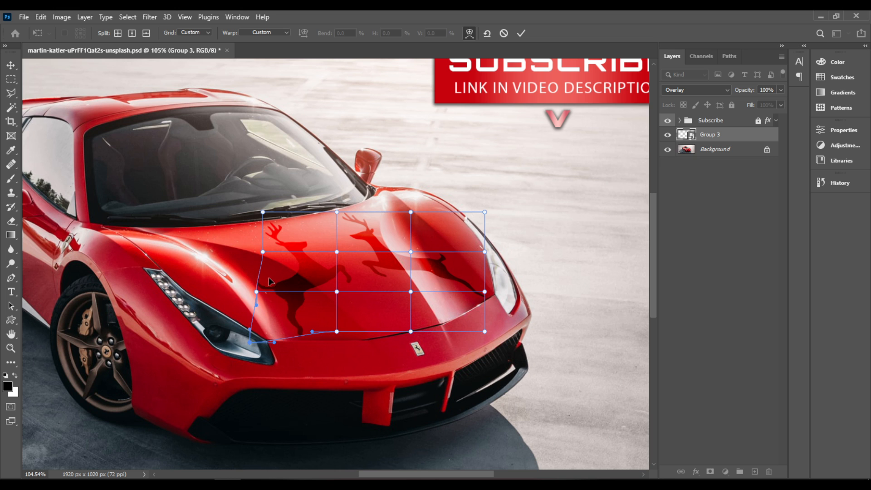
{"action": "mouse_move", "coordinate": [253, 286]}
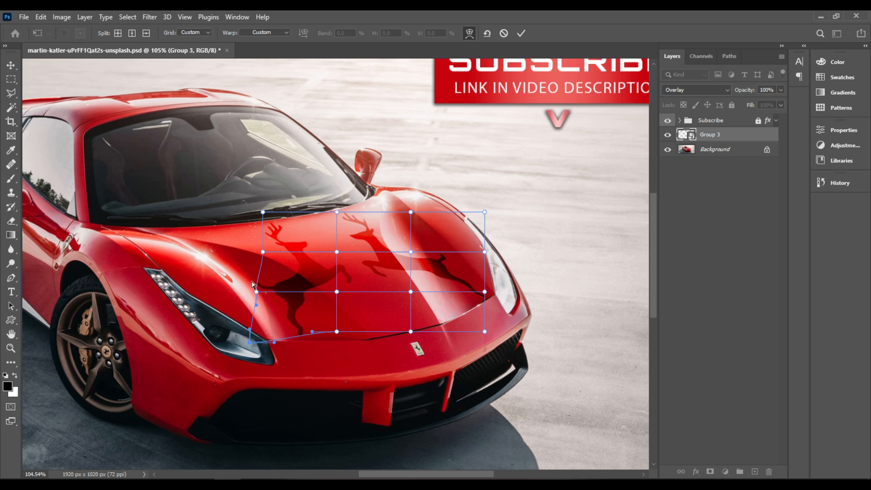
{"action": "mouse_move", "coordinate": [249, 294]}
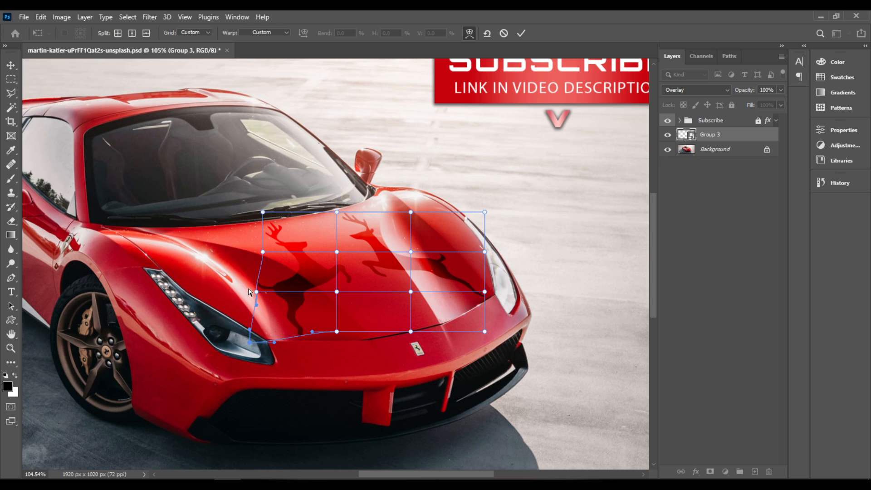
{"action": "mouse_move", "coordinate": [450, 305]}
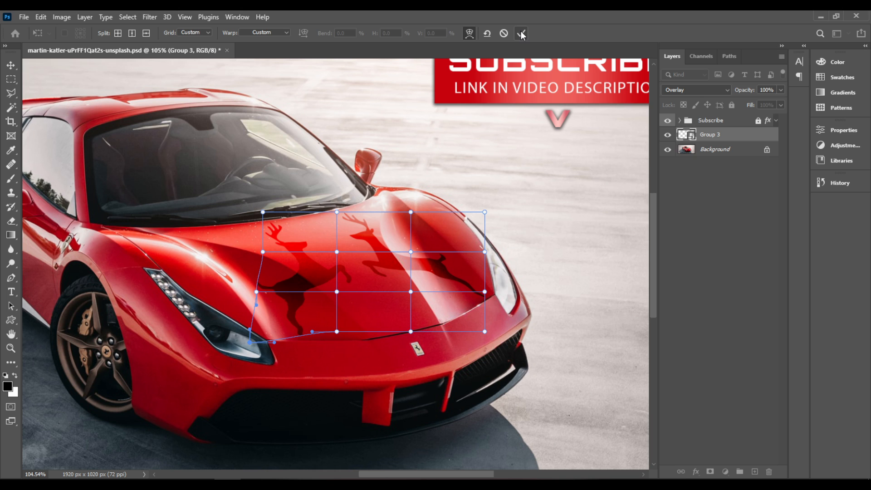
- Commit the warp on the deer decal and add a new empty Layer 2 above it
{"action": "left_click", "coordinate": [521, 33]}
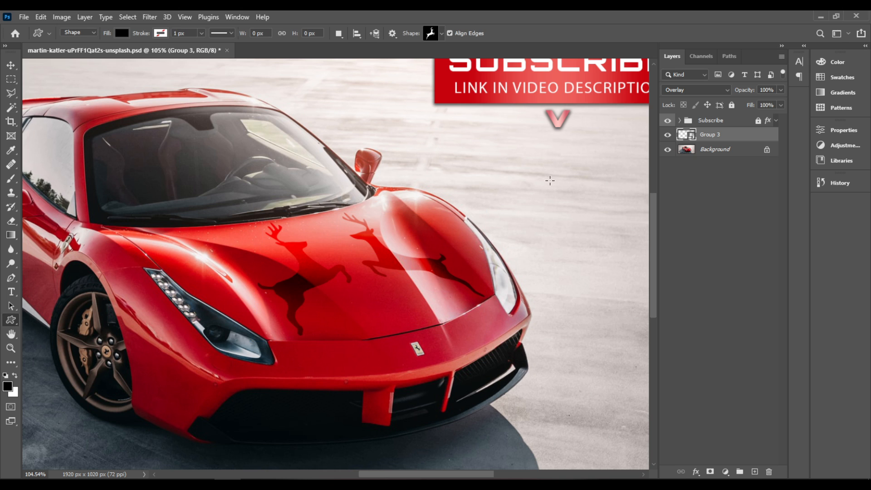
{"action": "mouse_move", "coordinate": [554, 188]}
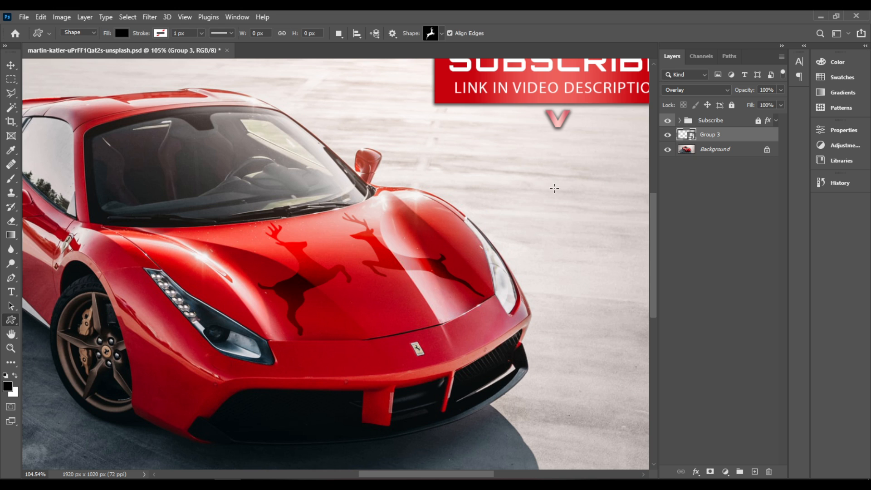
{"action": "mouse_move", "coordinate": [741, 126]}
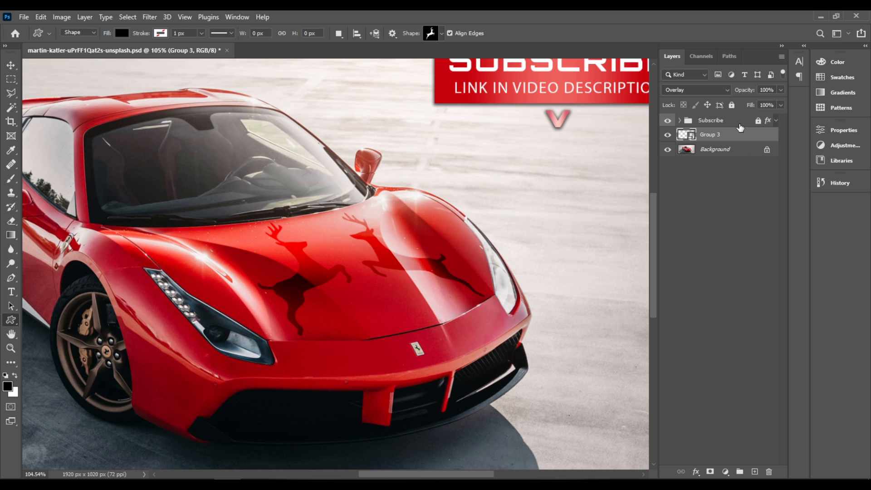
{"action": "mouse_move", "coordinate": [722, 121]}
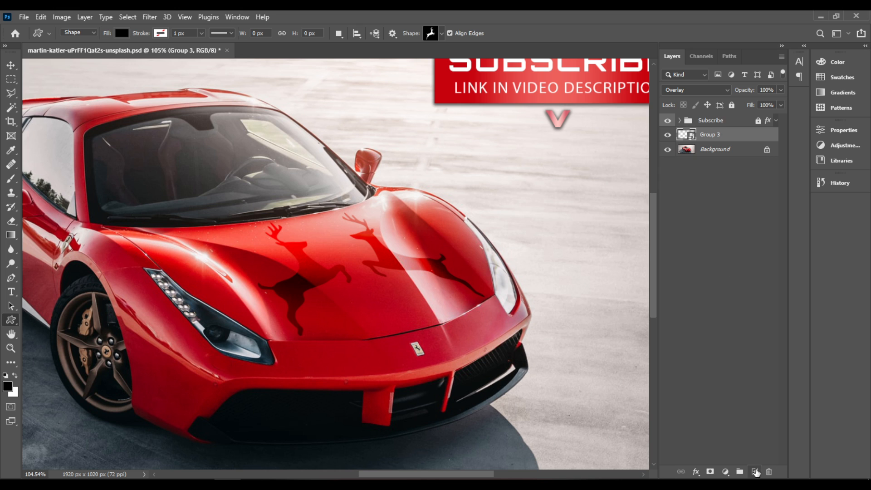
{"action": "mouse_move", "coordinate": [754, 472]}
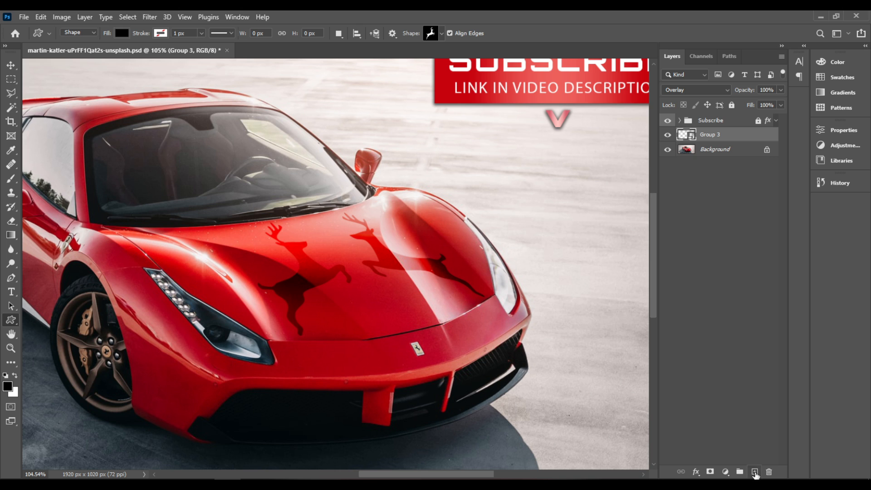
{"action": "mouse_move", "coordinate": [755, 472]}
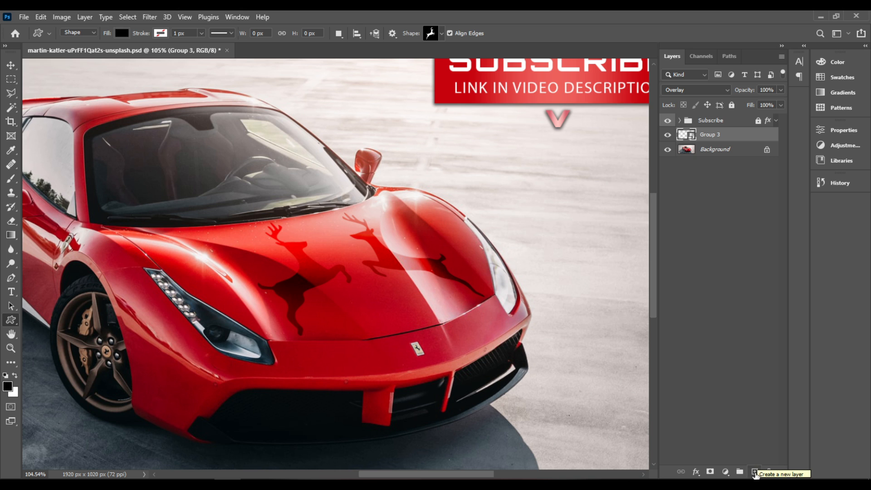
{"action": "left_click", "coordinate": [755, 472]}
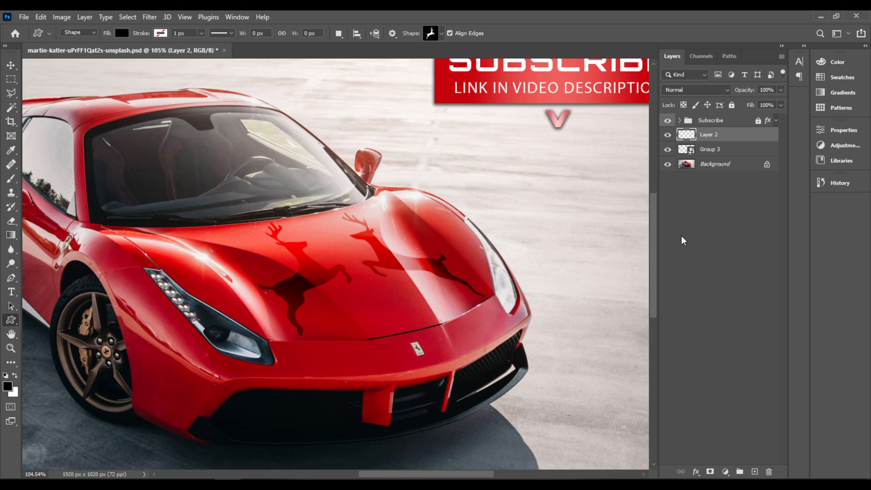
{"action": "mouse_move", "coordinate": [313, 122]}
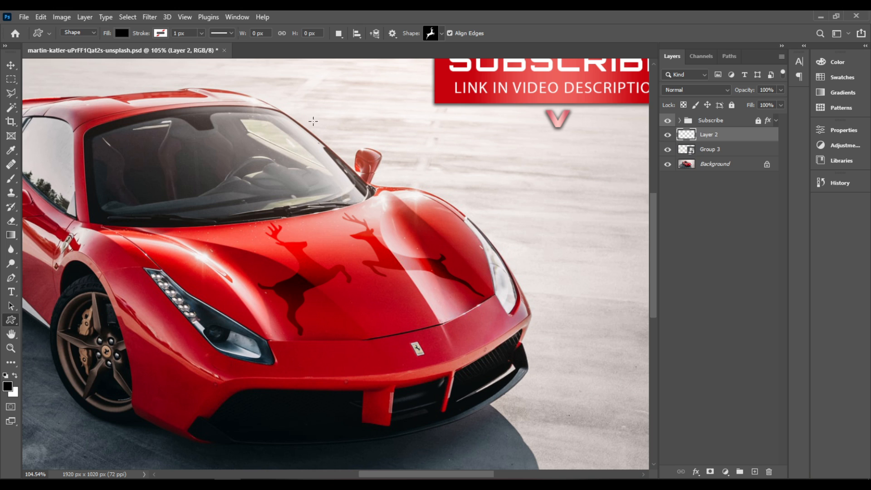
{"action": "mouse_move", "coordinate": [77, 18]}
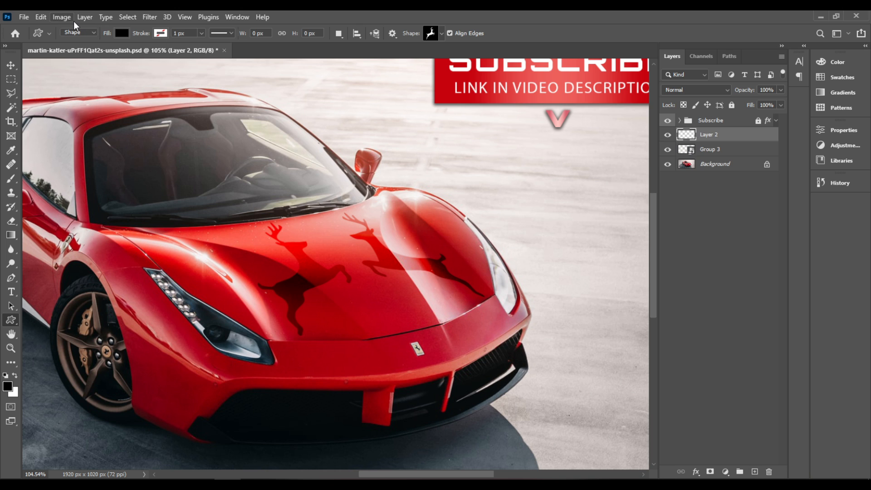
{"action": "mouse_move", "coordinate": [78, 19]}
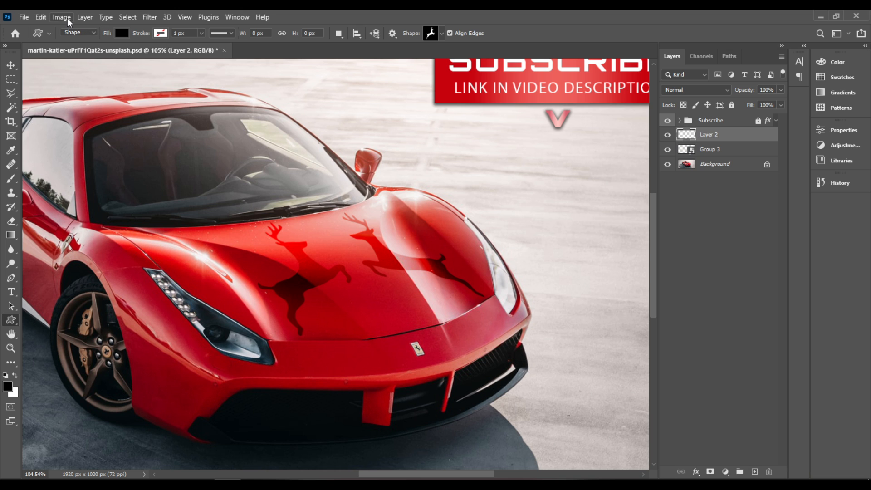
{"action": "left_click", "coordinate": [61, 17]}
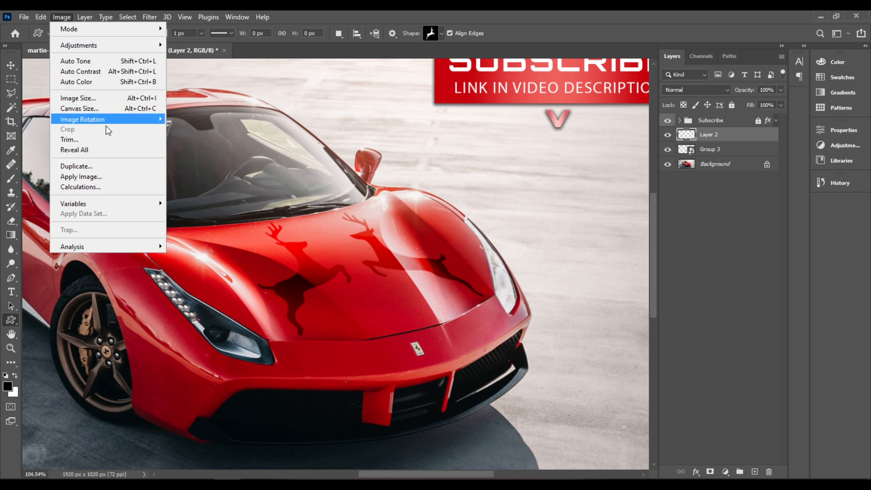
{"action": "left_click", "coordinate": [81, 176]}
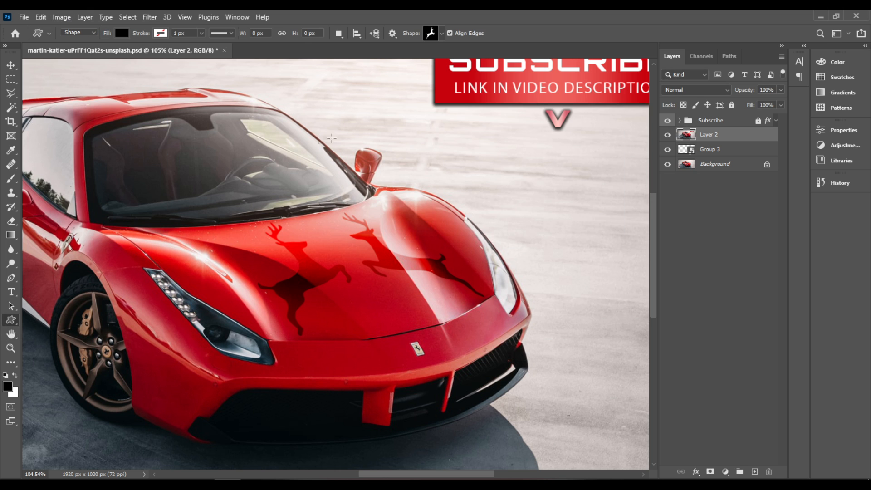
{"action": "mouse_move", "coordinate": [158, 18]}
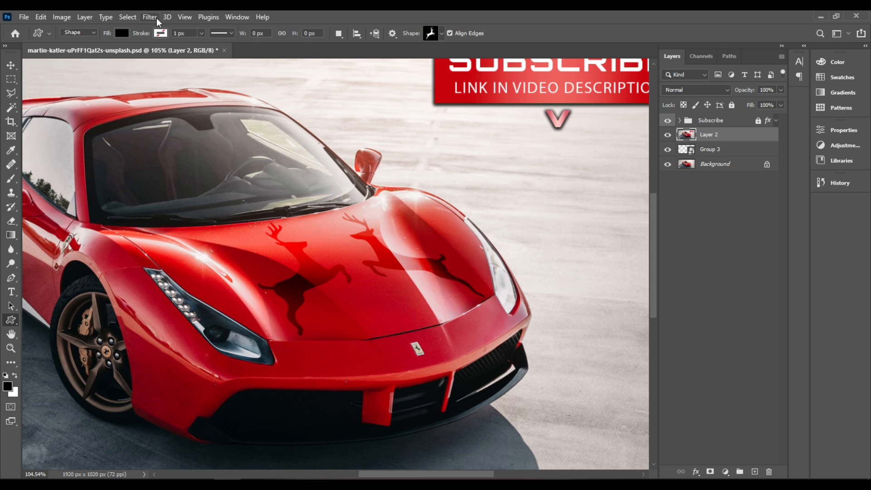
- Launch Smart Sharpen on Layer 2 and lower Reduce Noise to 14% with a smaller radius
{"action": "left_click", "coordinate": [149, 17]}
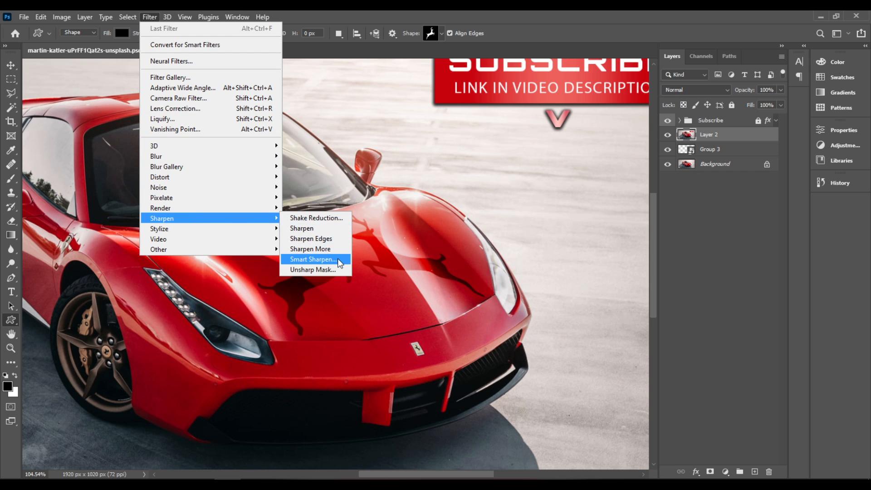
{"action": "left_click", "coordinate": [312, 259]}
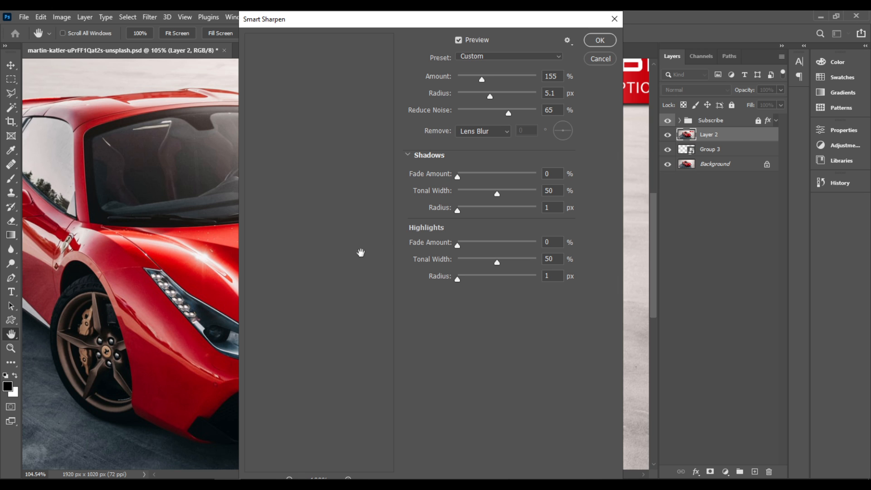
{"action": "mouse_move", "coordinate": [427, 190]}
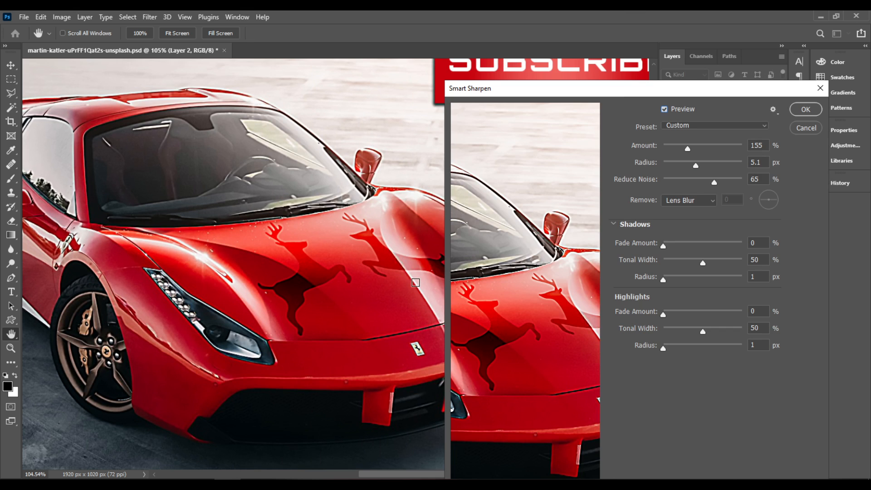
{"action": "mouse_move", "coordinate": [688, 161]}
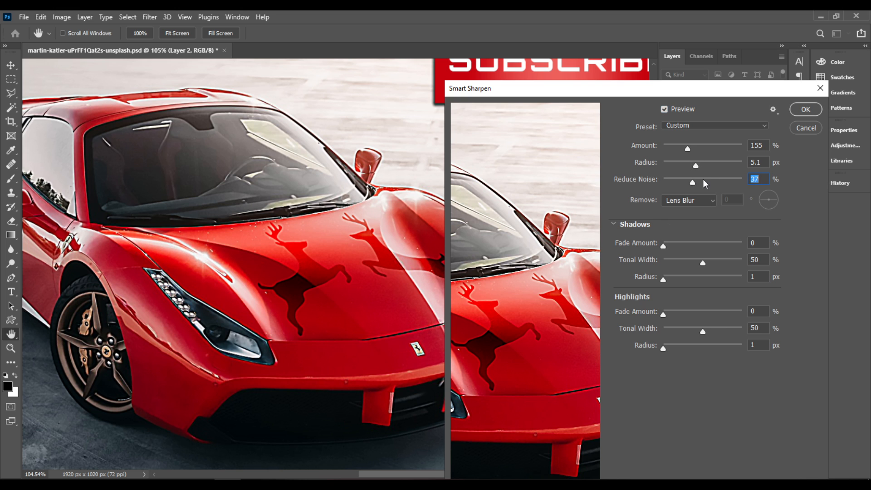
{"action": "left_click_drag", "start_coordinate": [692, 182], "coordinate": [675, 183]}
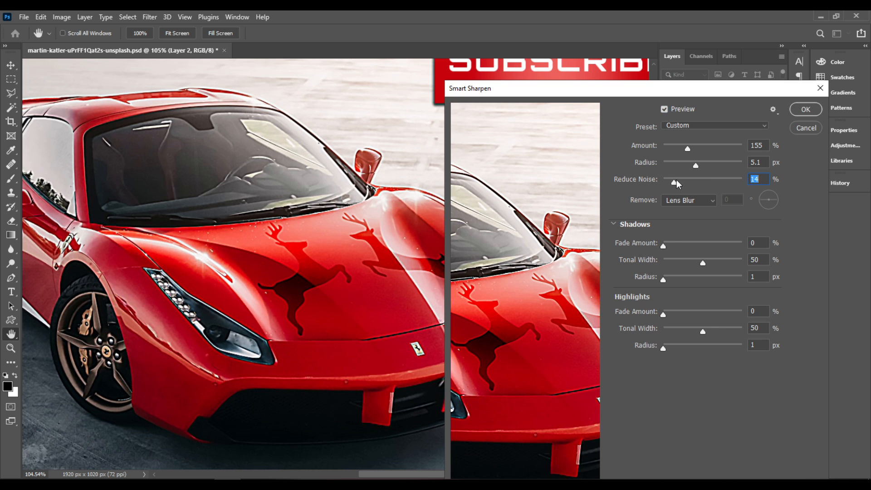
{"action": "left_click_drag", "start_coordinate": [696, 165], "coordinate": [687, 165]}
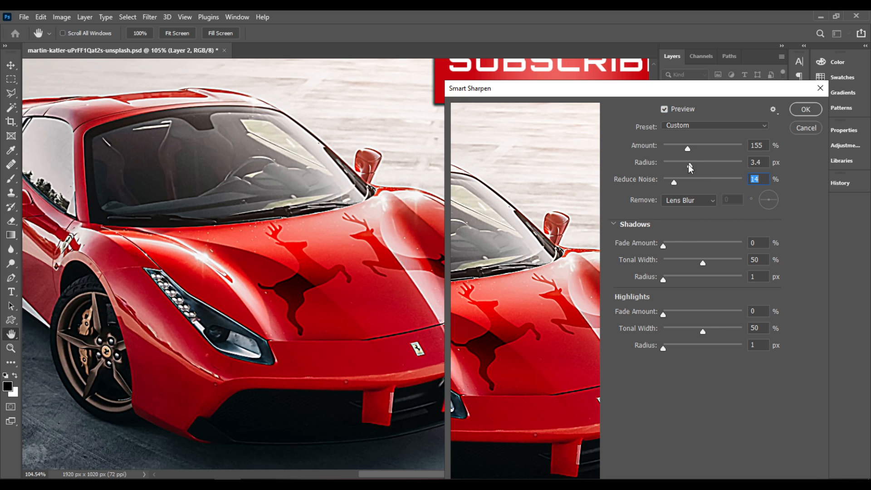
{"action": "left_click_drag", "start_coordinate": [692, 162], "coordinate": [685, 162]}
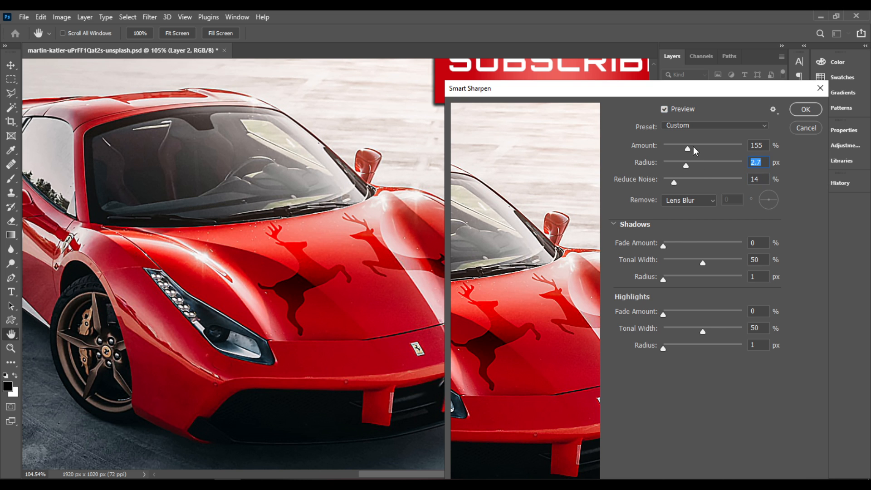
- Experiment with the sharpening Amount, swinging it between about 141% and 303%
{"action": "left_click_drag", "start_coordinate": [687, 145], "coordinate": [713, 145]}
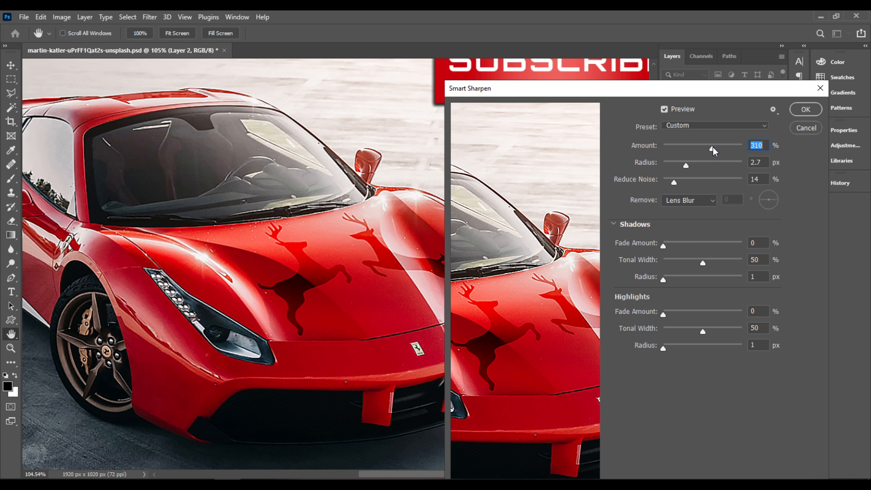
{"action": "left_click_drag", "start_coordinate": [713, 148], "coordinate": [697, 147]}
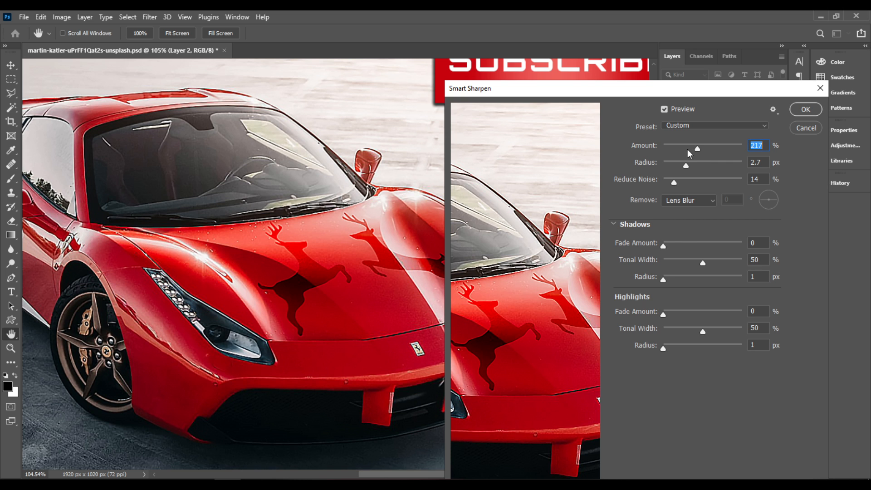
{"action": "left_click_drag", "start_coordinate": [697, 148], "coordinate": [671, 148]}
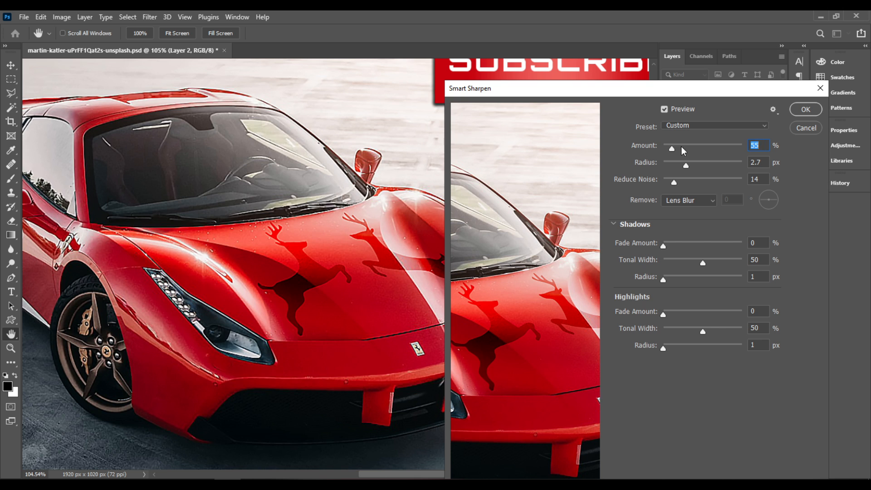
{"action": "left_click_drag", "start_coordinate": [672, 148], "coordinate": [685, 148]}
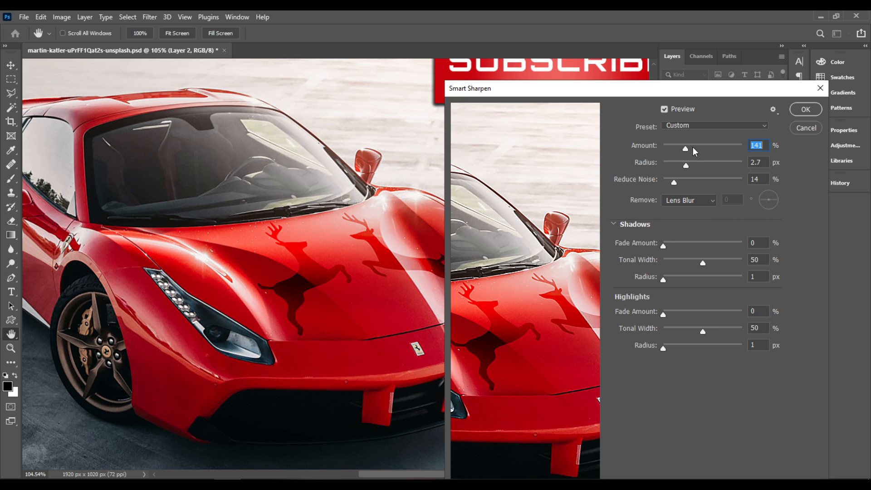
{"action": "left_click_drag", "start_coordinate": [685, 165], "coordinate": [678, 165]}
{"action": "type", "text": "200"}
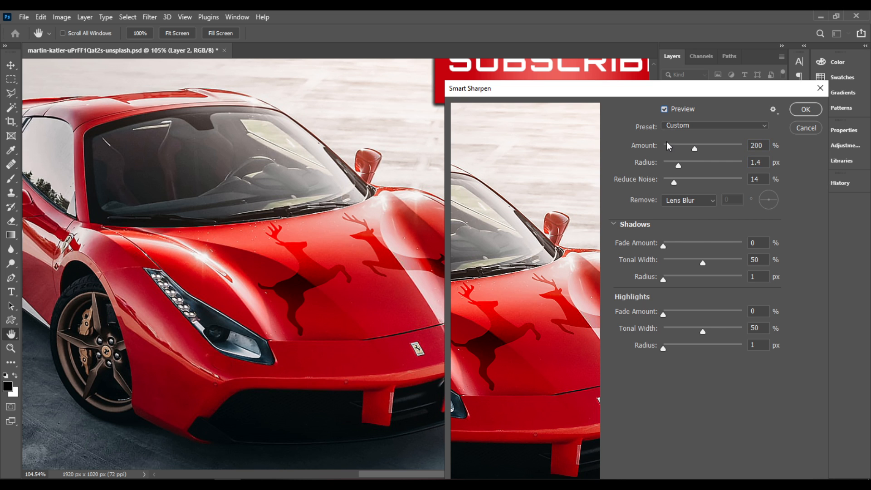
{"action": "mouse_move", "coordinate": [704, 149]}
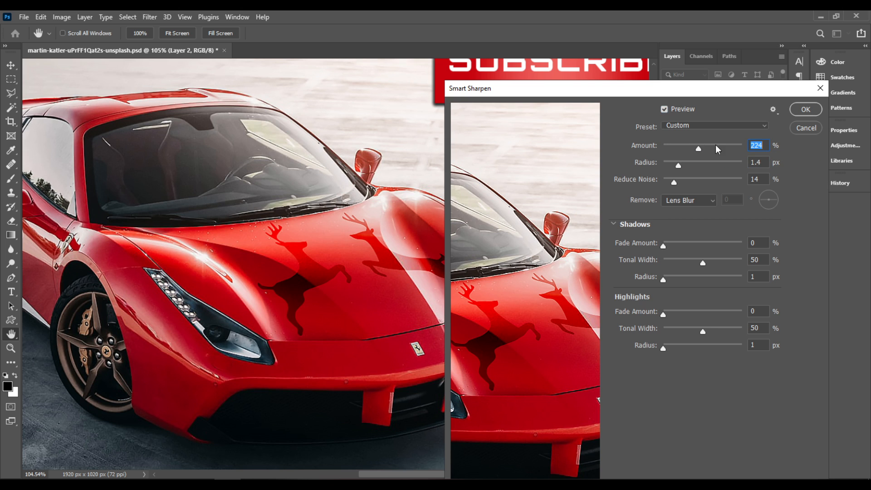
{"action": "left_click_drag", "start_coordinate": [698, 149], "coordinate": [707, 149]}
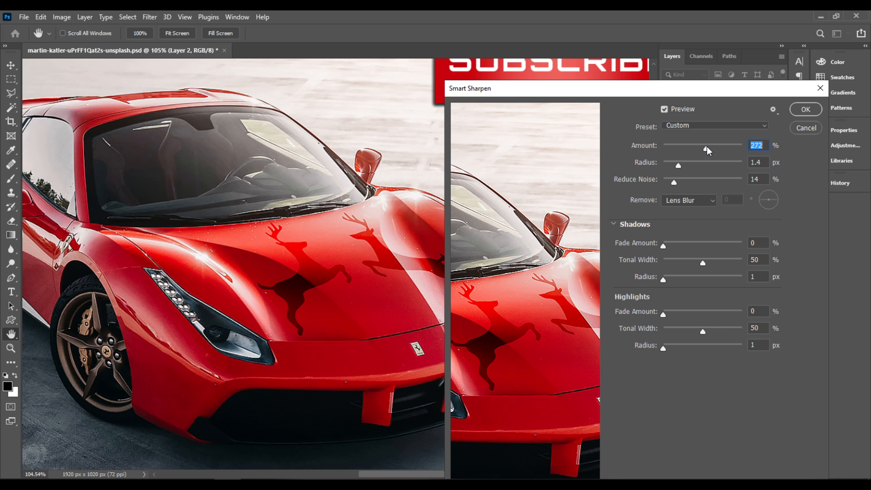
{"action": "left_click_drag", "start_coordinate": [698, 150], "coordinate": [709, 150]}
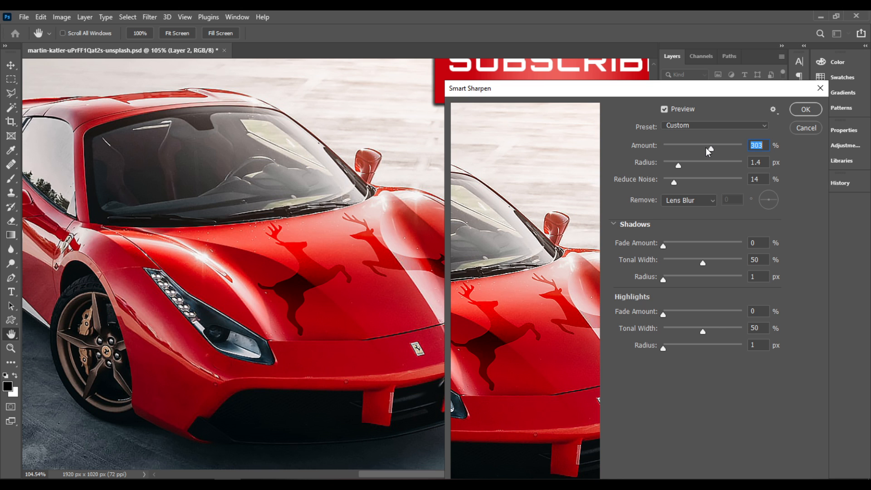
{"action": "mouse_move", "coordinate": [697, 169]}
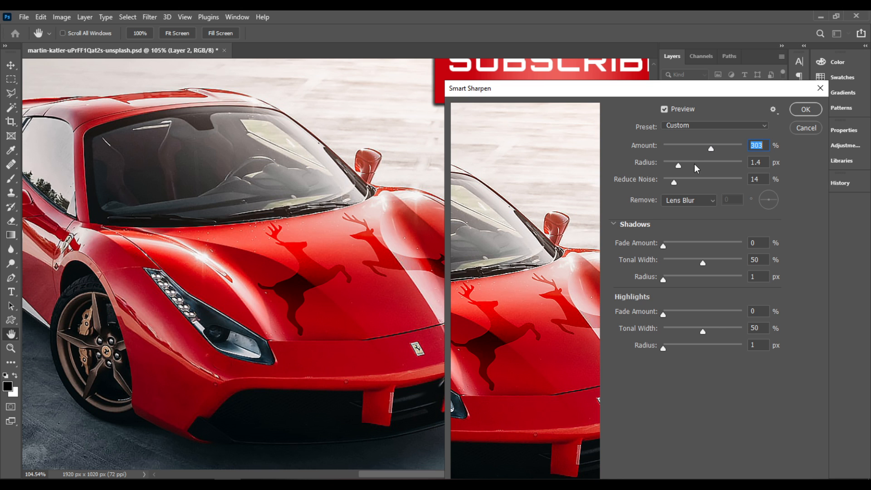
- Set Radius to 3.2 px, toggle Preview to compare, and apply Smart Sharpen at 252%
{"action": "left_click_drag", "start_coordinate": [678, 161], "coordinate": [701, 161]}
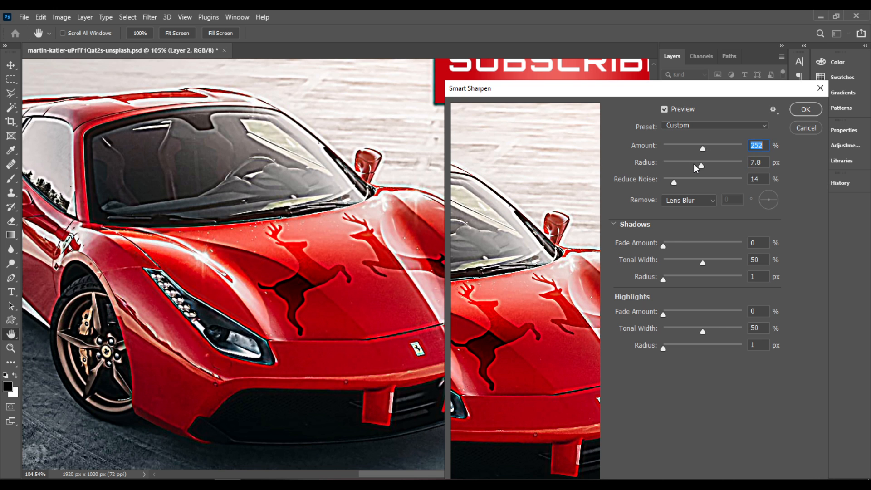
{"action": "left_click_drag", "start_coordinate": [699, 162], "coordinate": [690, 161]}
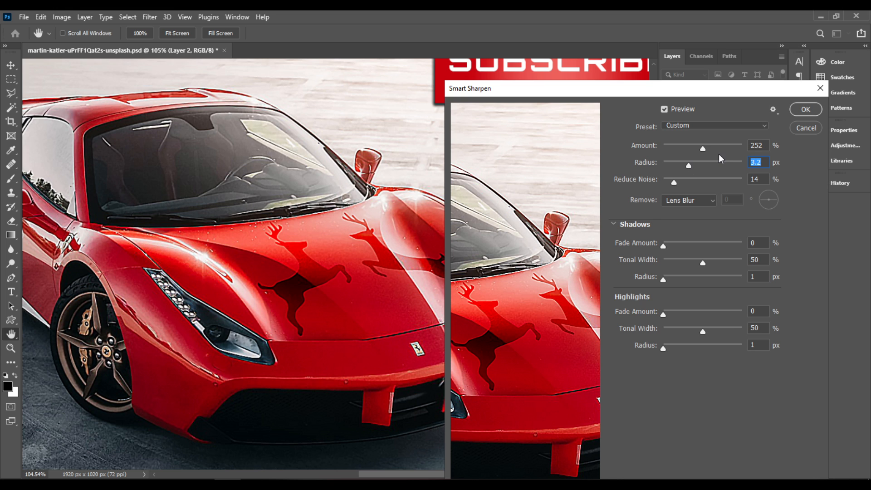
{"action": "mouse_move", "coordinate": [667, 112]}
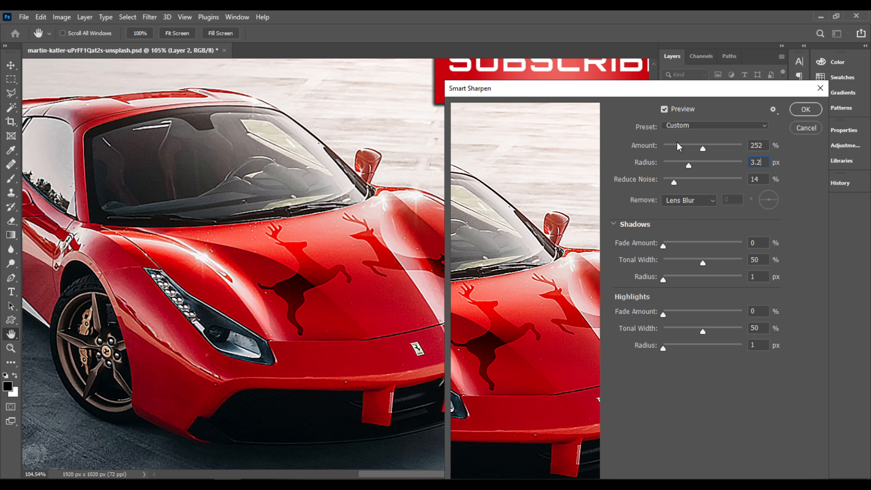
{"action": "left_click", "coordinate": [664, 109]}
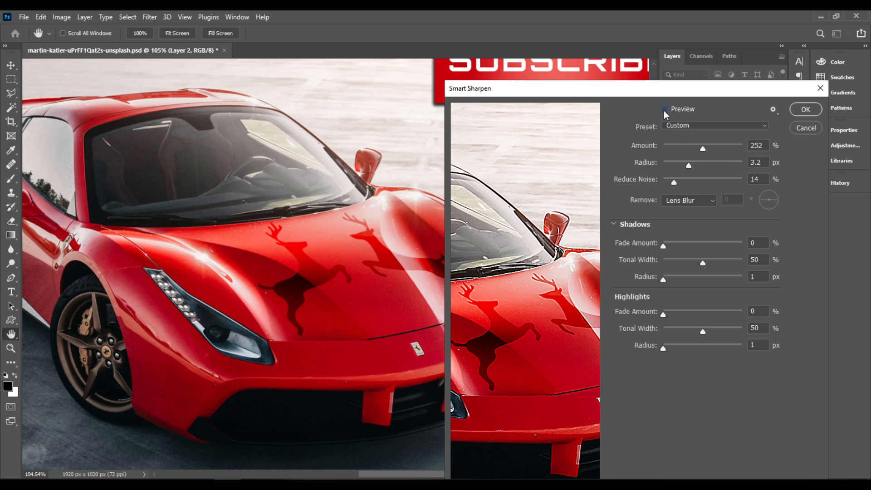
{"action": "left_click", "coordinate": [664, 108]}
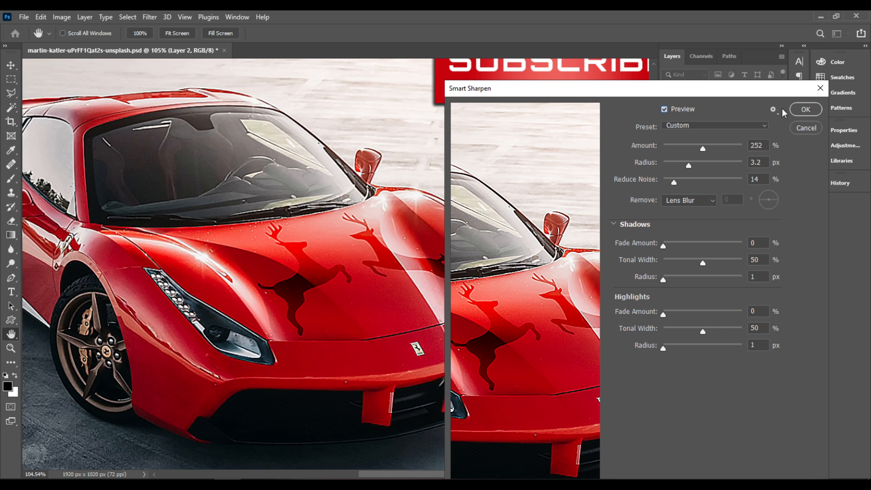
{"action": "left_click", "coordinate": [808, 109]}
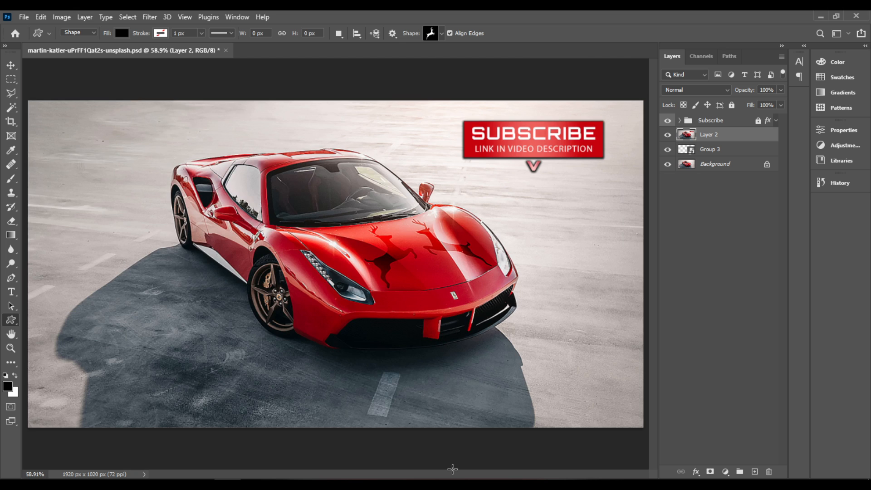
{"action": "mouse_move", "coordinate": [345, 419]}
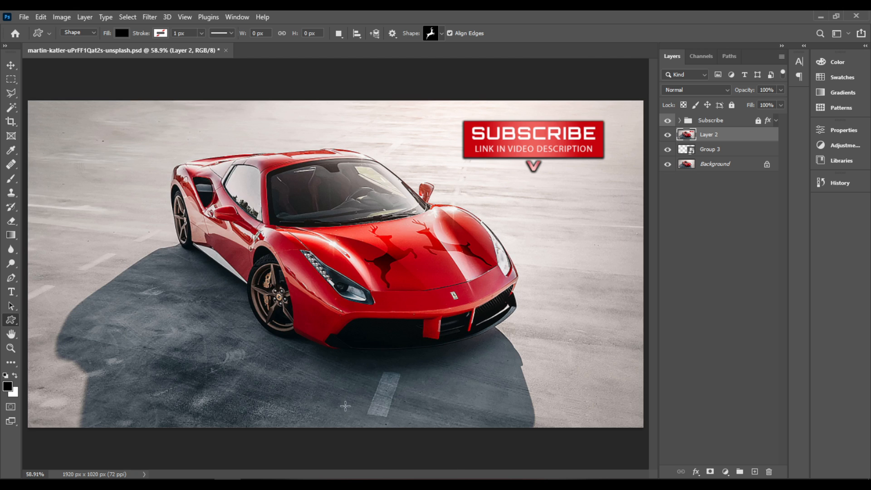
{"action": "mouse_move", "coordinate": [335, 374]}
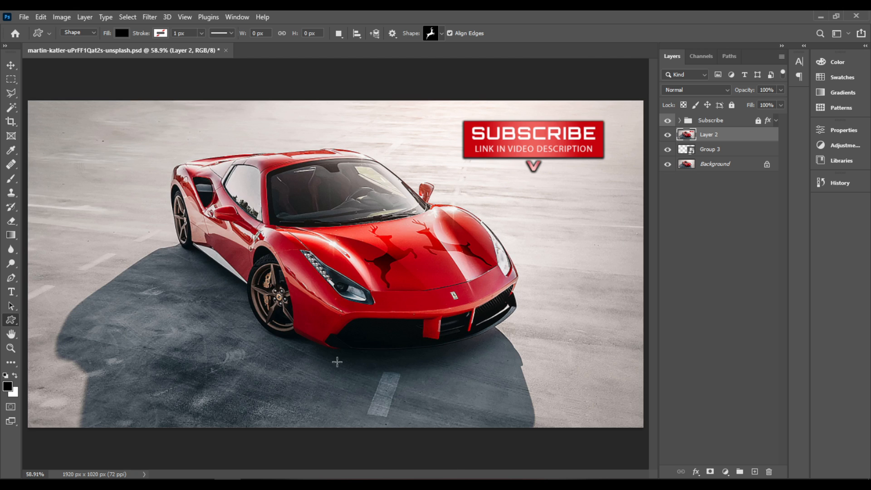
{"action": "mouse_move", "coordinate": [363, 137]}
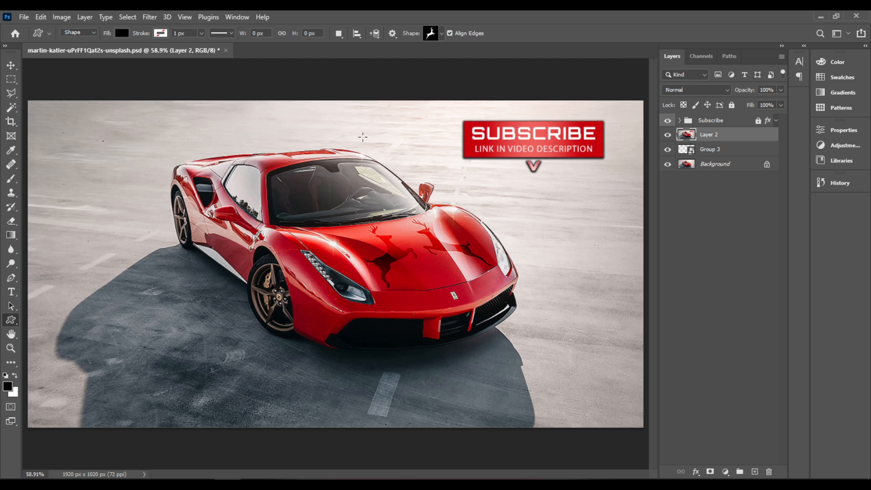
{"action": "mouse_move", "coordinate": [570, 34]}
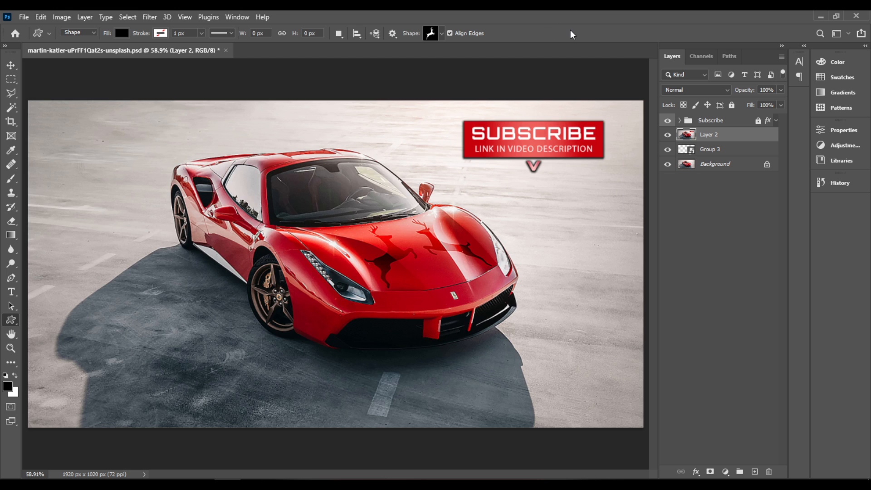